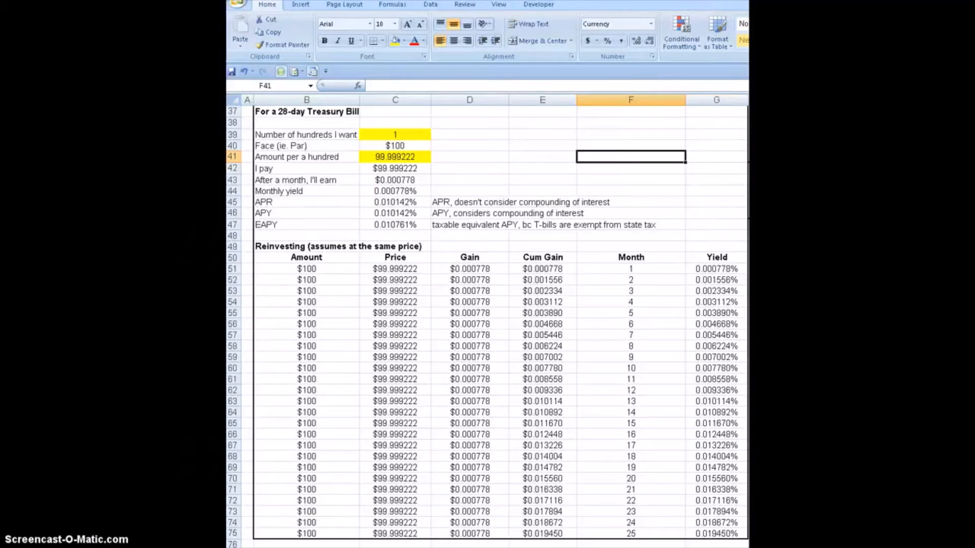
{"action": "mouse_move", "coordinate": [309, 114]}
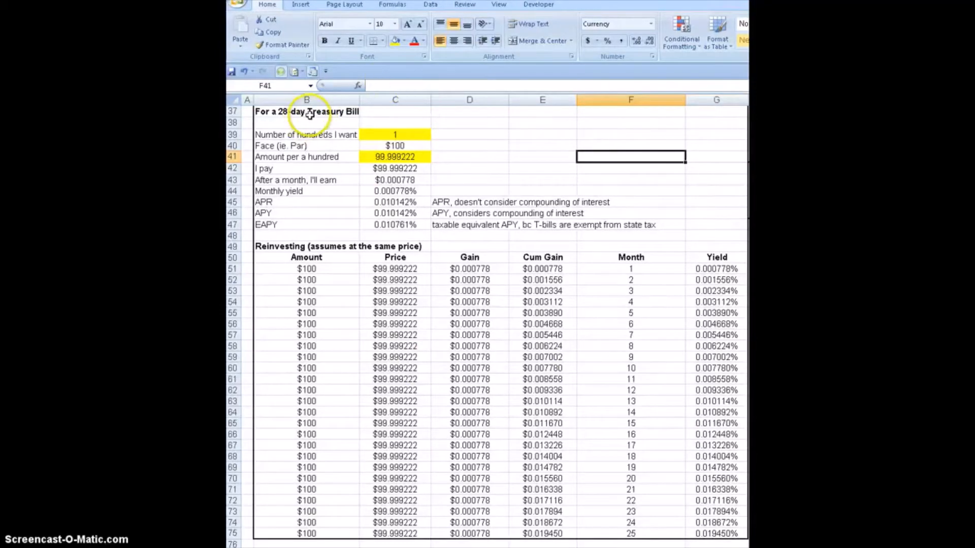
- Widen column B slightly so the Treasury Bill title in B37 fits
{"action": "left_click", "coordinate": [306, 111]}
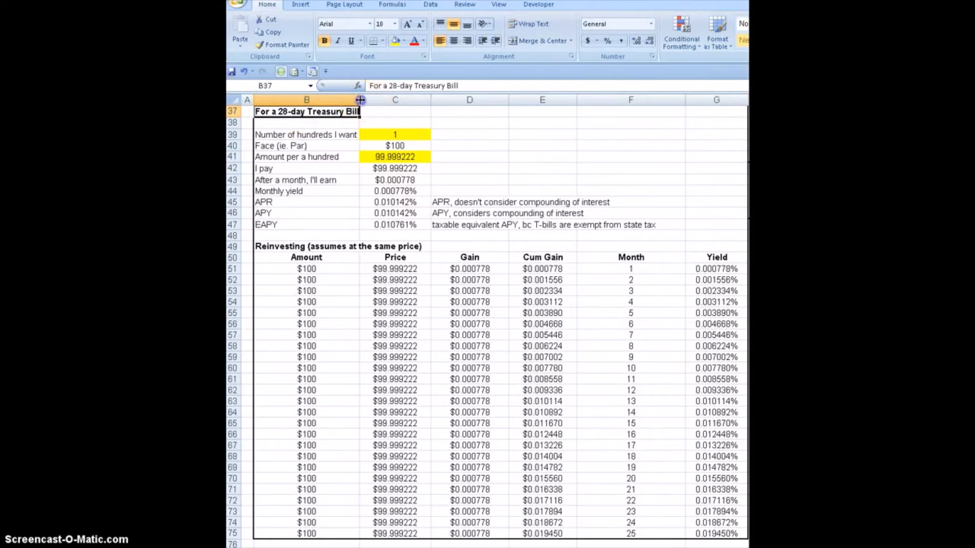
{"action": "left_click_drag", "start_coordinate": [359, 100], "coordinate": [363, 99]}
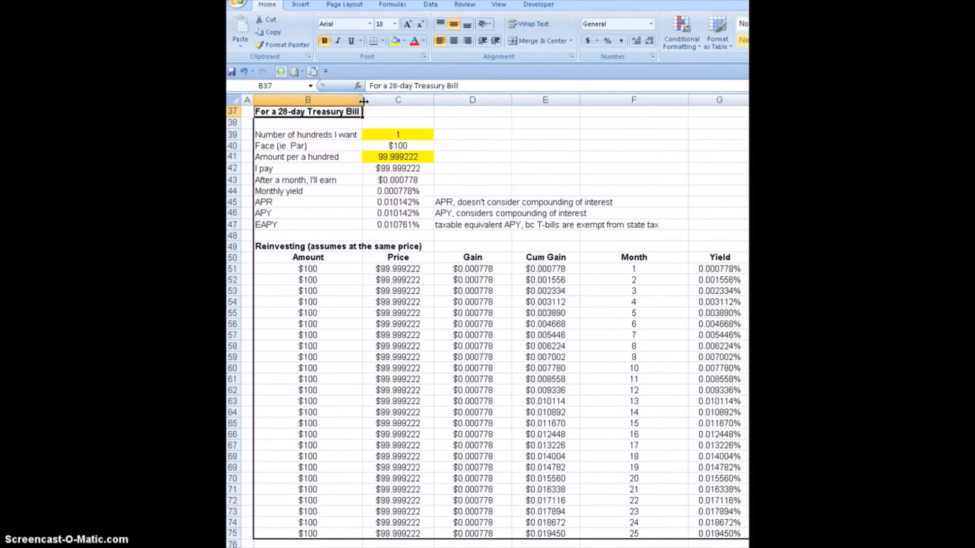
{"action": "mouse_move", "coordinate": [544, 153]}
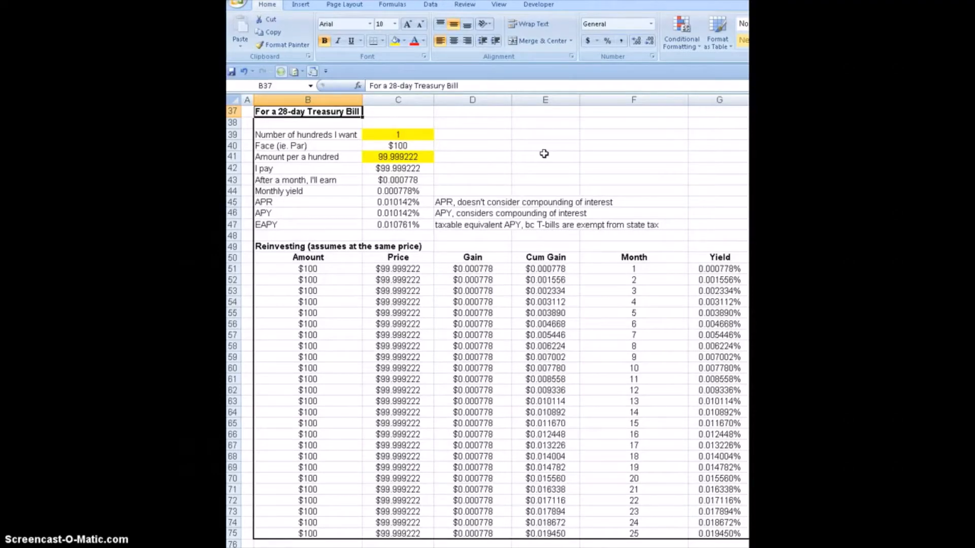
{"action": "left_click", "coordinate": [398, 156]}
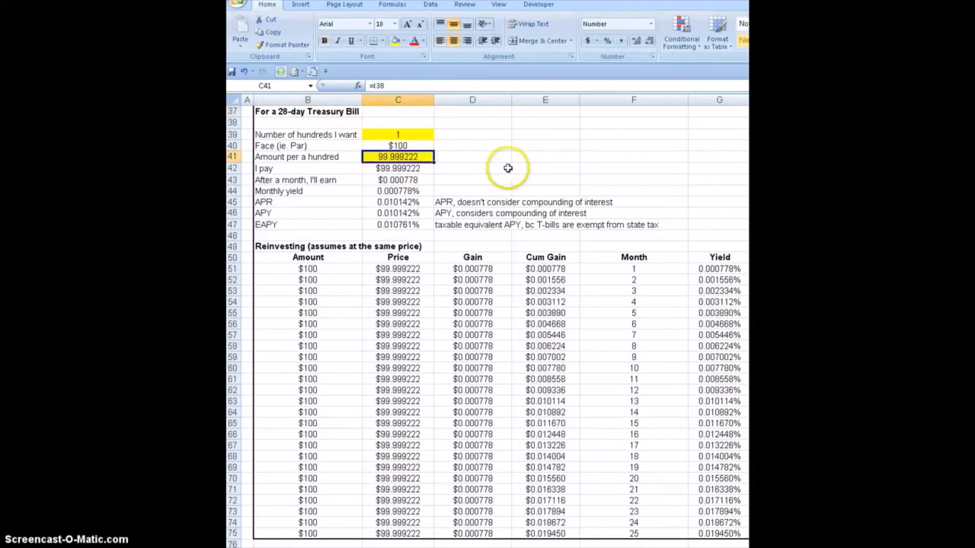
{"action": "left_click", "coordinate": [397, 168]}
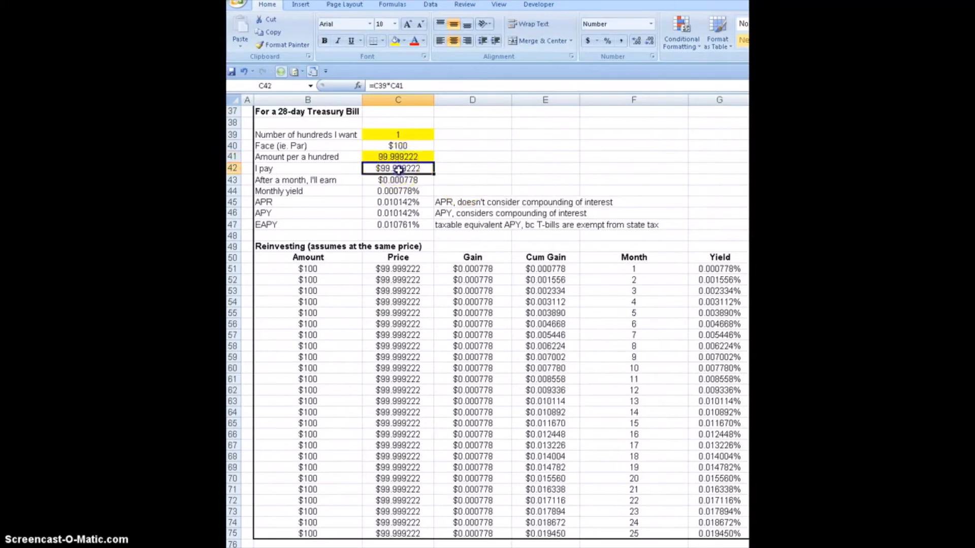
{"action": "left_click", "coordinate": [397, 157]}
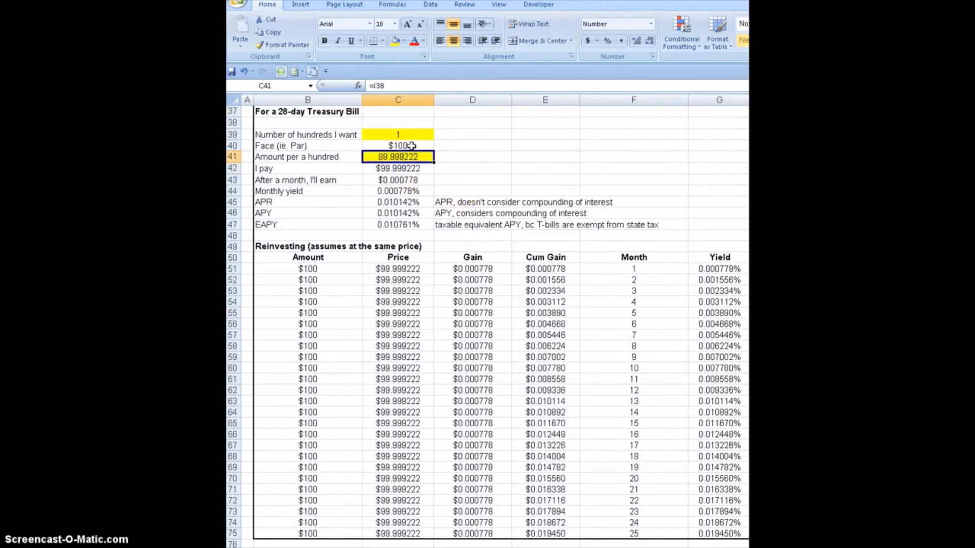
{"action": "left_click", "coordinate": [397, 145]}
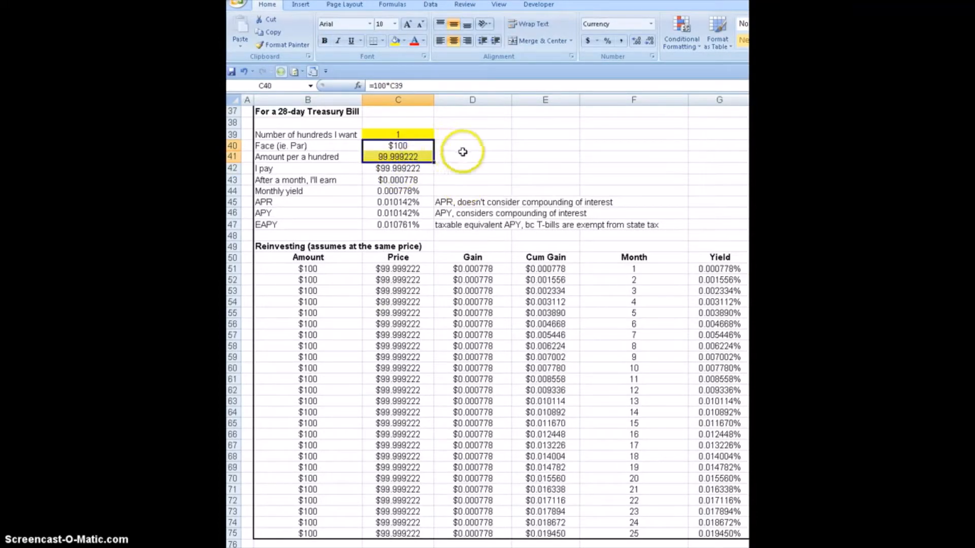
{"action": "mouse_move", "coordinate": [524, 158]}
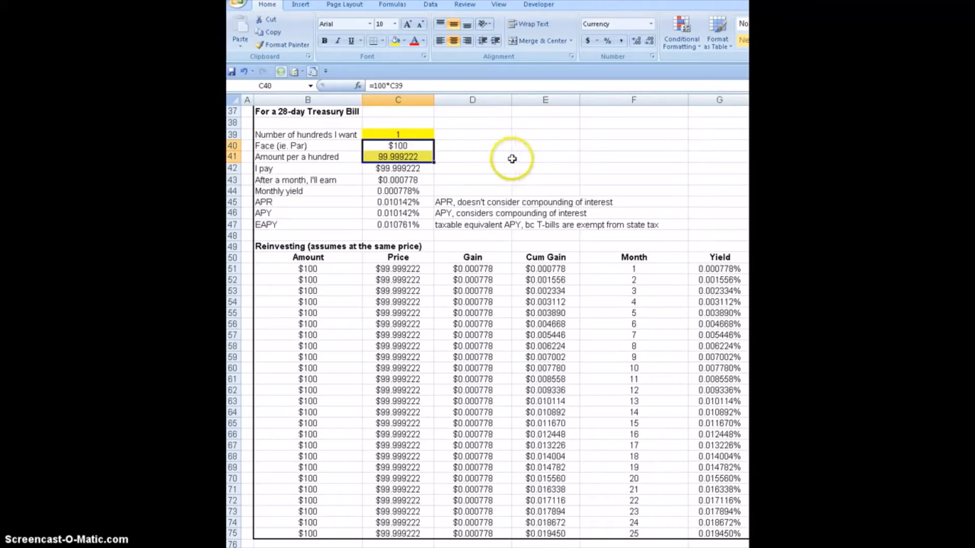
{"action": "mouse_move", "coordinate": [518, 157]}
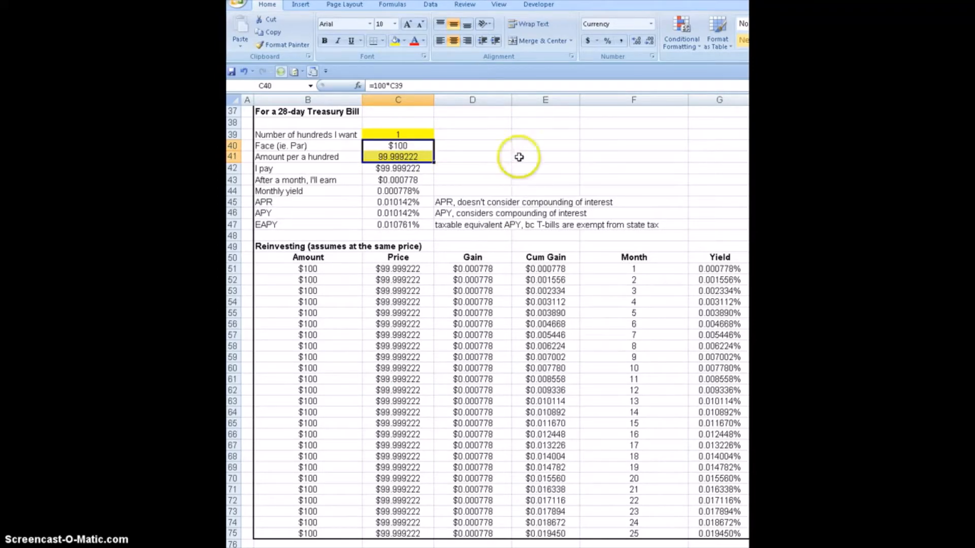
{"action": "mouse_move", "coordinate": [518, 157]}
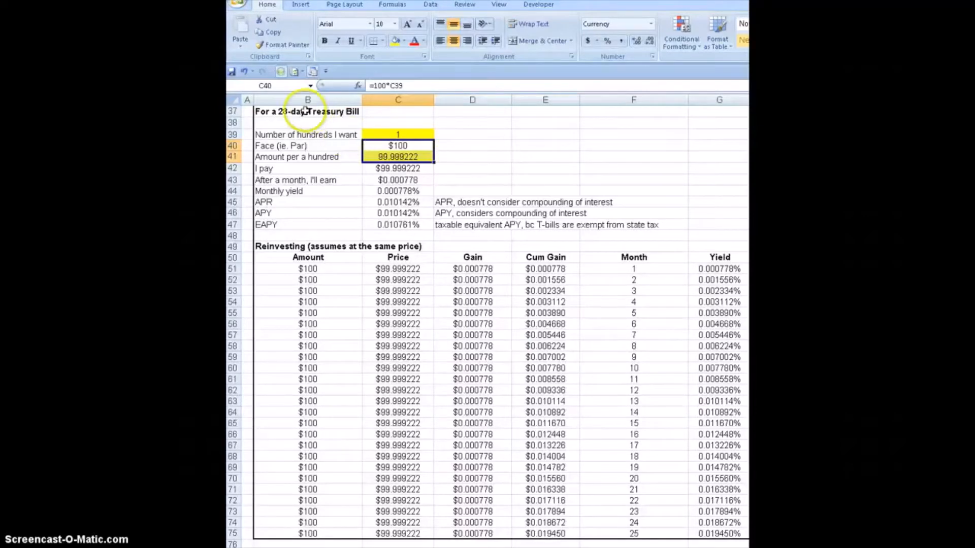
{"action": "left_click", "coordinate": [307, 111]}
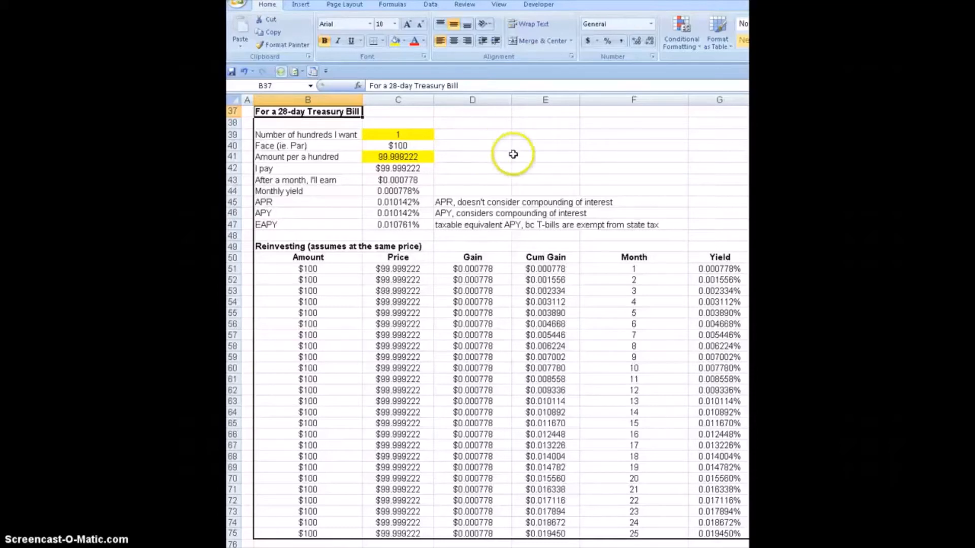
{"action": "mouse_move", "coordinate": [416, 157]}
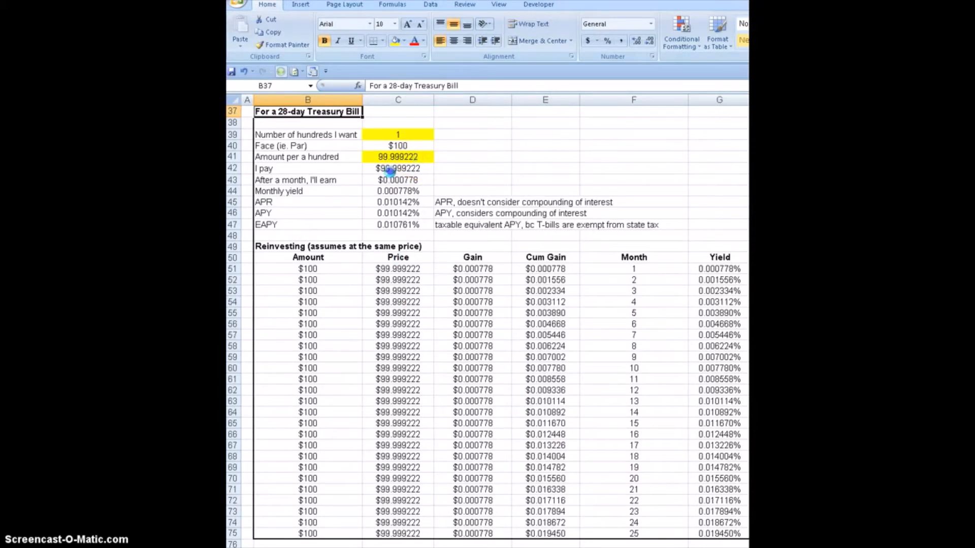
{"action": "mouse_move", "coordinate": [410, 158]}
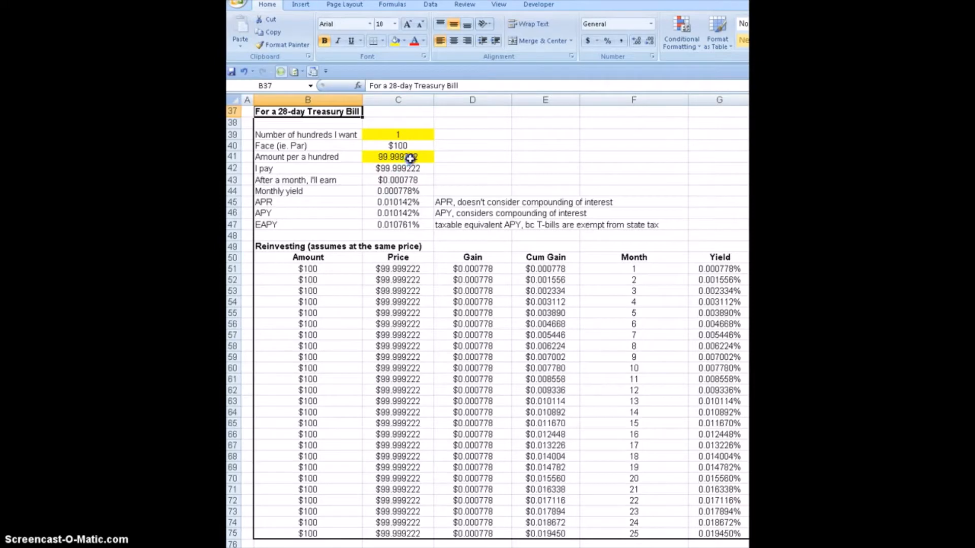
- Enter 99.9 as the amount per hundred in C41, then return to C39
{"action": "left_click", "coordinate": [397, 157]}
{"action": "type", "text": "99."}
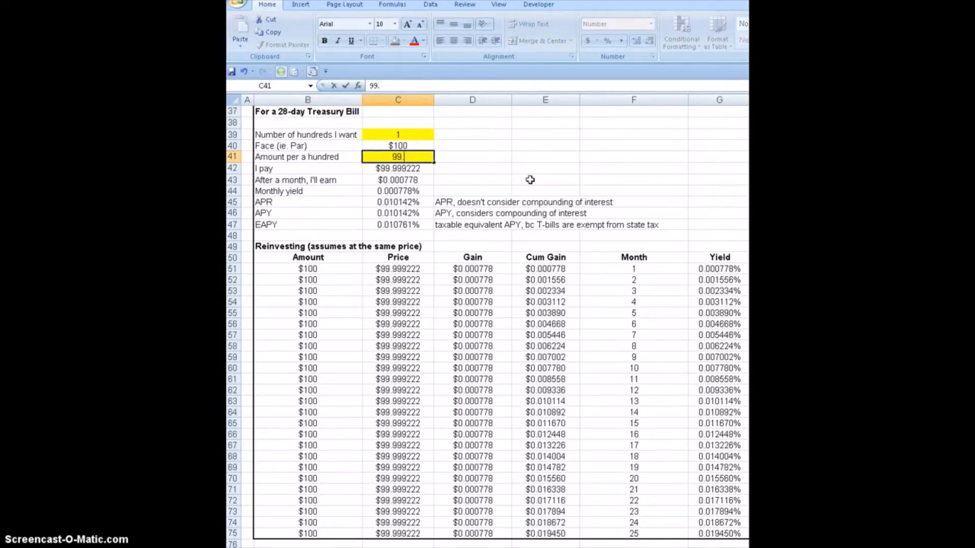
{"action": "type", "text": "900000"}
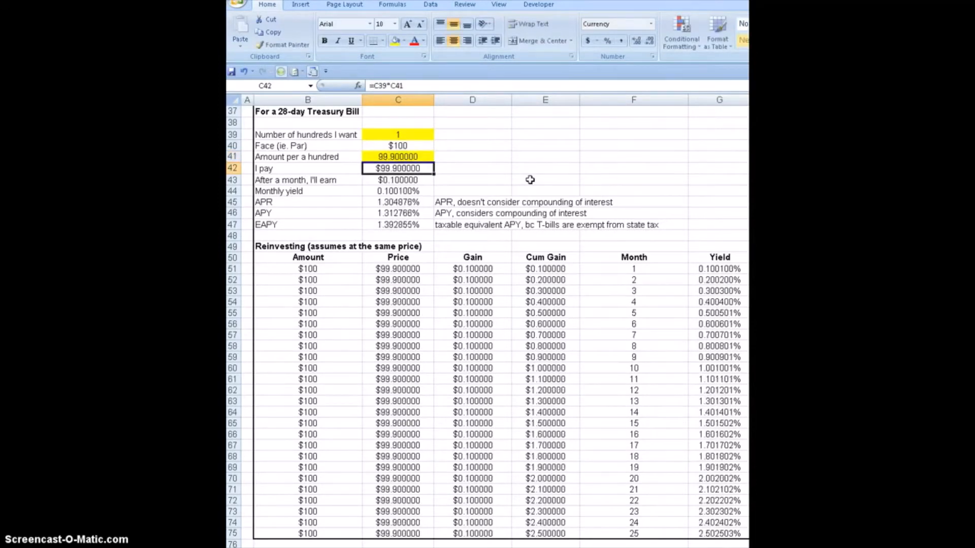
{"action": "mouse_move", "coordinate": [418, 138]}
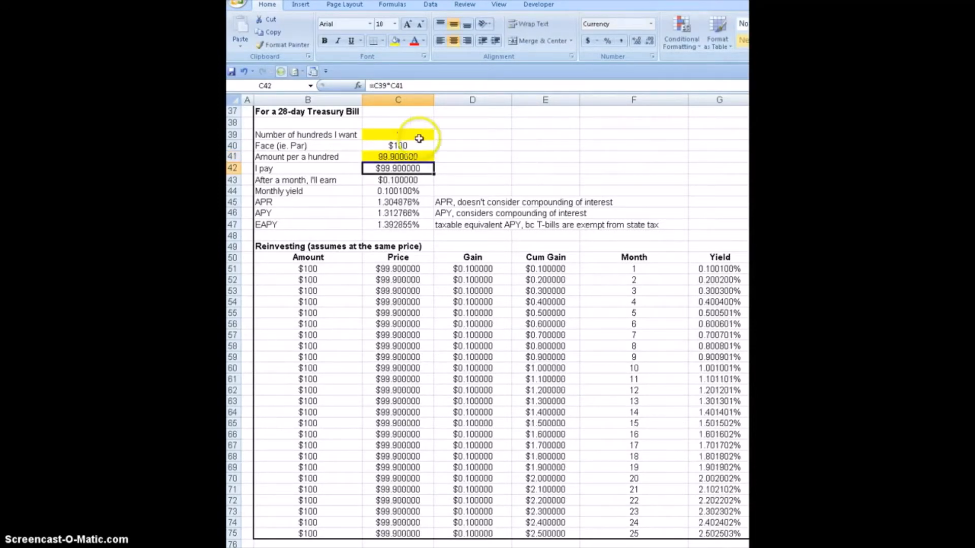
{"action": "left_click", "coordinate": [397, 134]}
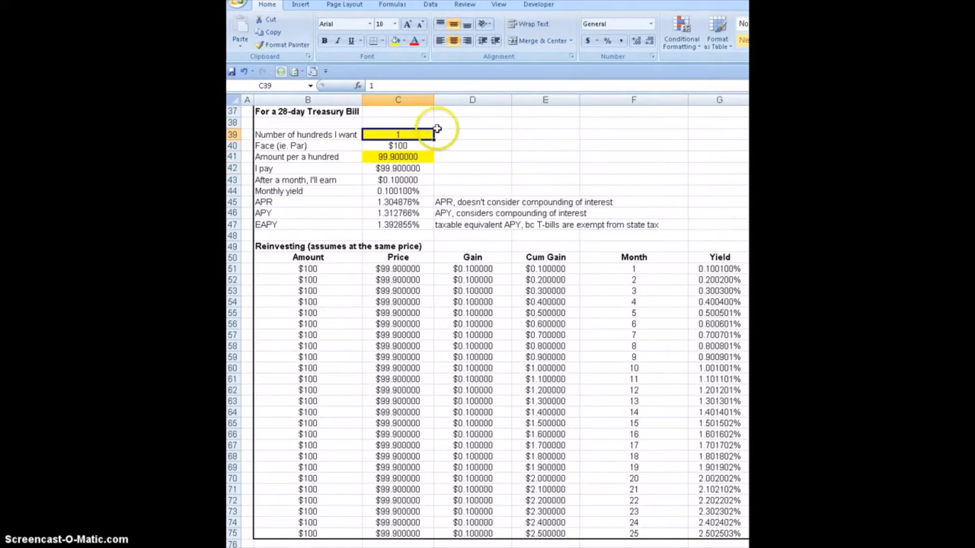
{"action": "mouse_move", "coordinate": [506, 147]}
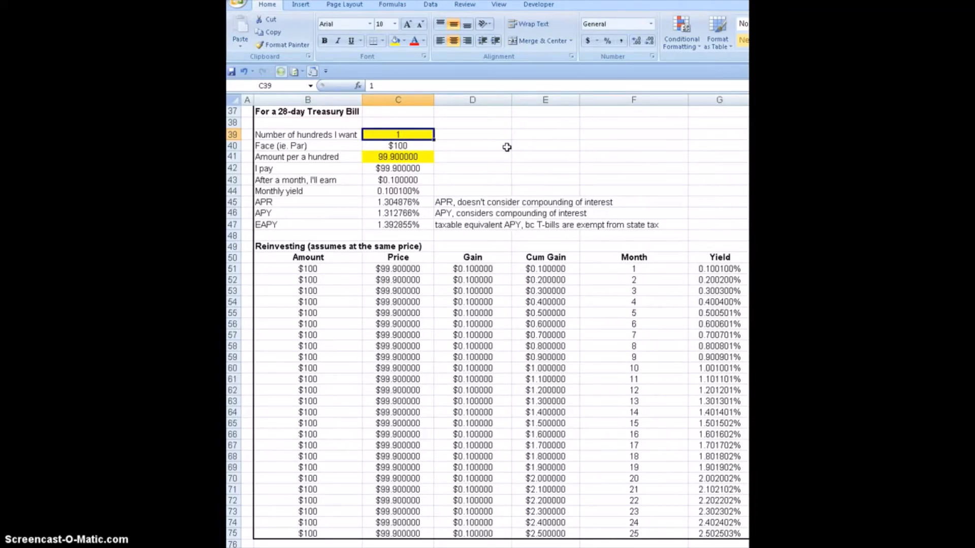
{"action": "mouse_move", "coordinate": [533, 147]}
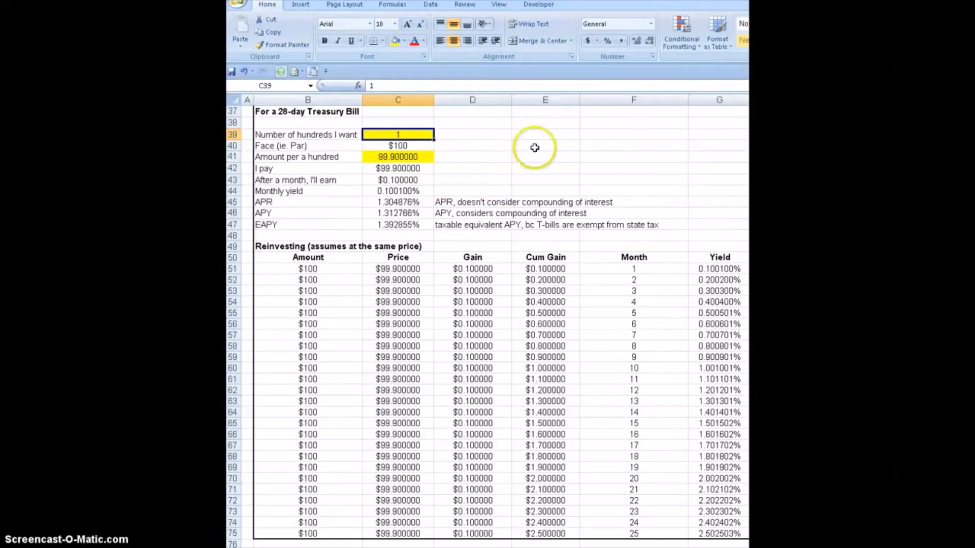
{"action": "mouse_move", "coordinate": [439, 146]}
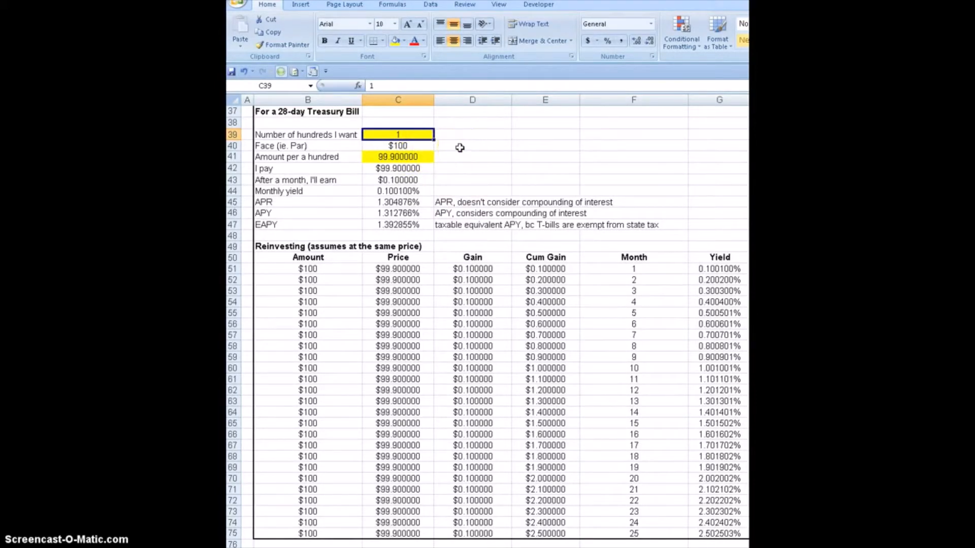
{"action": "mouse_move", "coordinate": [433, 145]}
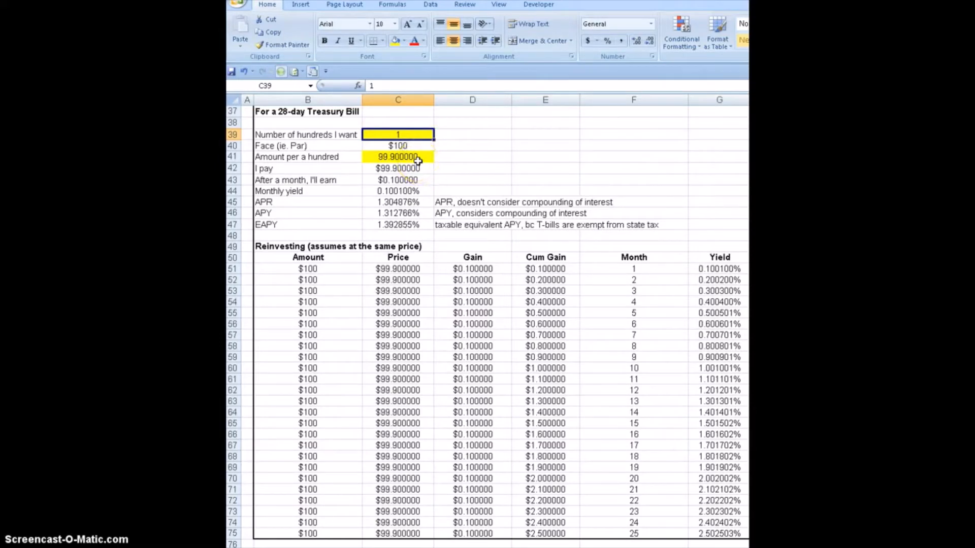
{"action": "left_click", "coordinate": [397, 157]}
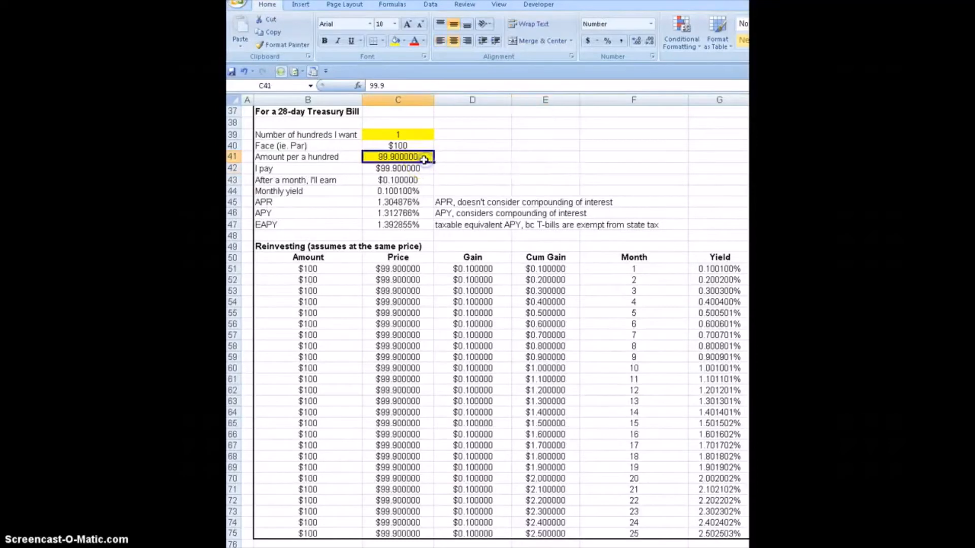
{"action": "mouse_move", "coordinate": [469, 157]}
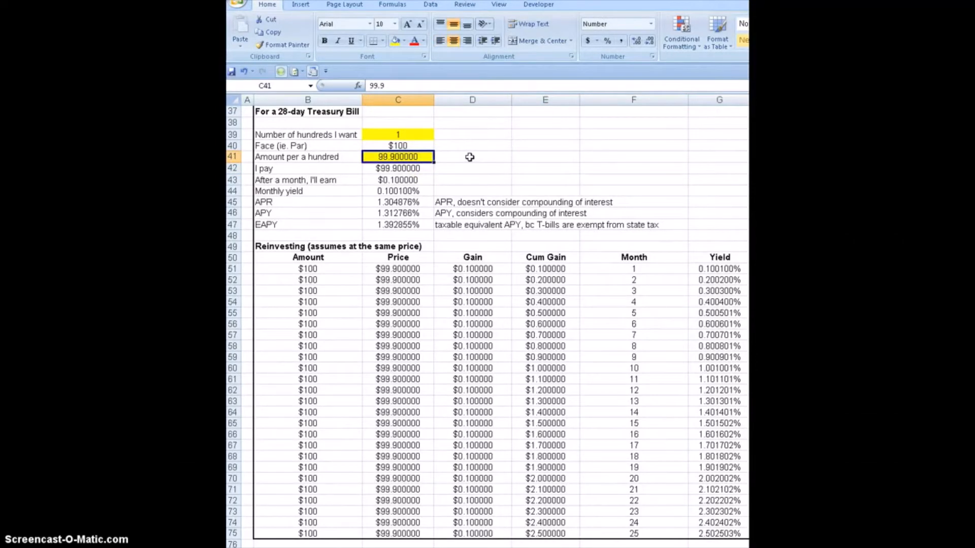
{"action": "mouse_move", "coordinate": [479, 138]}
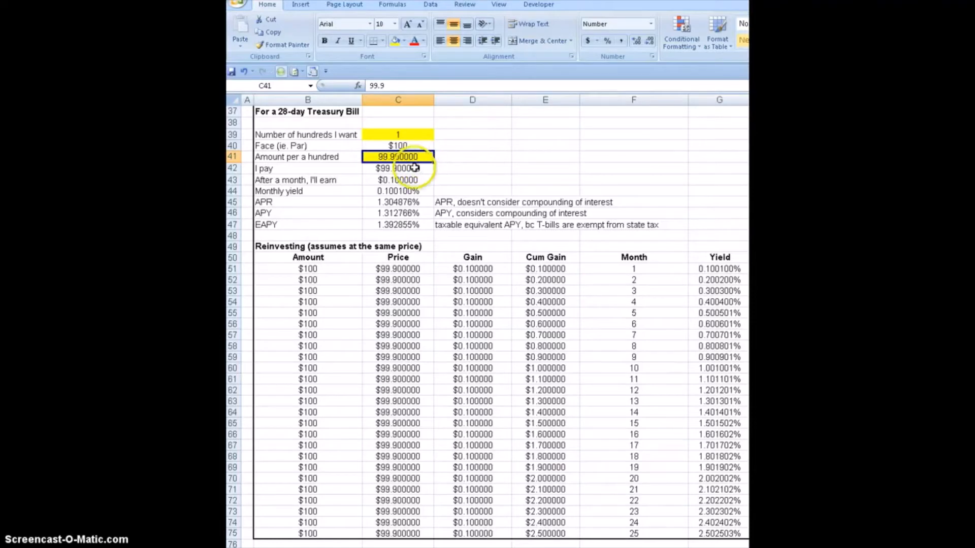
{"action": "left_click", "coordinate": [397, 168]}
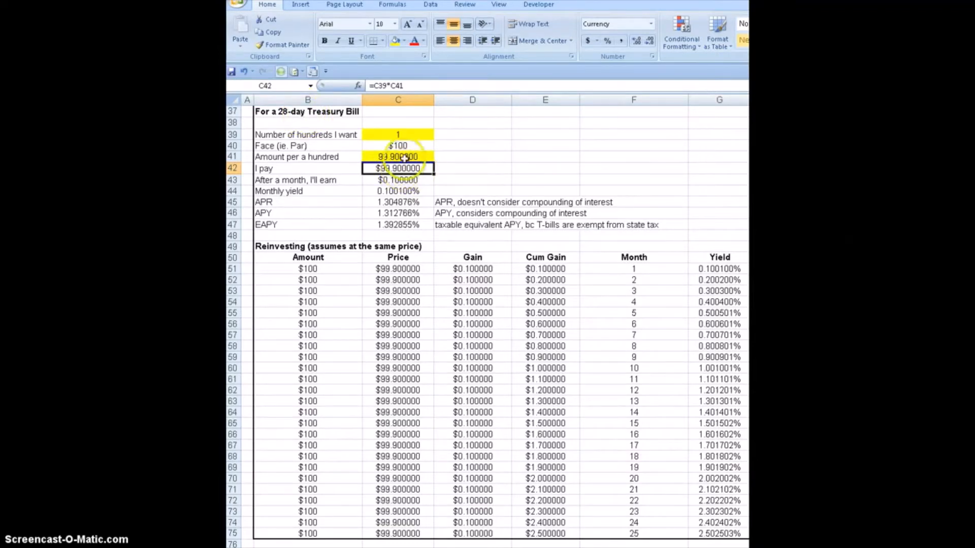
{"action": "left_click", "coordinate": [307, 111]}
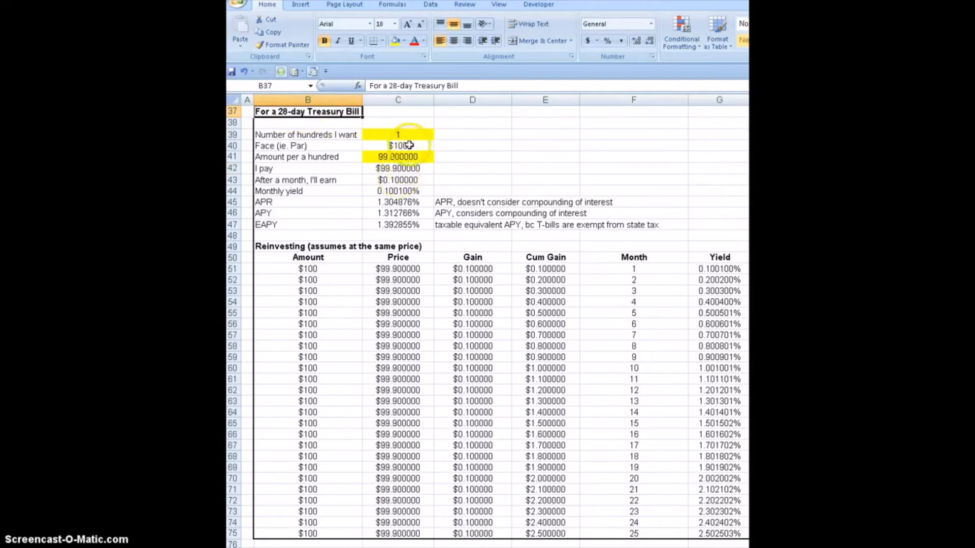
{"action": "left_click", "coordinate": [398, 146]}
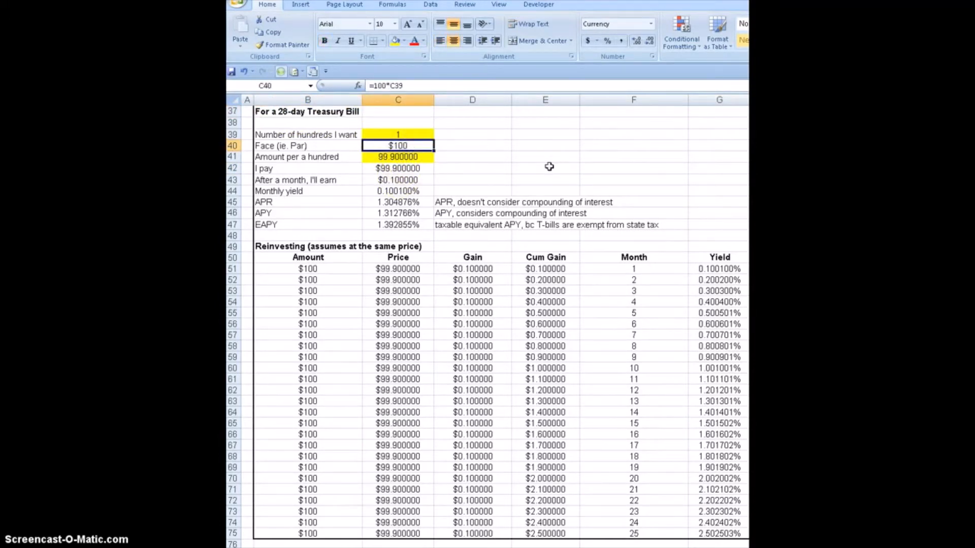
{"action": "left_click", "coordinate": [397, 180]}
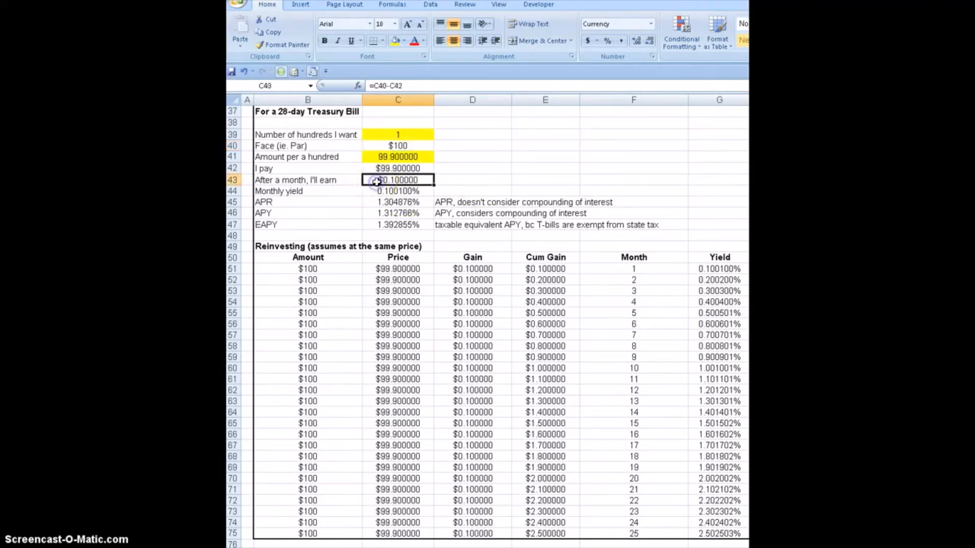
{"action": "mouse_move", "coordinate": [495, 158]}
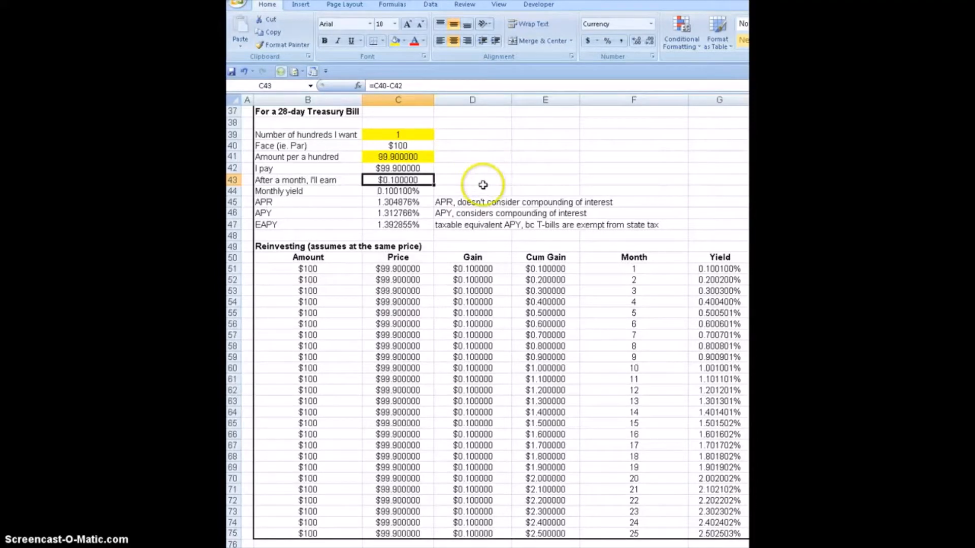
{"action": "mouse_move", "coordinate": [479, 180]}
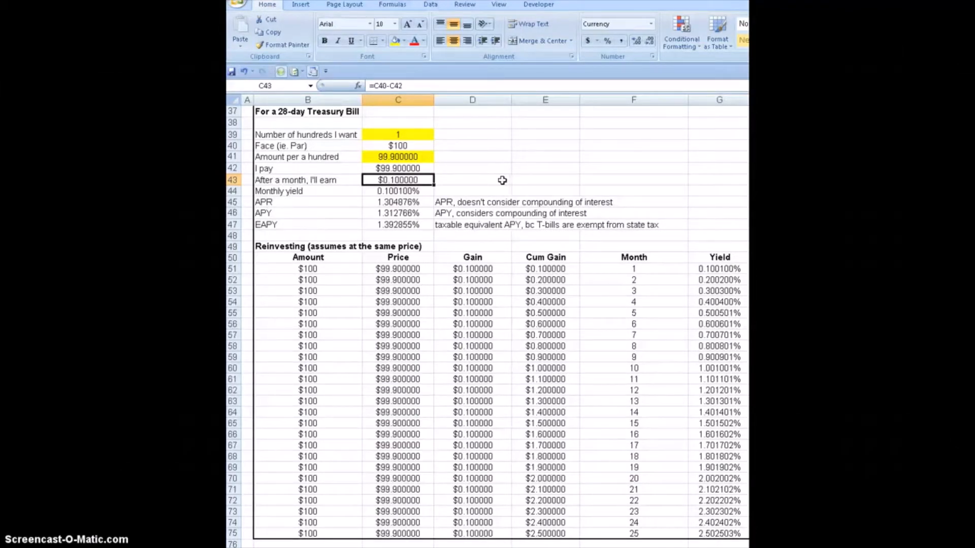
{"action": "mouse_move", "coordinate": [527, 182]}
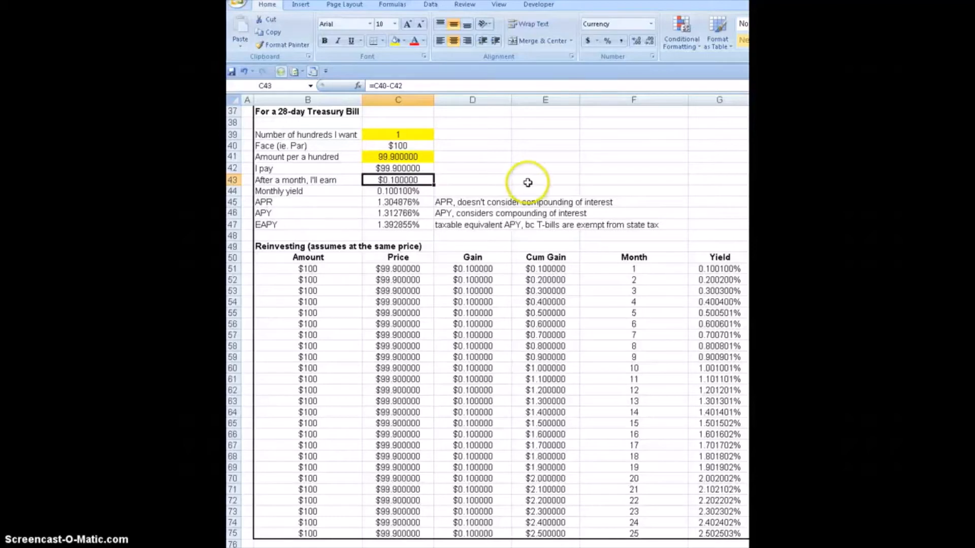
{"action": "mouse_move", "coordinate": [416, 163]}
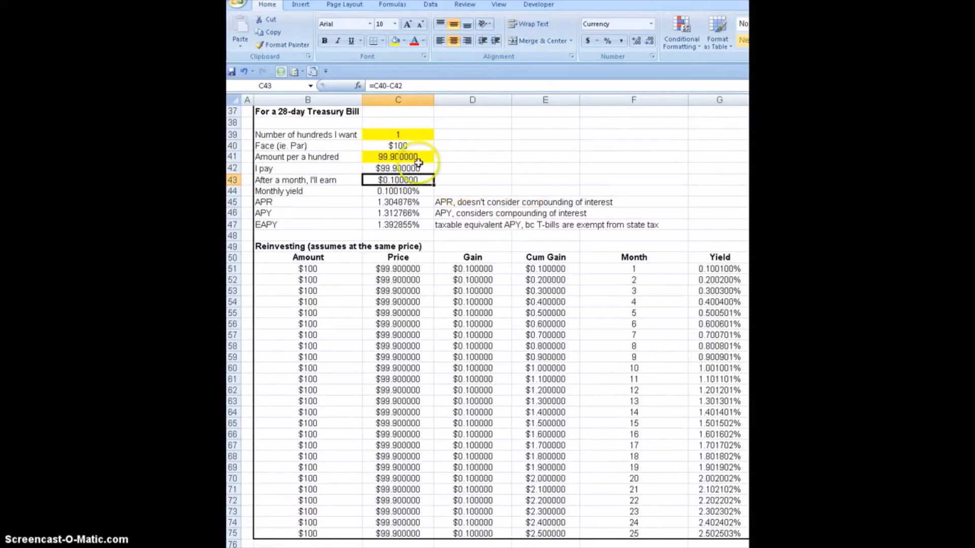
{"action": "left_click", "coordinate": [397, 155]}
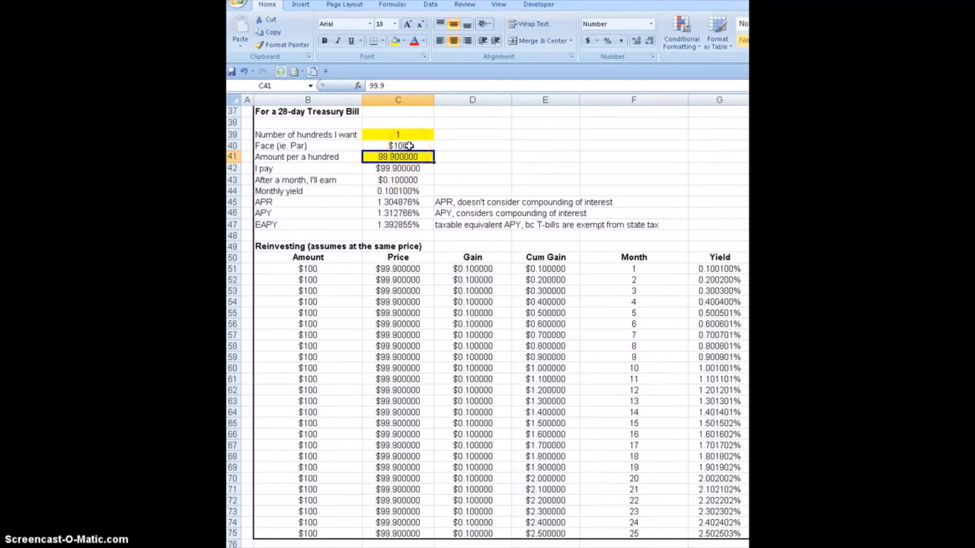
{"action": "left_click", "coordinate": [397, 179]}
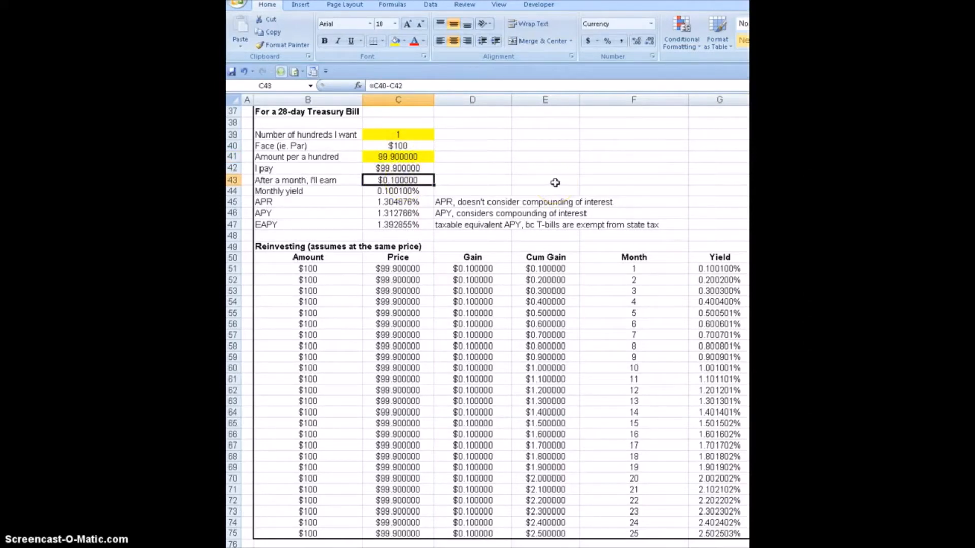
{"action": "mouse_move", "coordinate": [516, 175]}
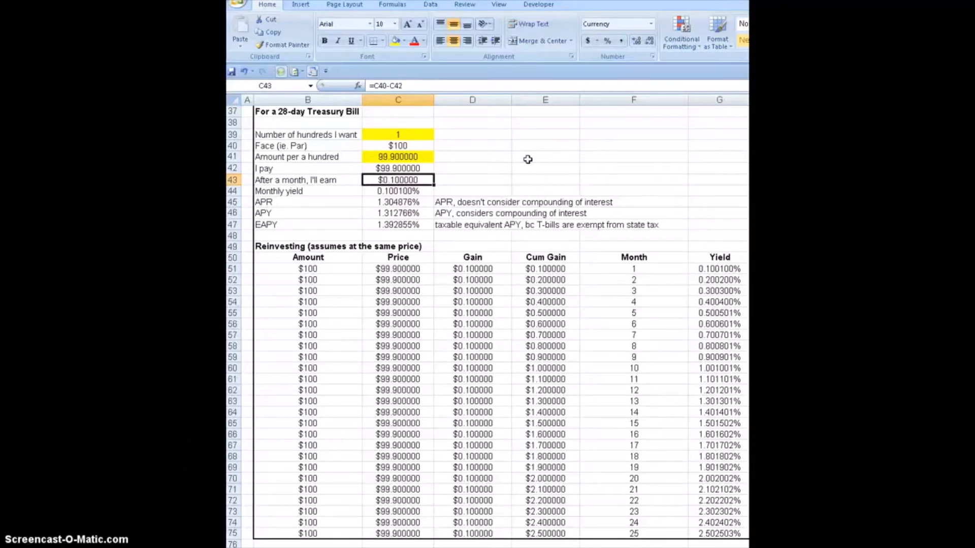
{"action": "mouse_move", "coordinate": [506, 172]}
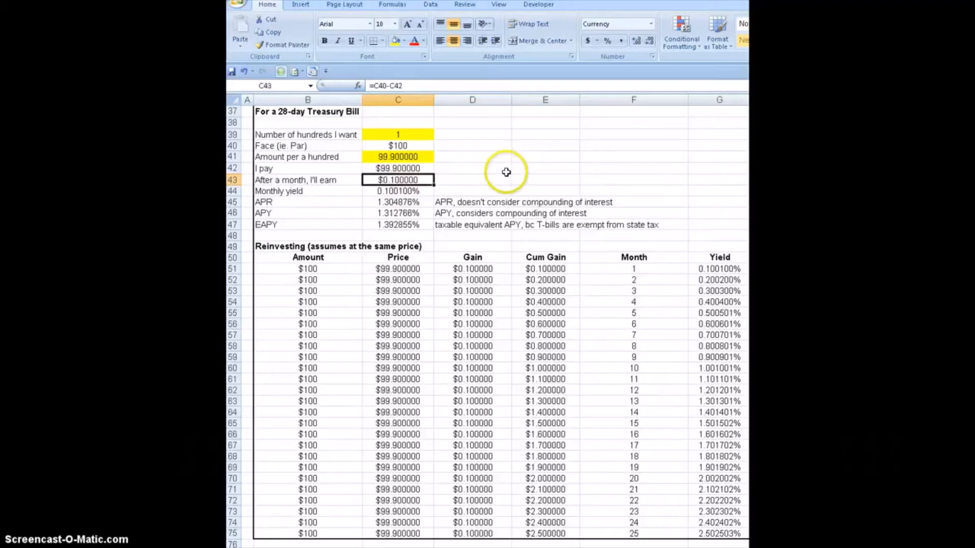
{"action": "mouse_move", "coordinate": [506, 173]}
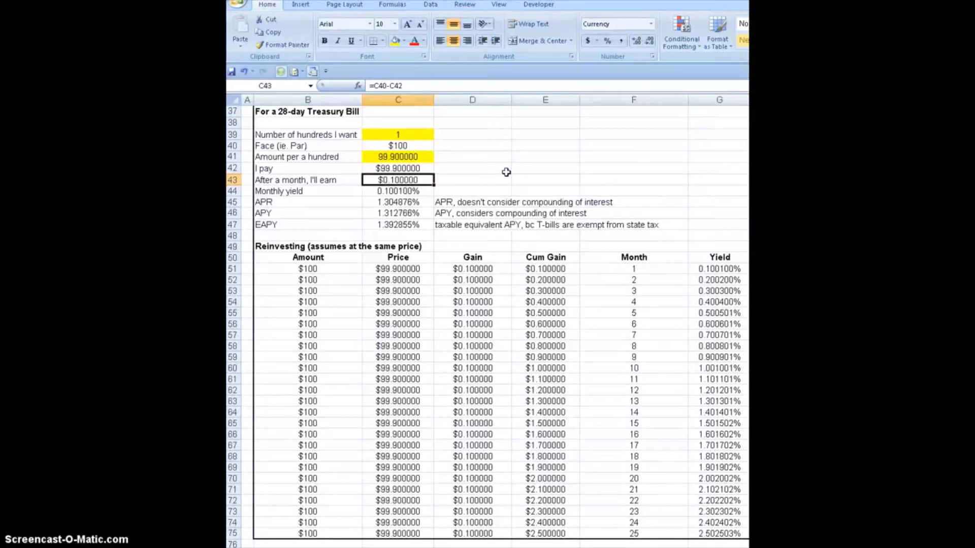
{"action": "mouse_move", "coordinate": [519, 189]}
{"action": "type", "text": "=C43/C42"}
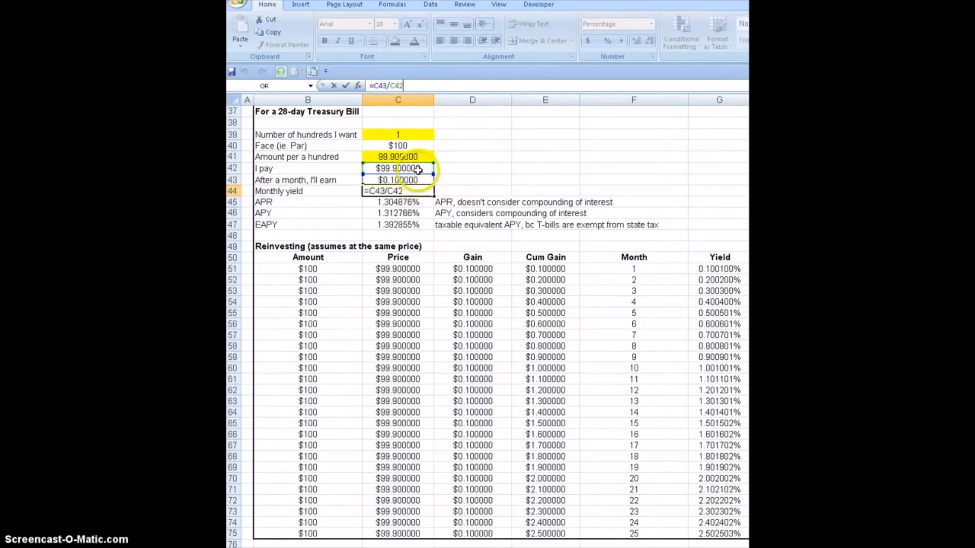
{"action": "key", "text": "Return"}
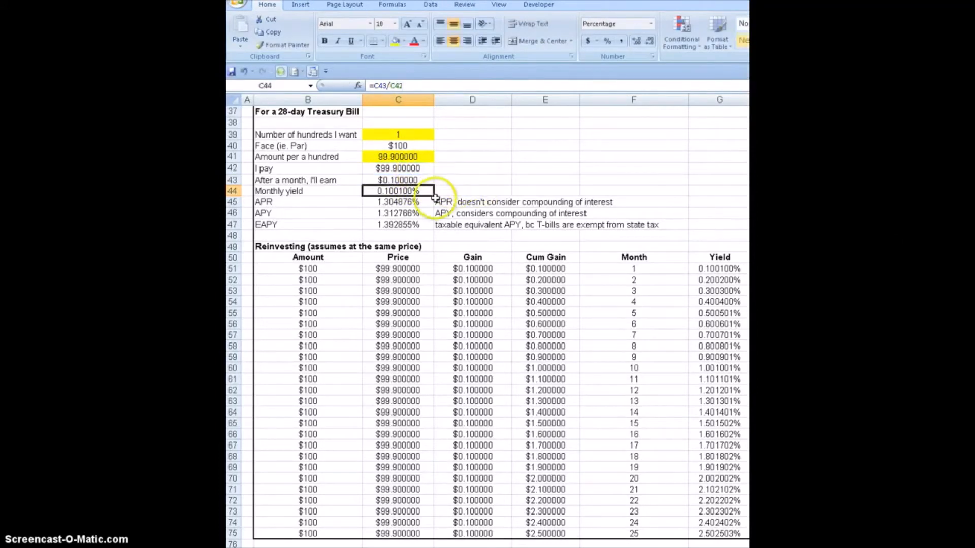
{"action": "mouse_move", "coordinate": [472, 180]}
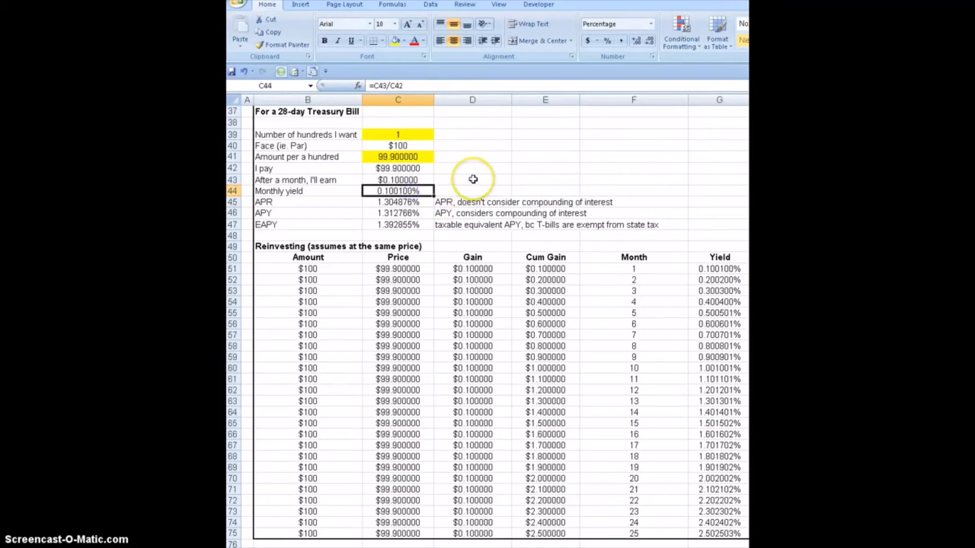
{"action": "mouse_move", "coordinate": [473, 180]}
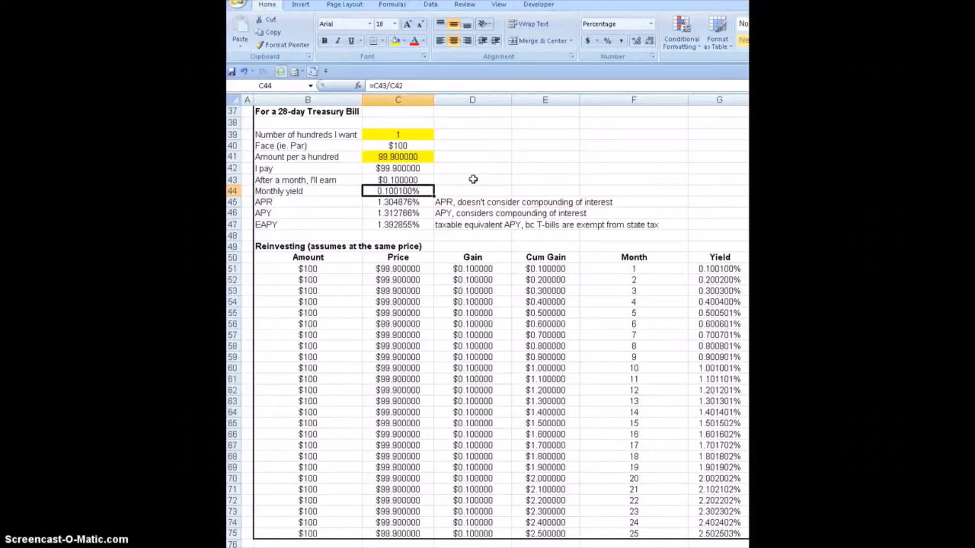
{"action": "left_click", "coordinate": [397, 201]}
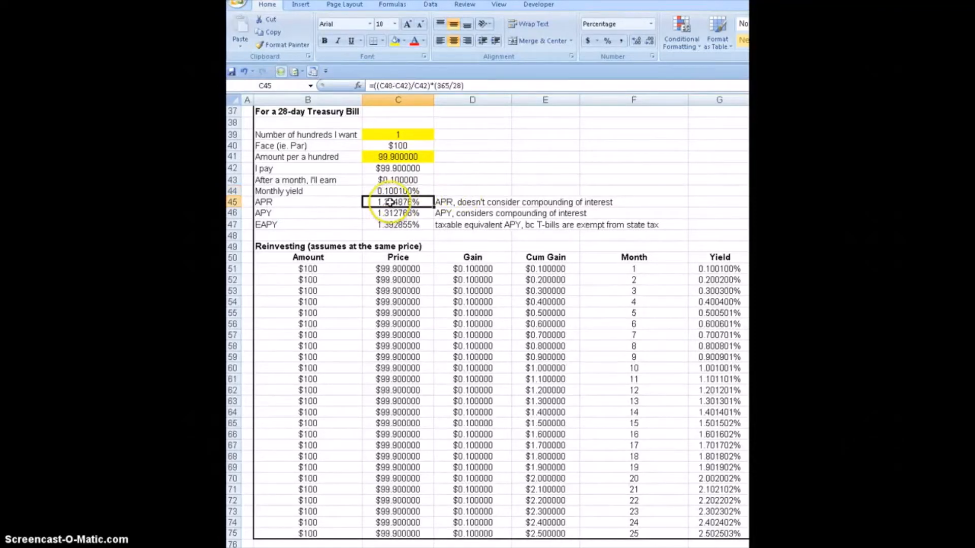
{"action": "double_click", "coordinate": [398, 202]}
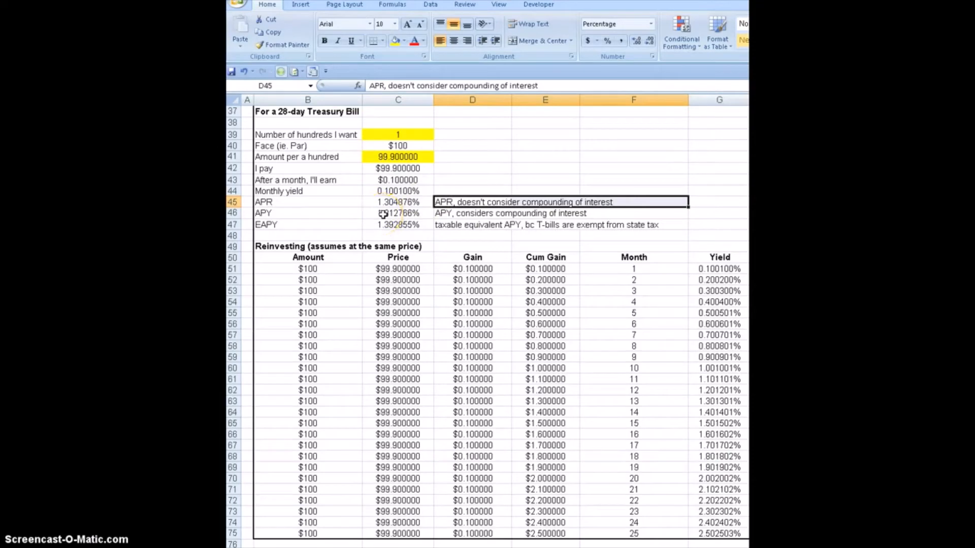
{"action": "left_click", "coordinate": [398, 213]}
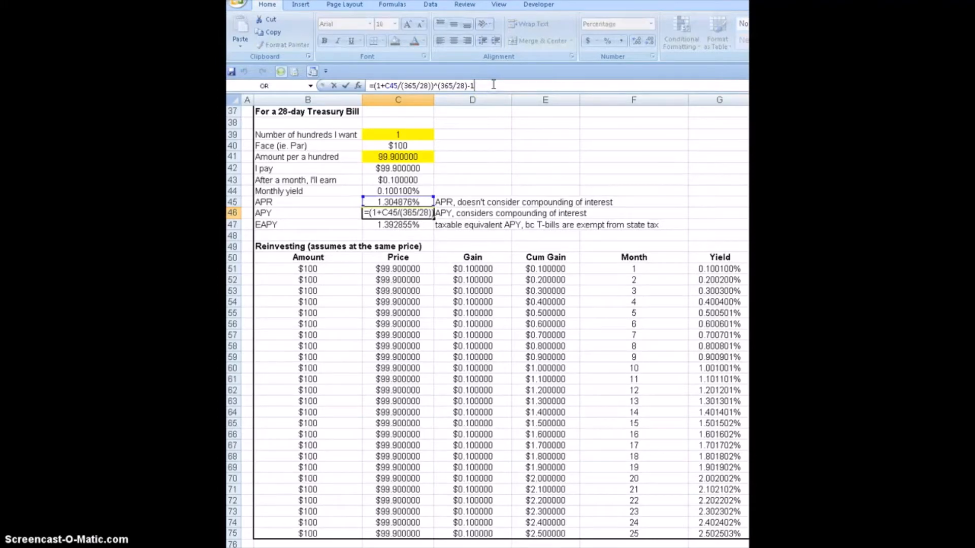
{"action": "key", "text": "Return"}
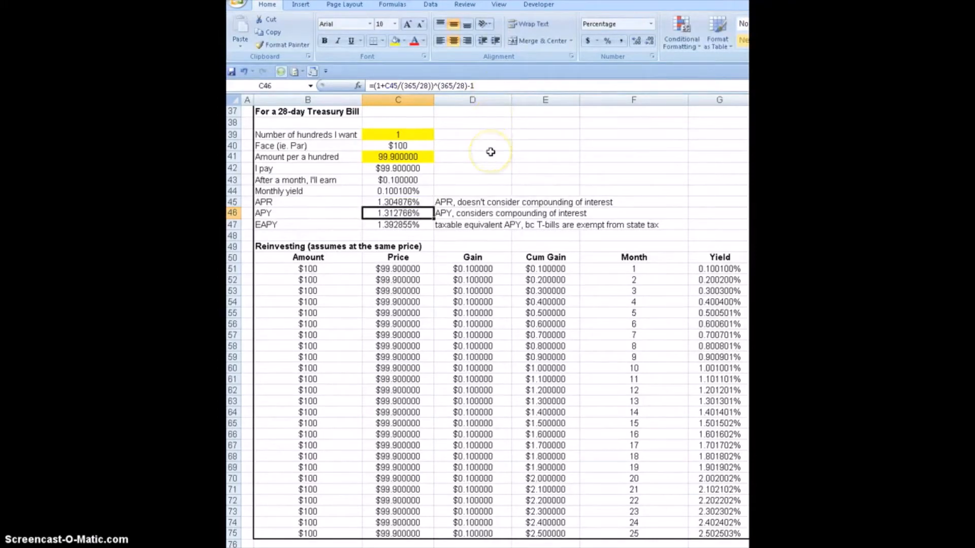
{"action": "mouse_move", "coordinate": [490, 152]}
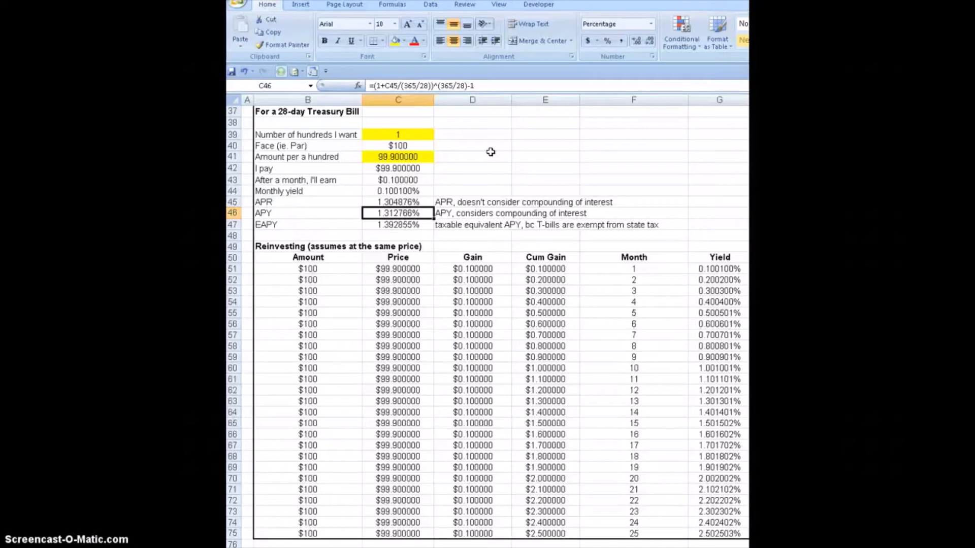
{"action": "mouse_move", "coordinate": [633, 226]}
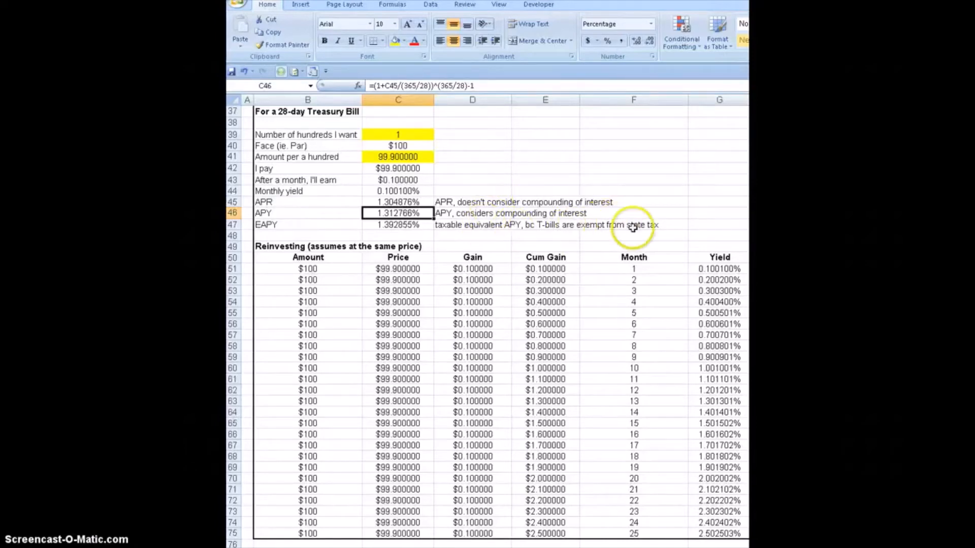
{"action": "left_click", "coordinate": [473, 225]}
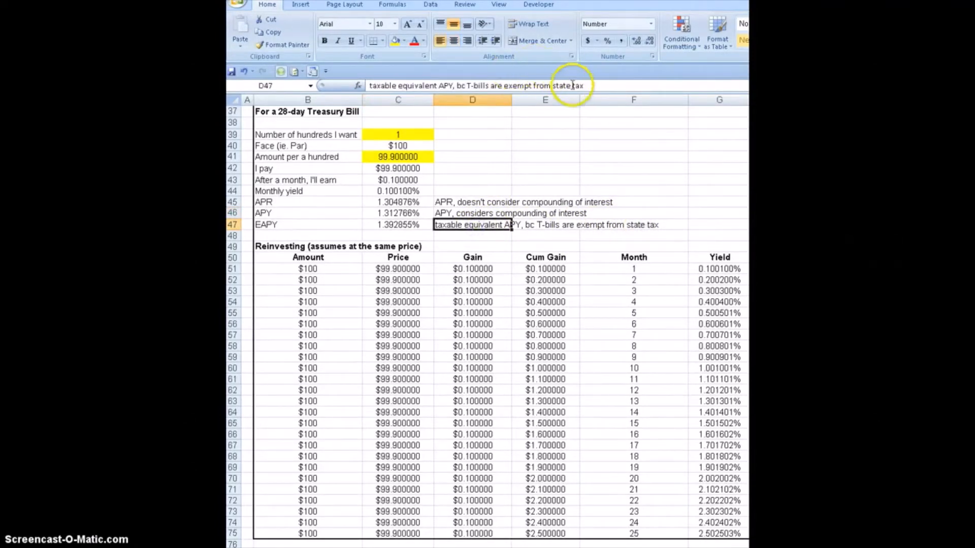
{"action": "type", "text": "and local"}
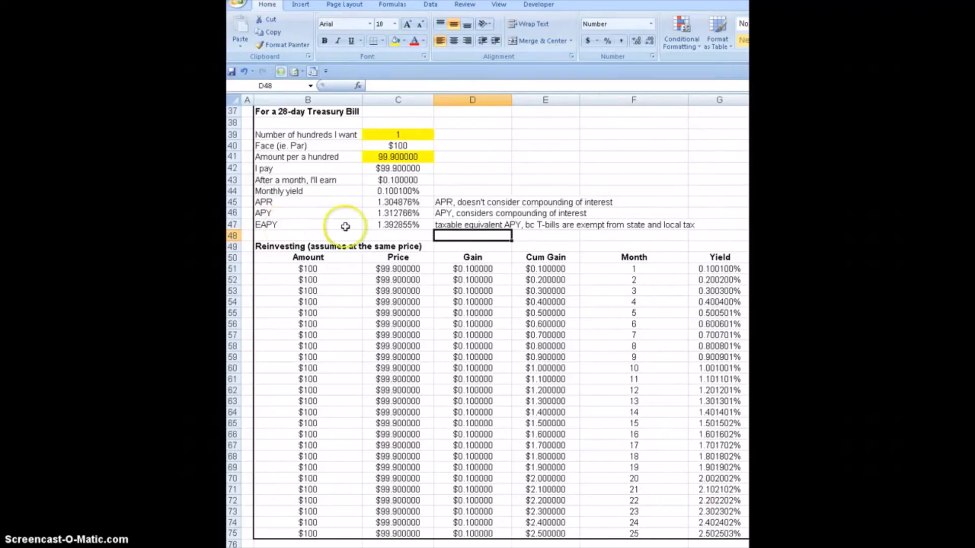
{"action": "mouse_move", "coordinate": [401, 224]}
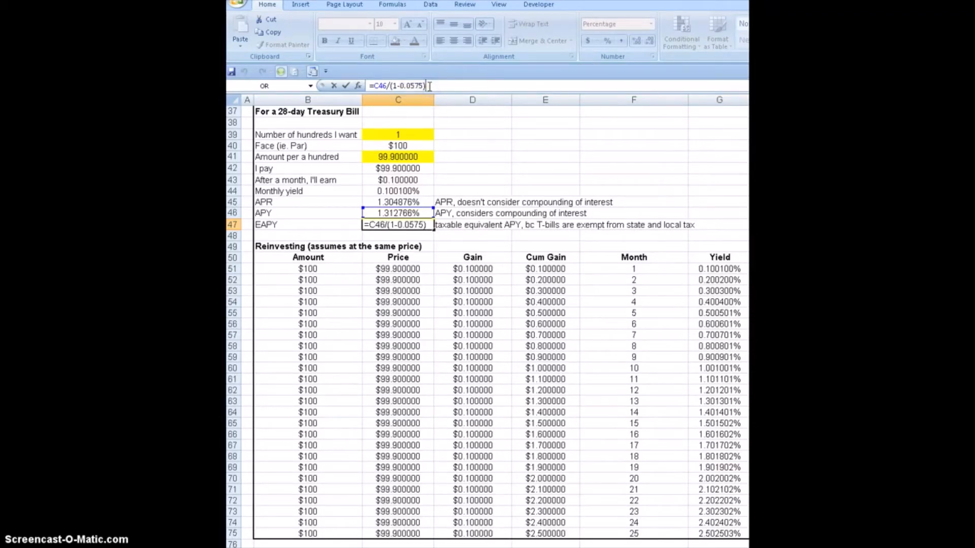
{"action": "key", "text": "Return"}
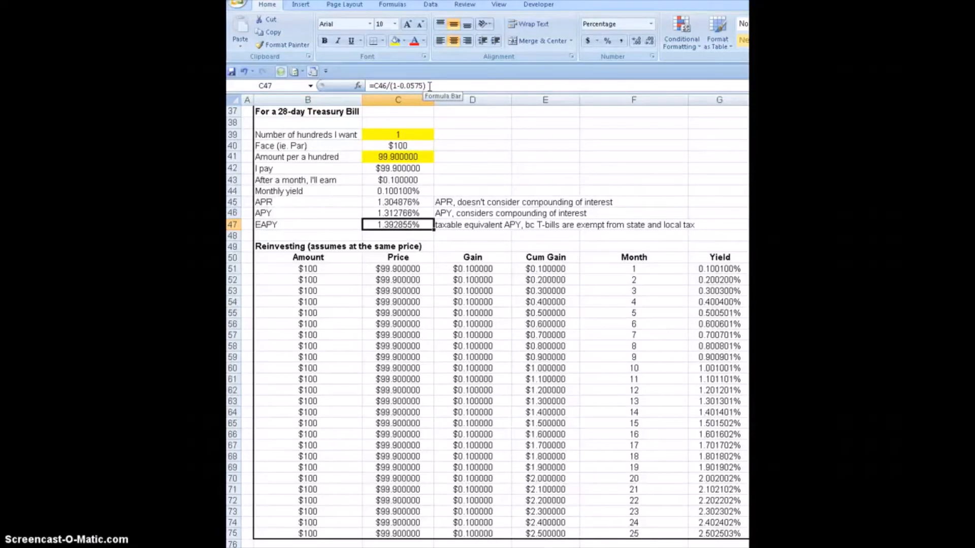
{"action": "mouse_move", "coordinate": [335, 208]}
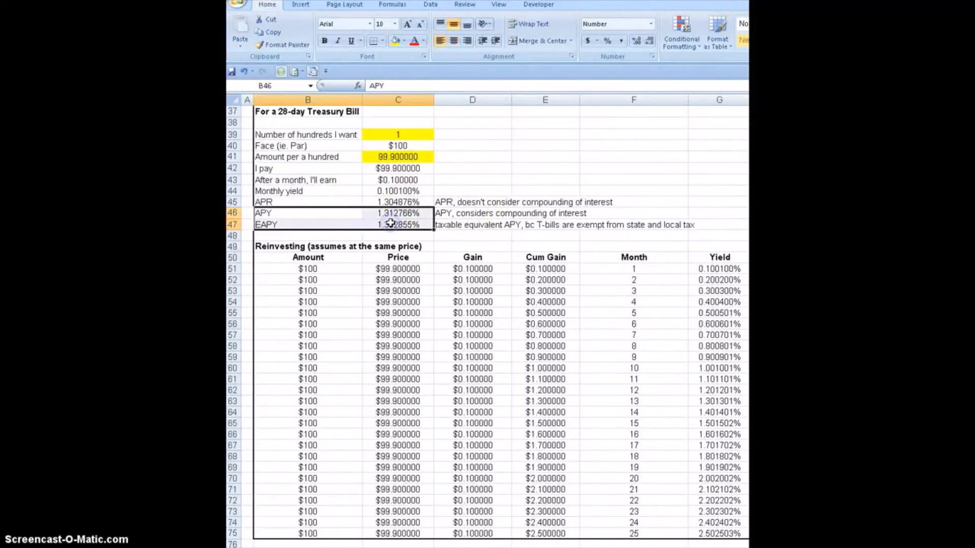
{"action": "left_click", "coordinate": [472, 179]}
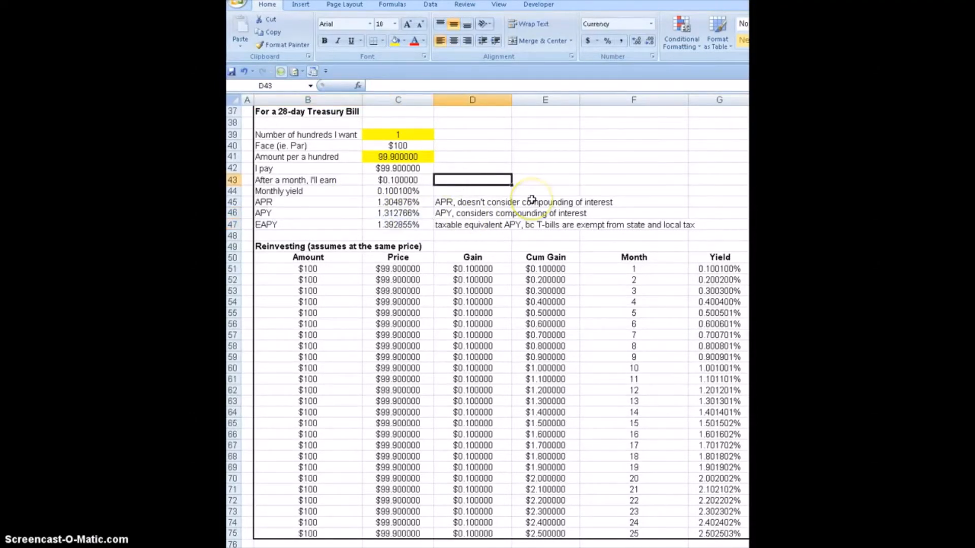
{"action": "mouse_move", "coordinate": [575, 164]}
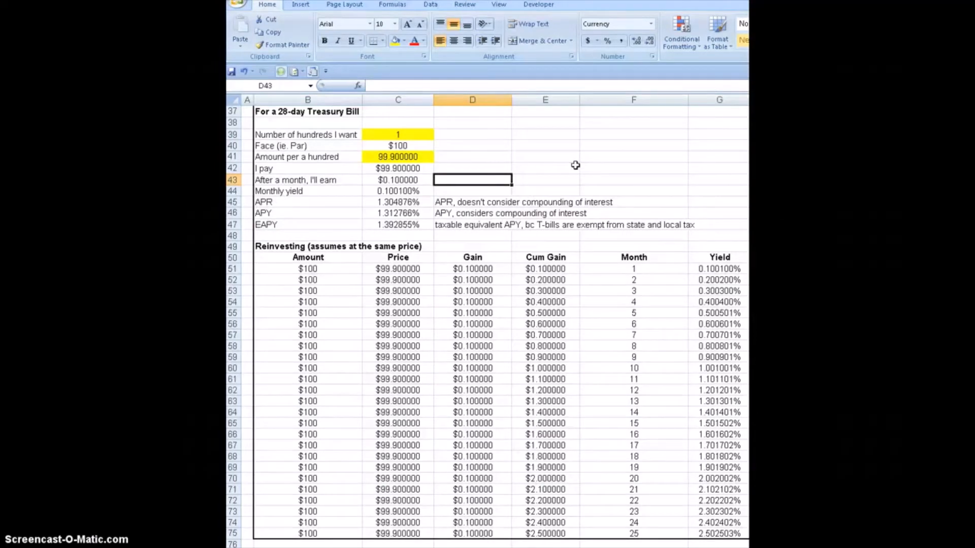
{"action": "mouse_move", "coordinate": [512, 197]}
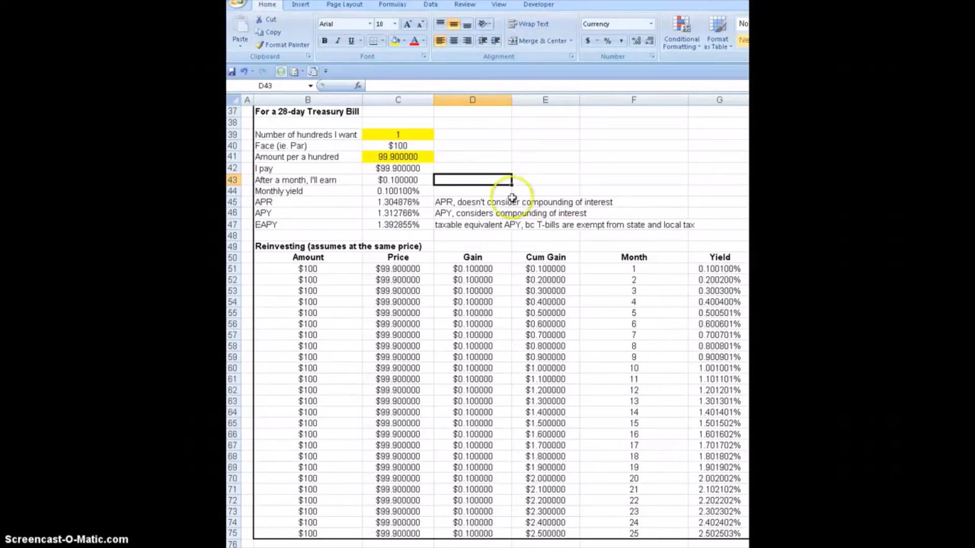
{"action": "left_click", "coordinate": [545, 168]}
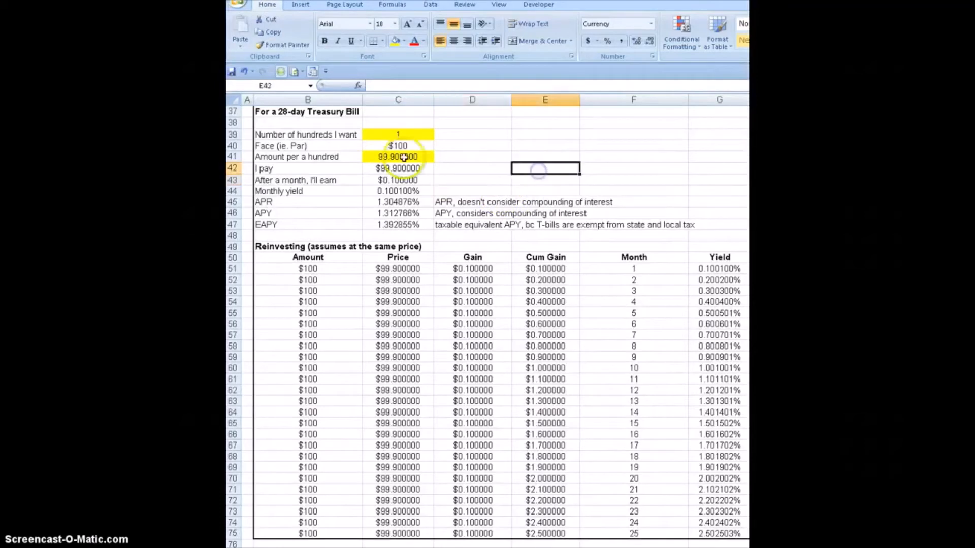
{"action": "left_click", "coordinate": [398, 146]}
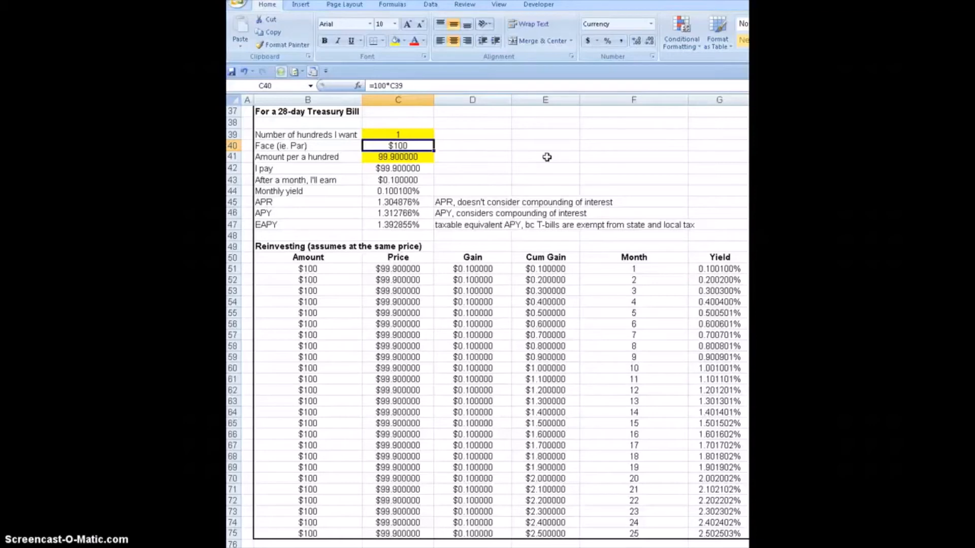
{"action": "left_click", "coordinate": [397, 156]}
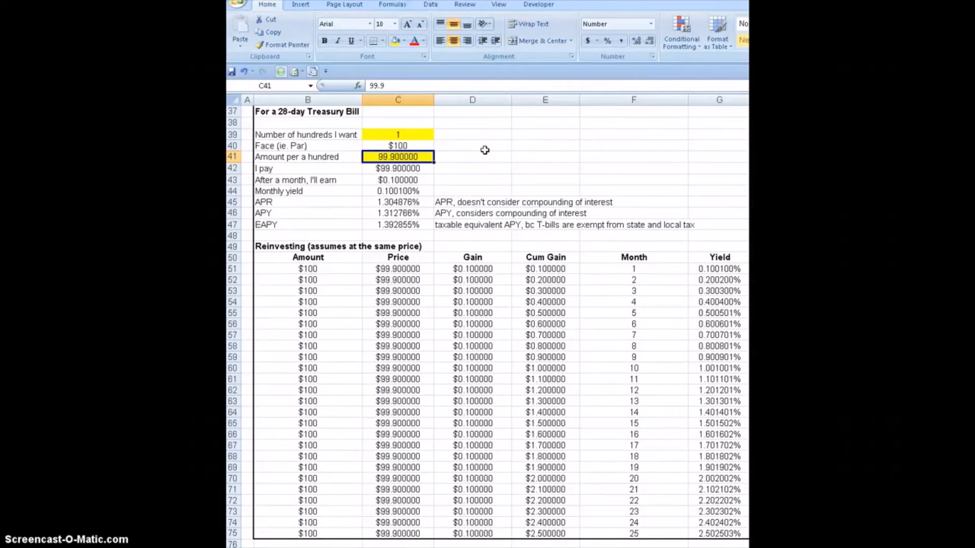
{"action": "left_click", "coordinate": [545, 156]}
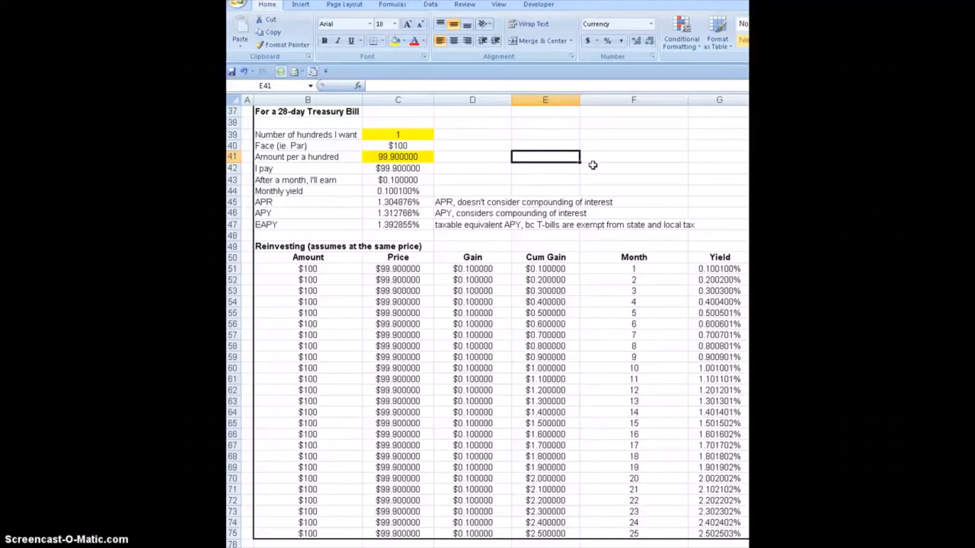
{"action": "mouse_move", "coordinate": [452, 157]}
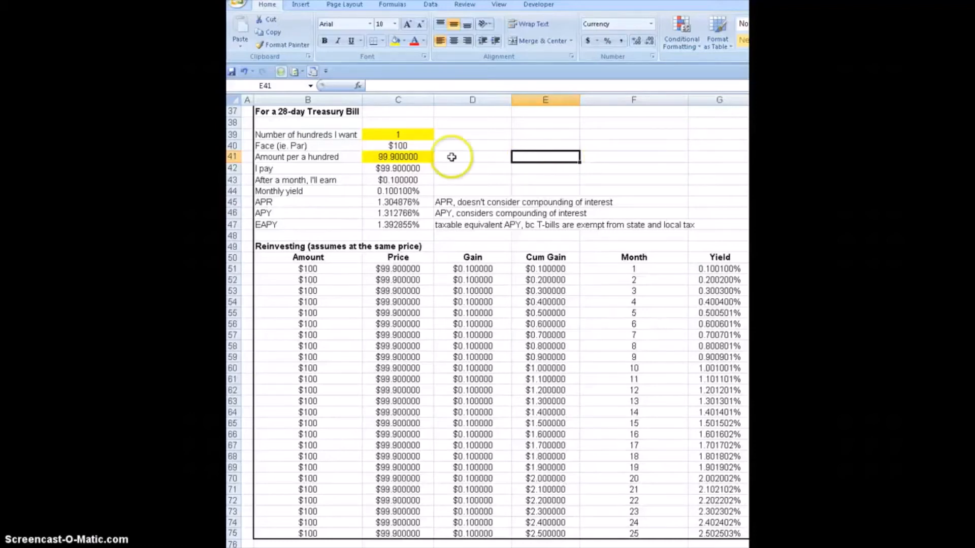
{"action": "mouse_move", "coordinate": [416, 157]}
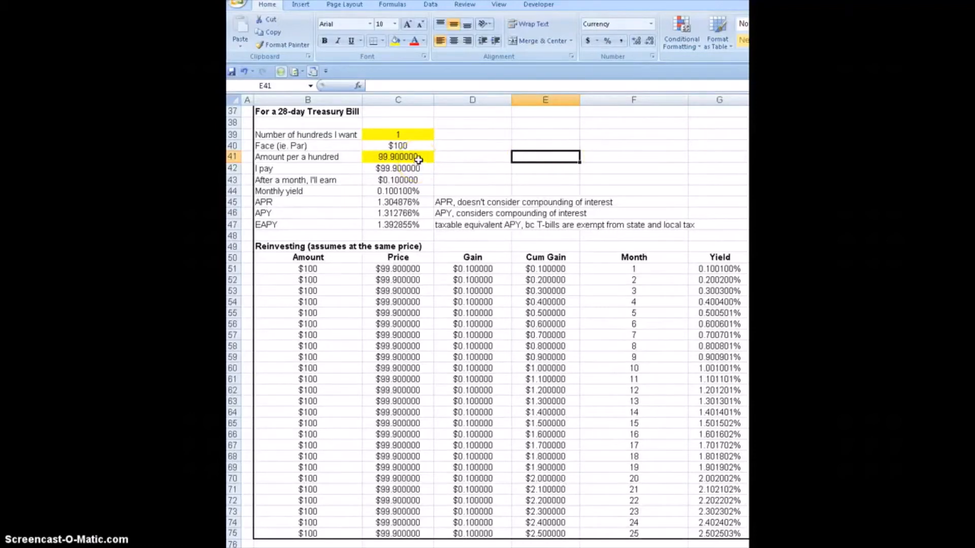
{"action": "left_click", "coordinate": [397, 157]}
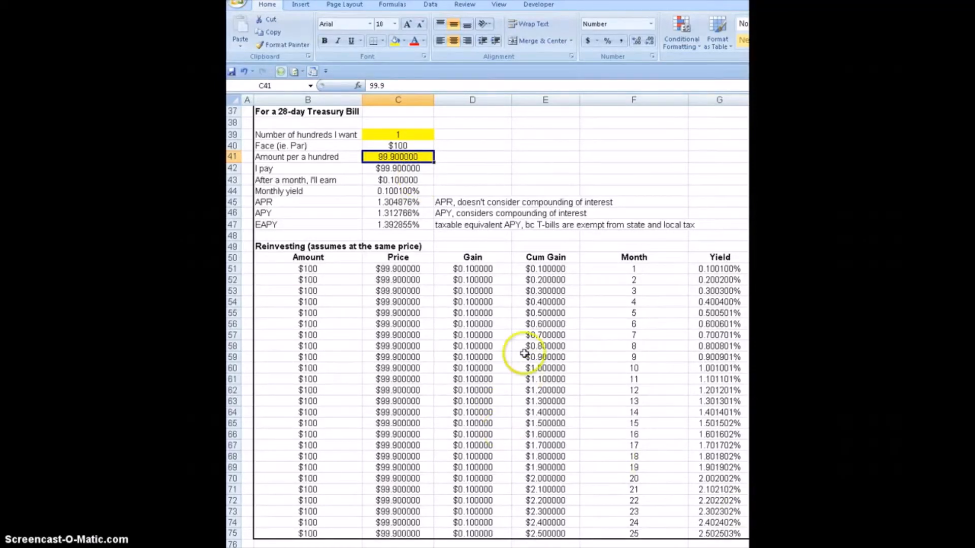
{"action": "mouse_move", "coordinate": [539, 285]}
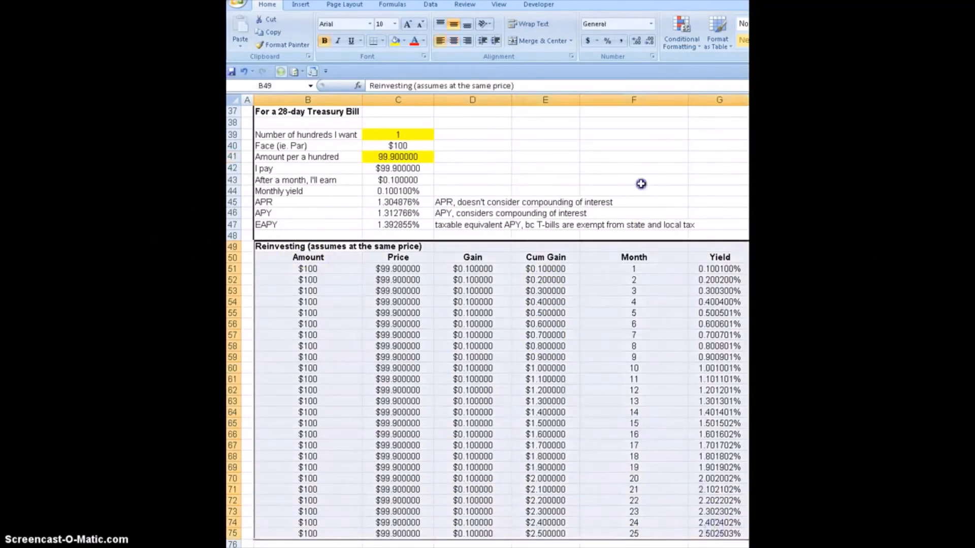
{"action": "left_click", "coordinate": [633, 180]}
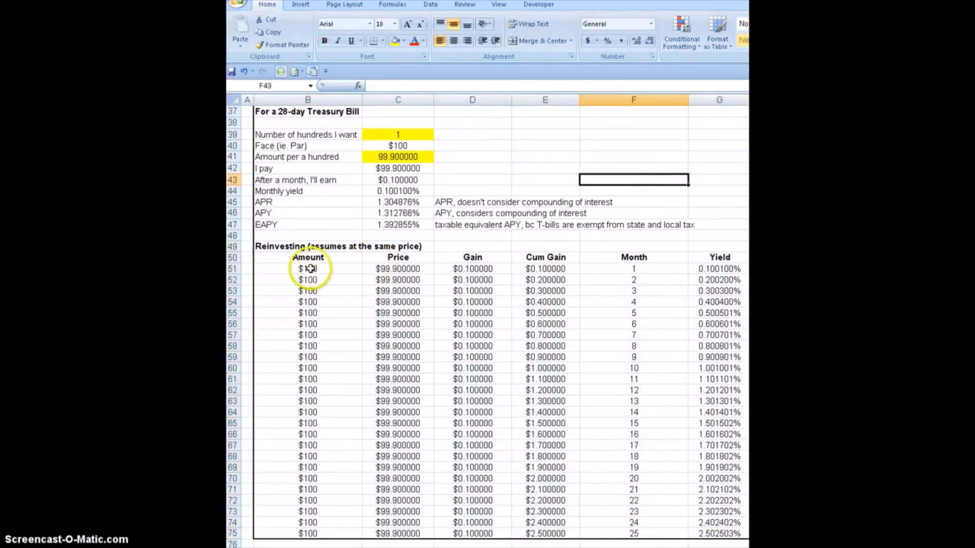
{"action": "left_click", "coordinate": [308, 269]}
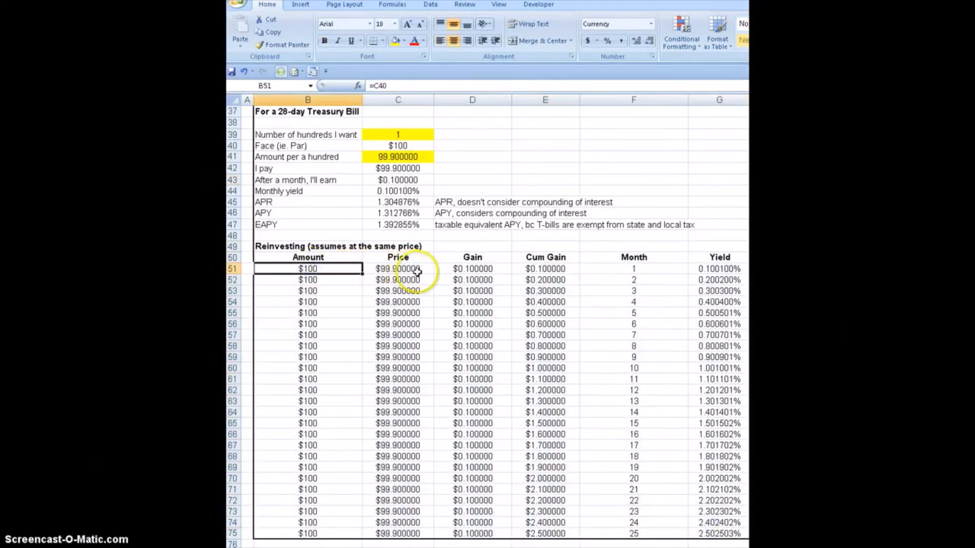
{"action": "left_click", "coordinate": [398, 269]}
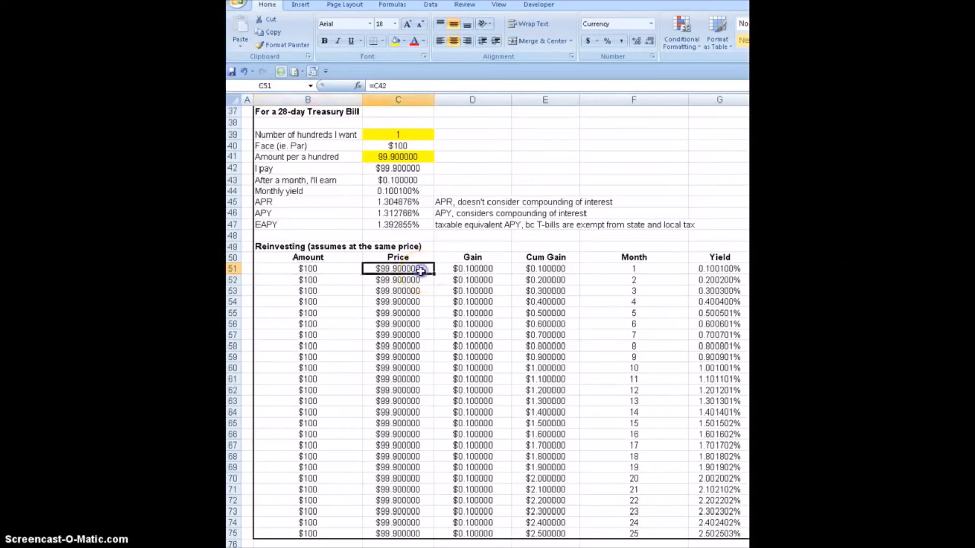
{"action": "left_click", "coordinate": [473, 269]}
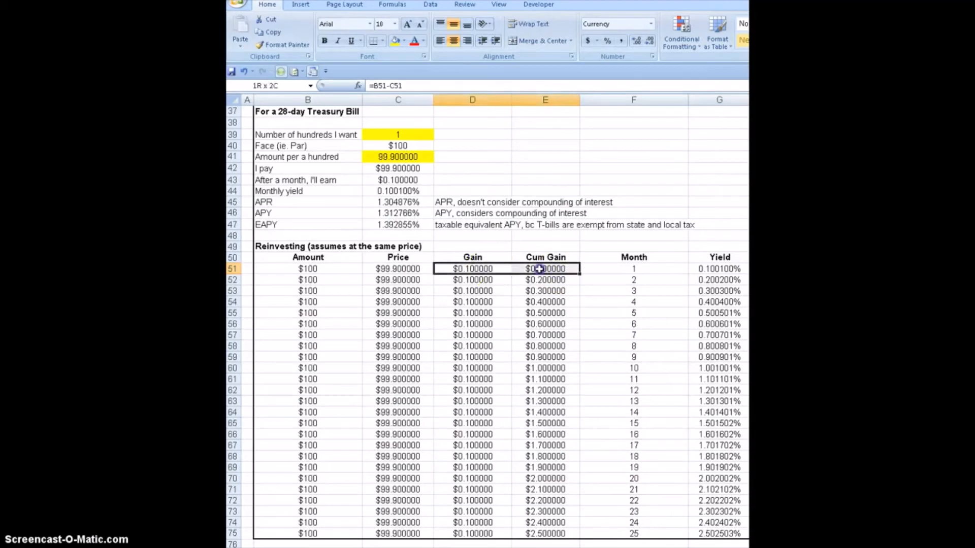
{"action": "left_click", "coordinate": [633, 268]}
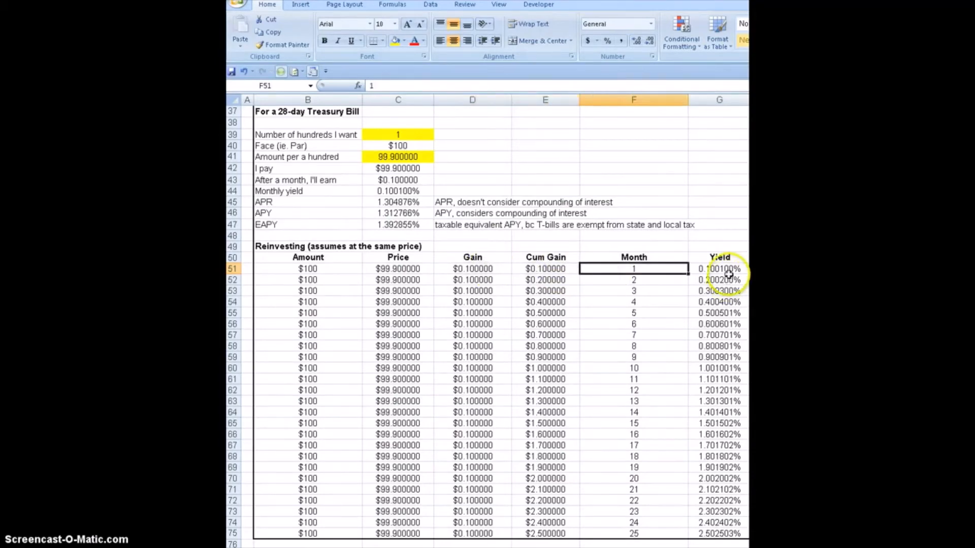
{"action": "left_click", "coordinate": [719, 268]}
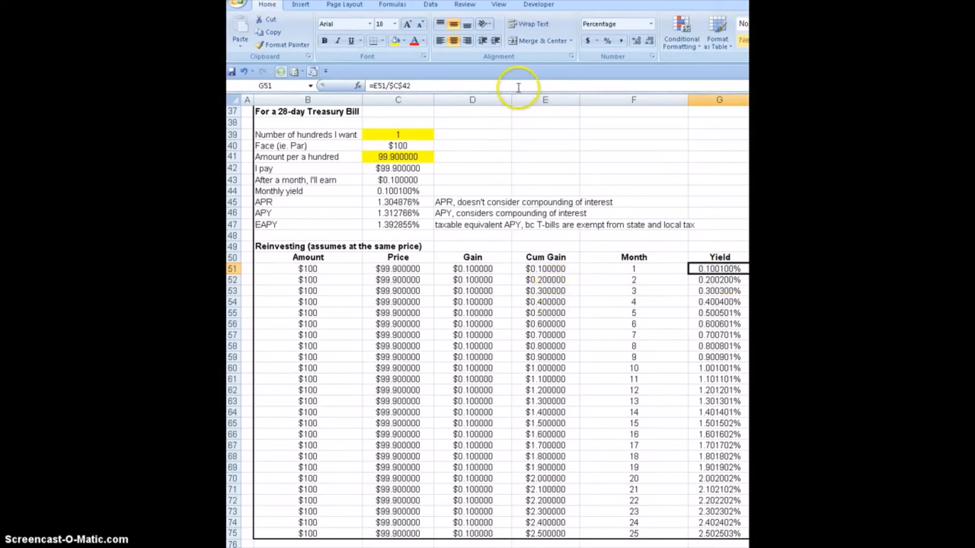
{"action": "mouse_move", "coordinate": [545, 268]}
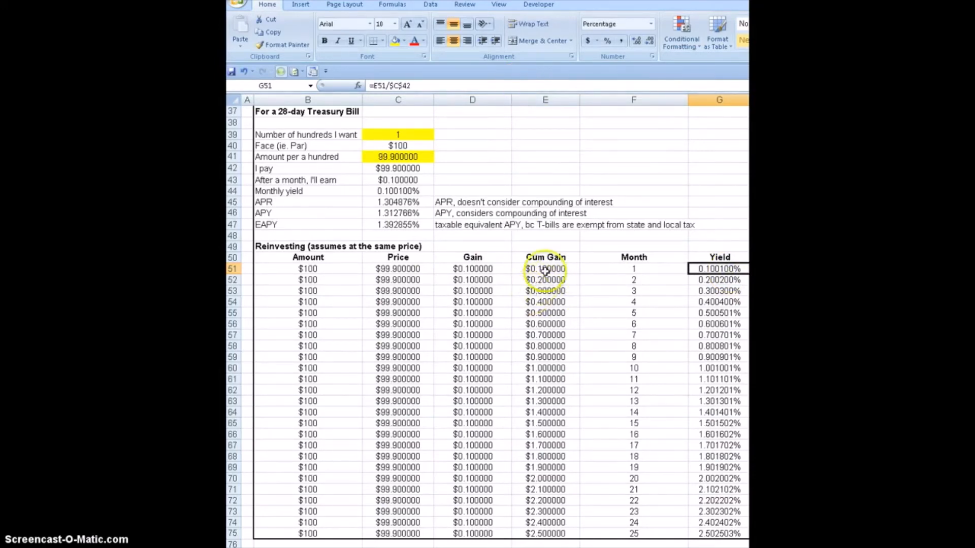
{"action": "left_click", "coordinate": [545, 269]}
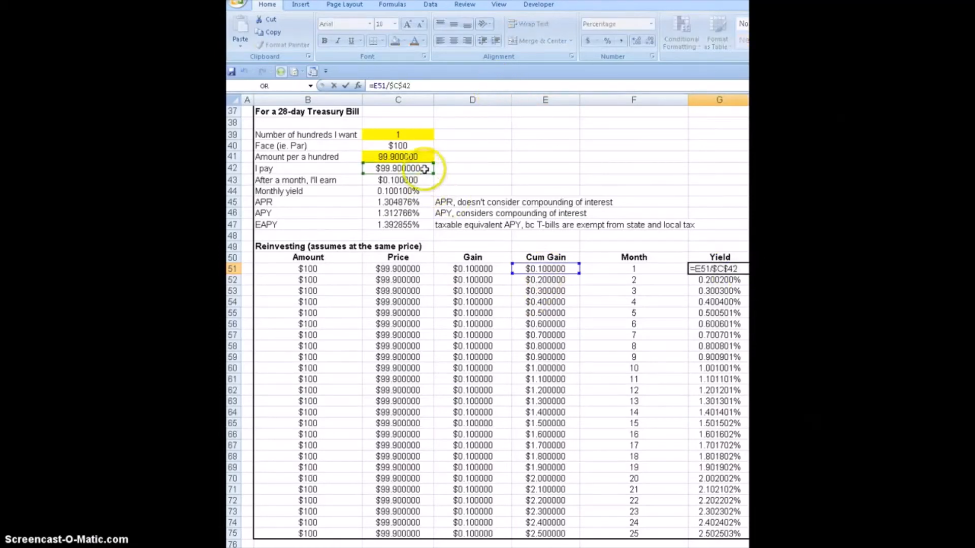
{"action": "mouse_move", "coordinate": [442, 168]}
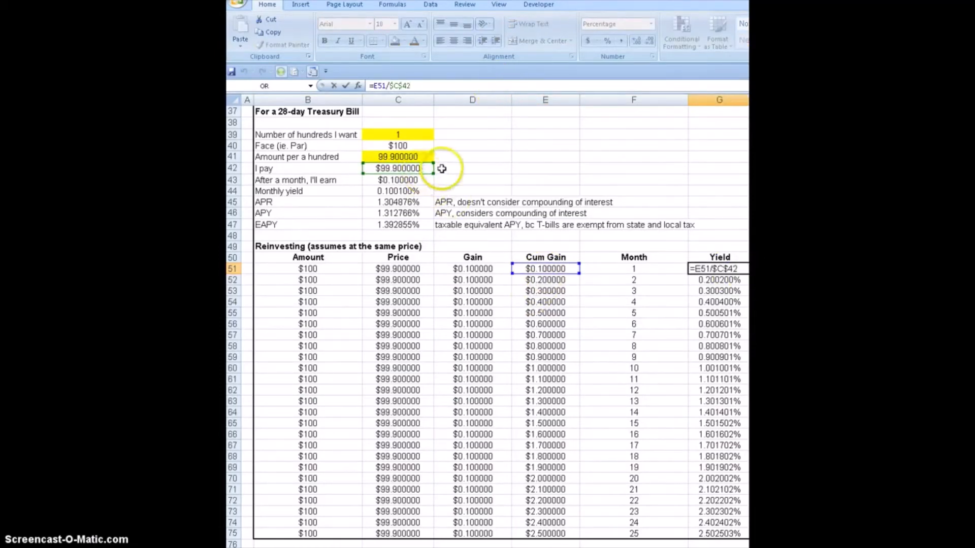
{"action": "left_click", "coordinate": [719, 268]}
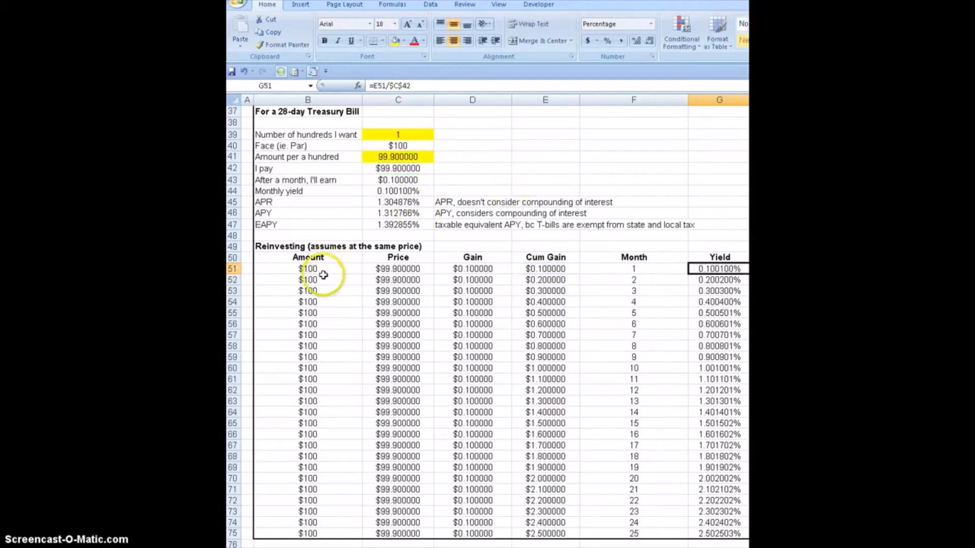
{"action": "left_click", "coordinate": [307, 279]}
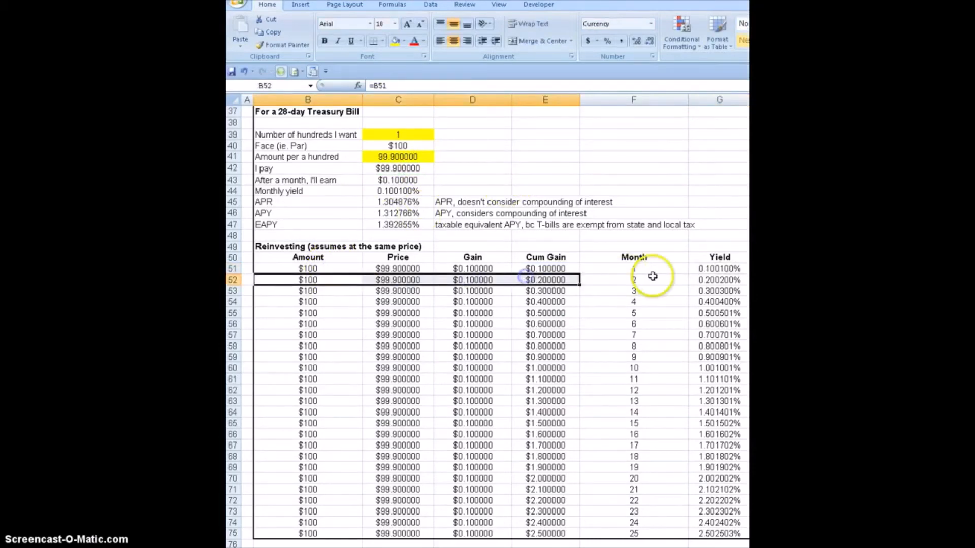
{"action": "left_click", "coordinate": [473, 279]}
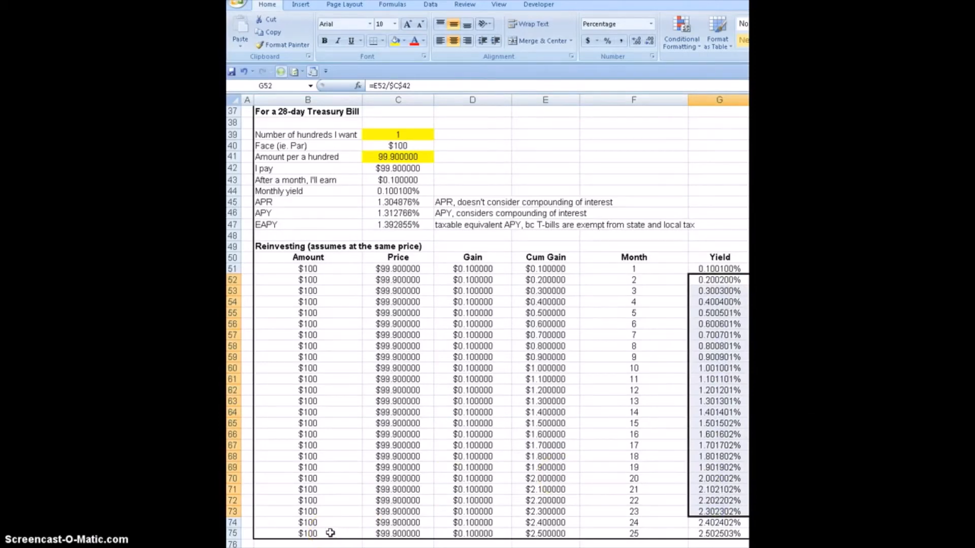
{"action": "left_click", "coordinate": [308, 533]}
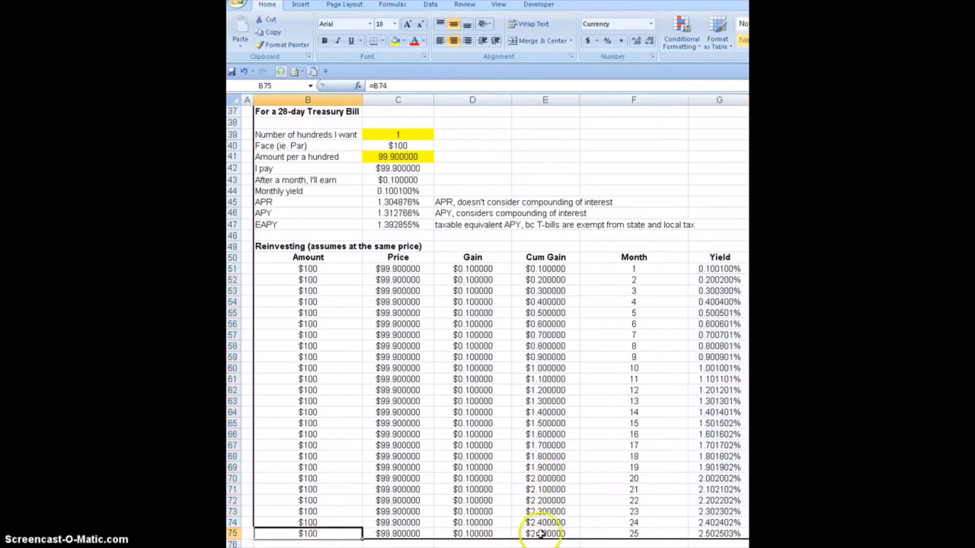
{"action": "left_click", "coordinate": [546, 534]}
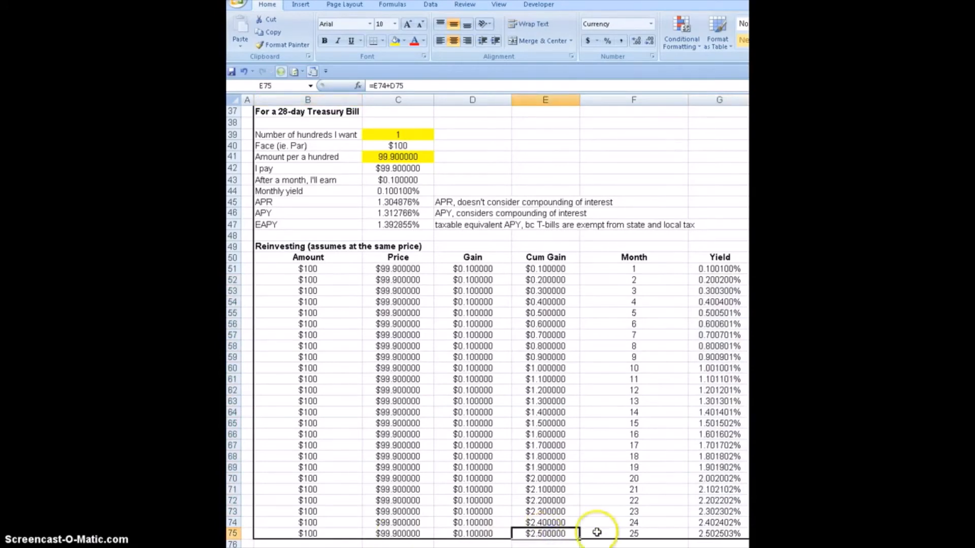
{"action": "mouse_move", "coordinate": [730, 533]}
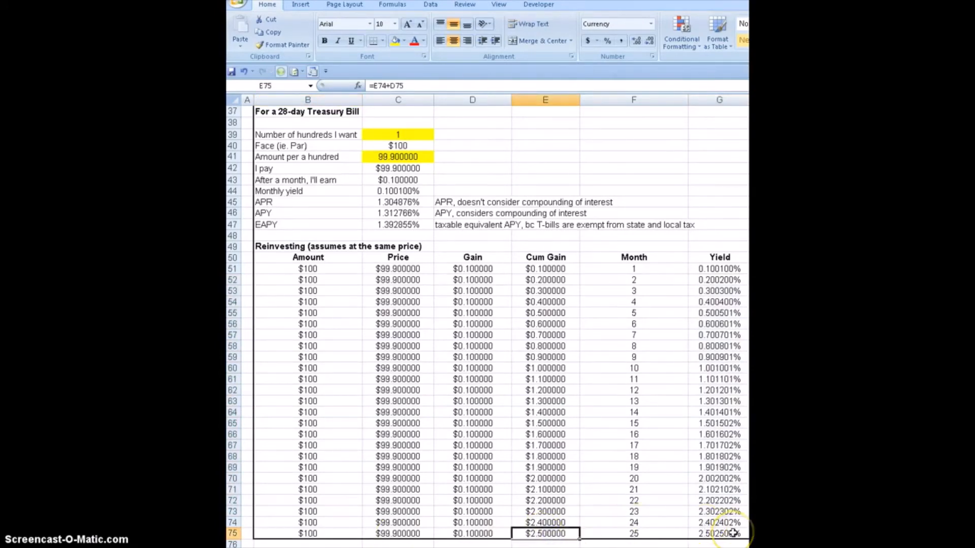
{"action": "left_click", "coordinate": [719, 534]}
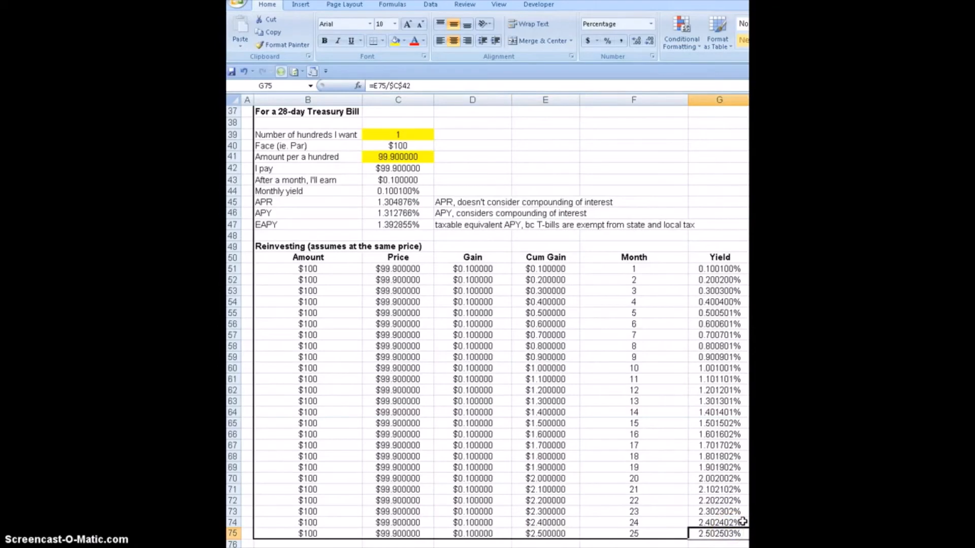
{"action": "mouse_move", "coordinate": [629, 150]}
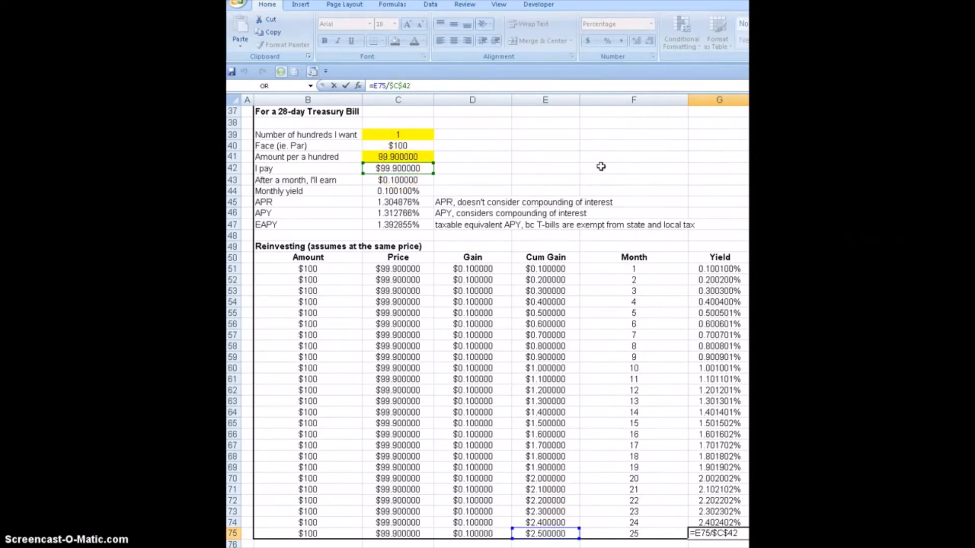
{"action": "key", "text": "Return"}
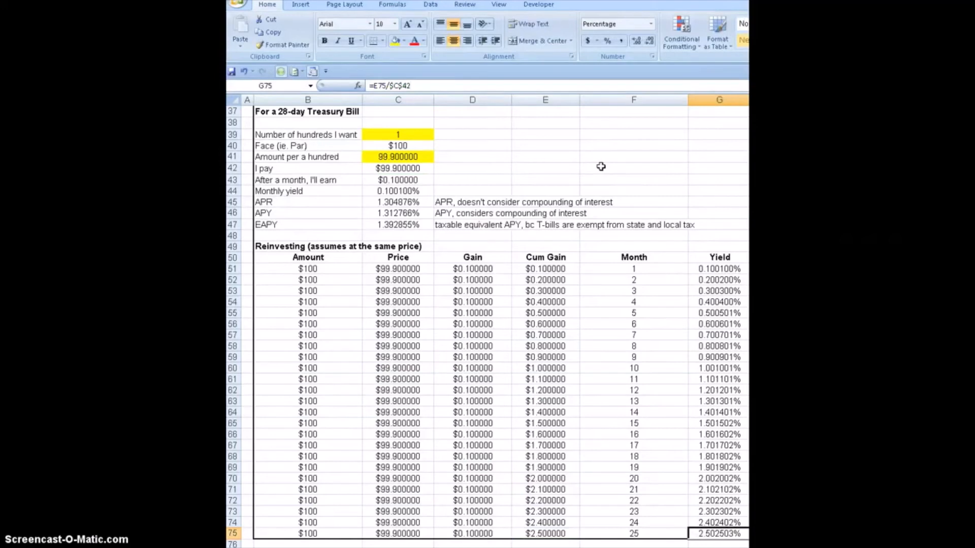
{"action": "left_click", "coordinate": [633, 168]}
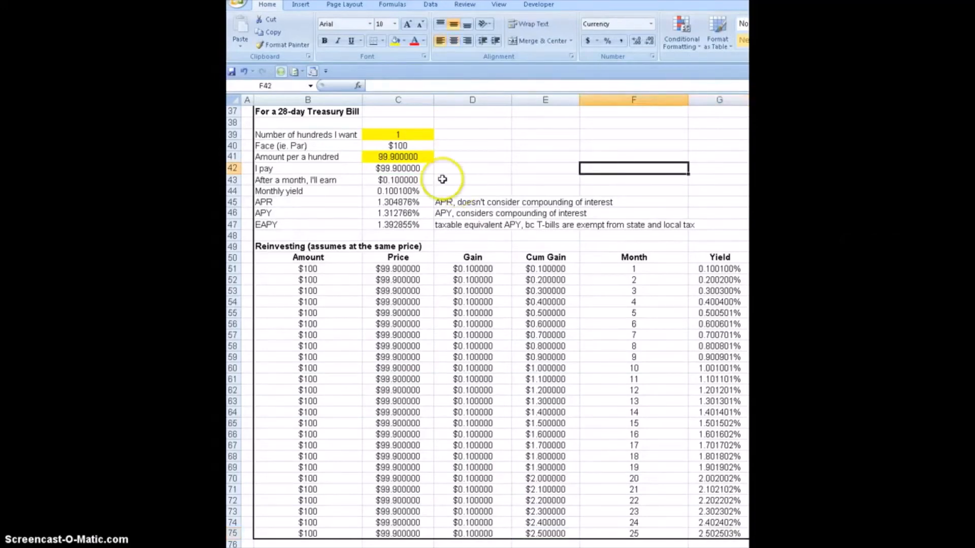
{"action": "mouse_move", "coordinate": [554, 149]}
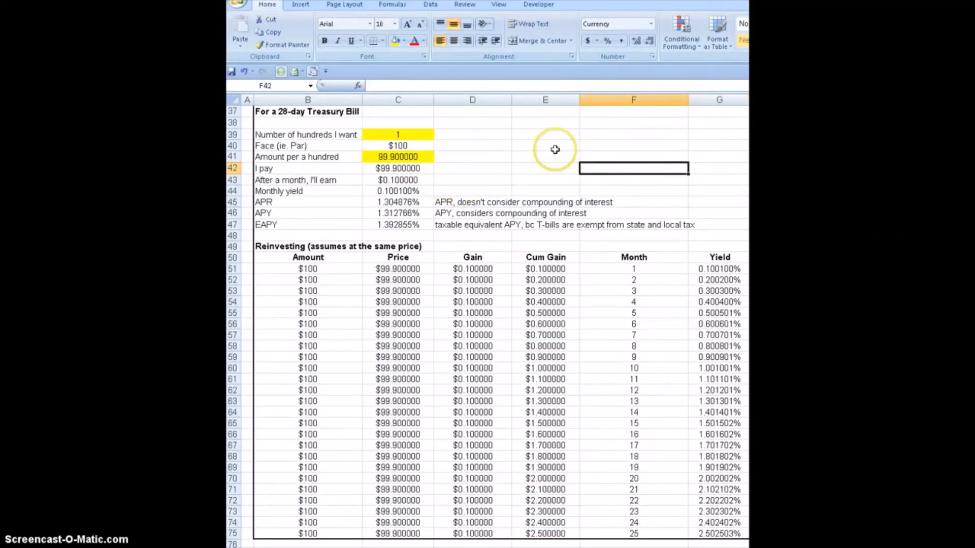
{"action": "mouse_move", "coordinate": [552, 152]}
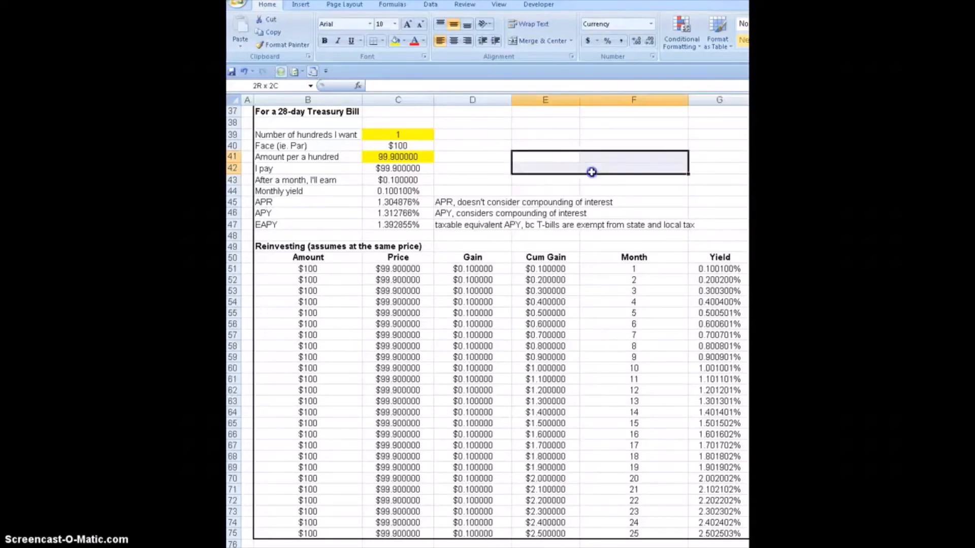
{"action": "left_click", "coordinate": [397, 191]}
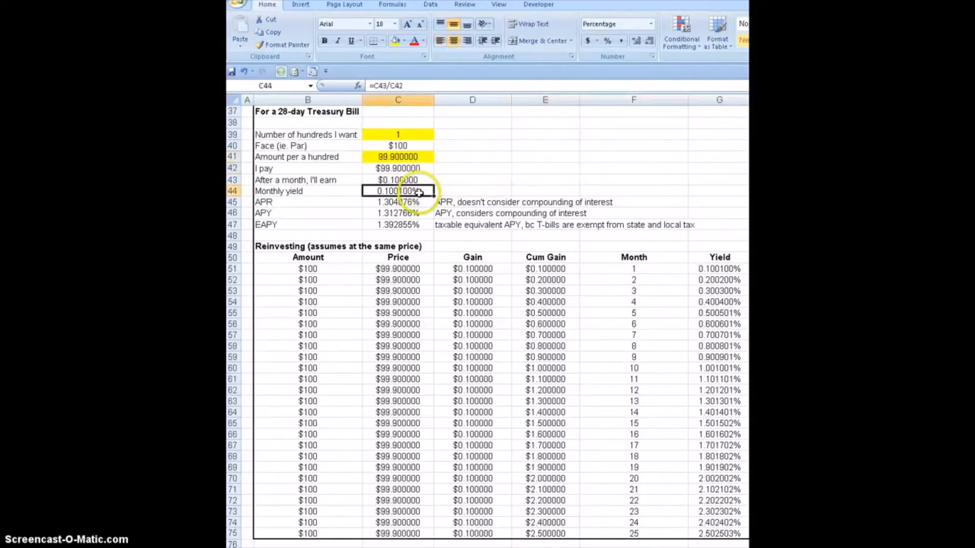
{"action": "mouse_move", "coordinate": [461, 166]}
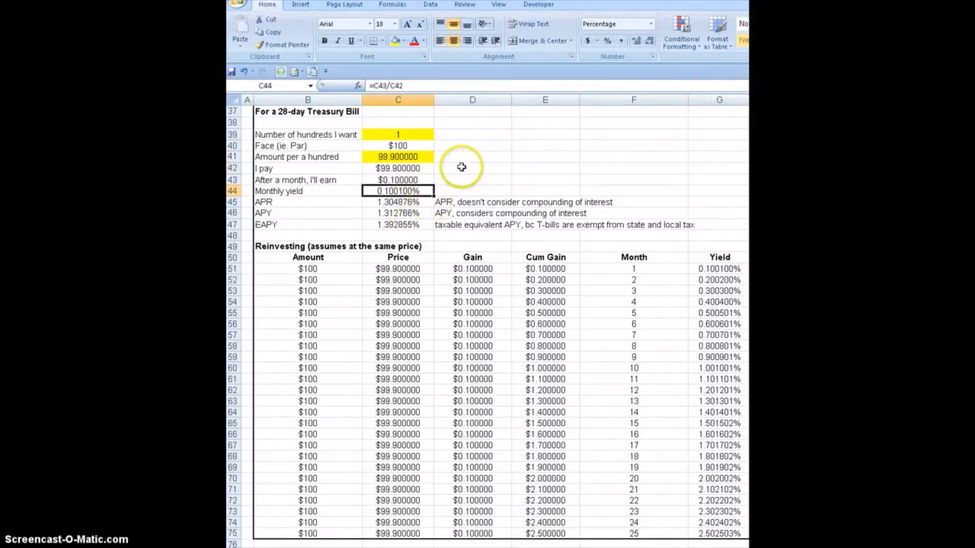
{"action": "mouse_move", "coordinate": [526, 168]}
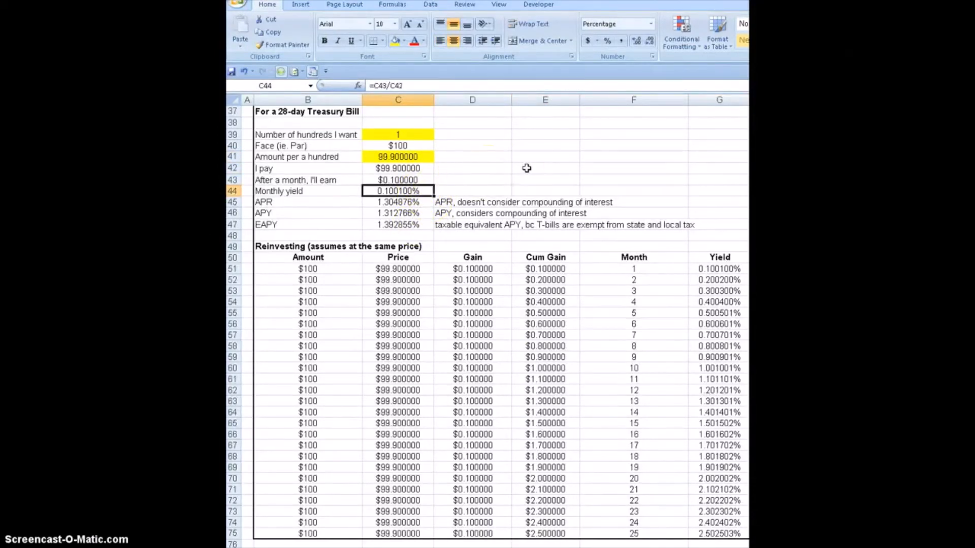
{"action": "mouse_move", "coordinate": [426, 286]}
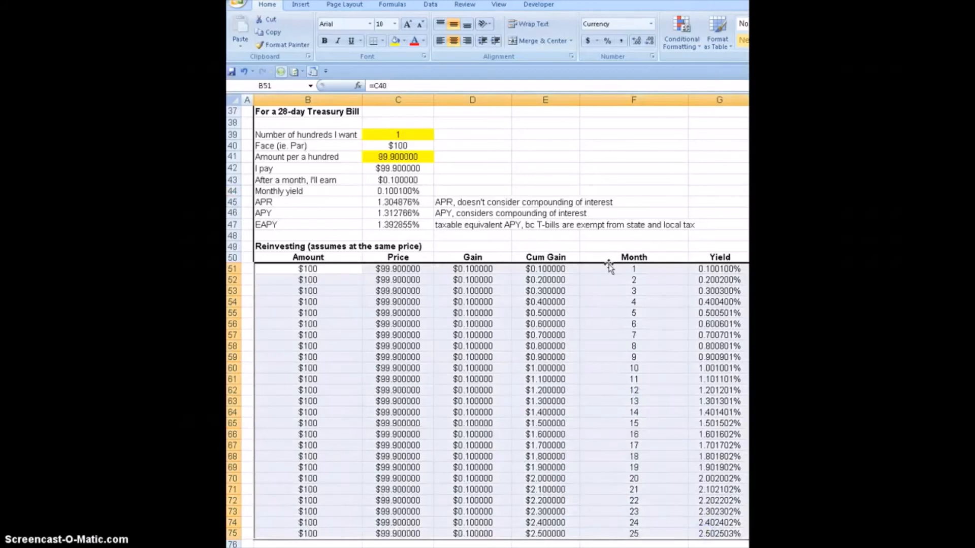
{"action": "left_click", "coordinate": [633, 534]}
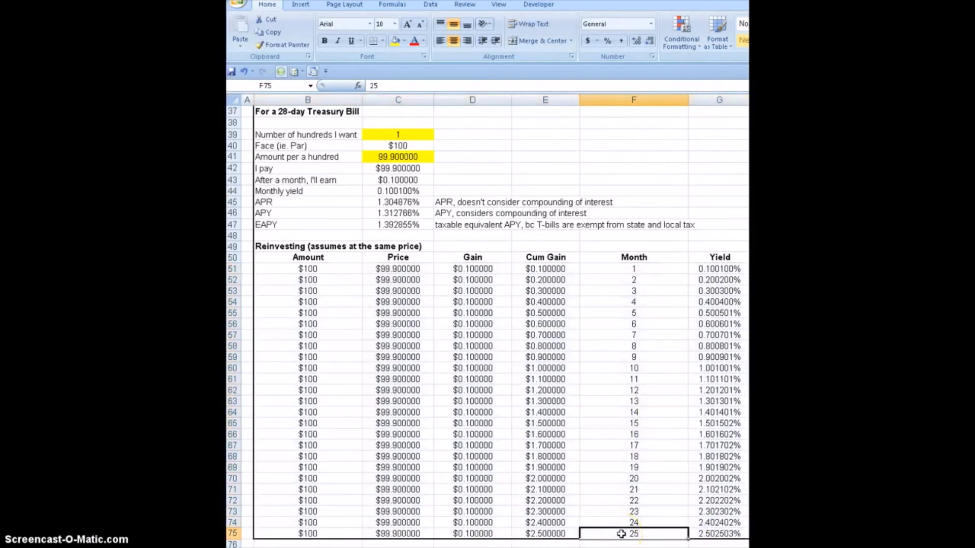
{"action": "mouse_move", "coordinate": [433, 440]}
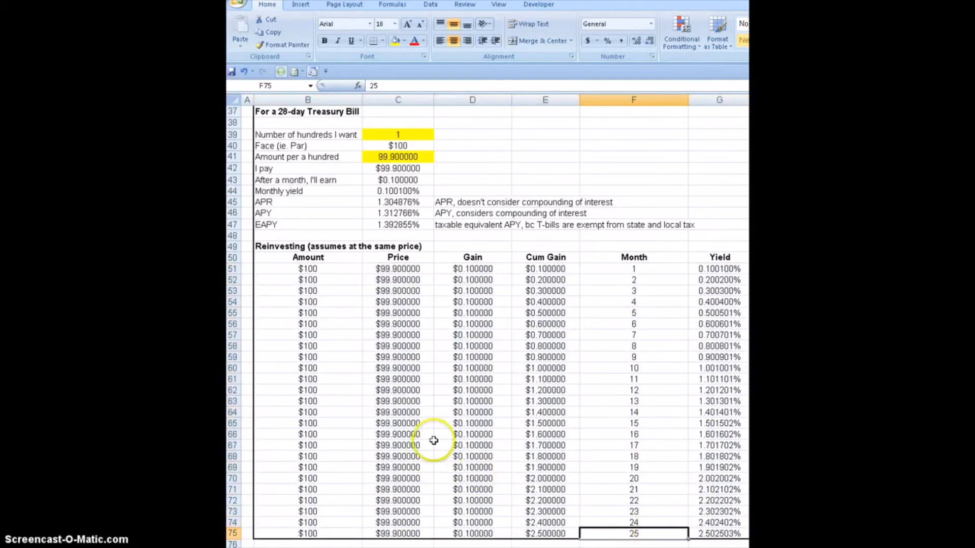
{"action": "mouse_move", "coordinate": [632, 235]}
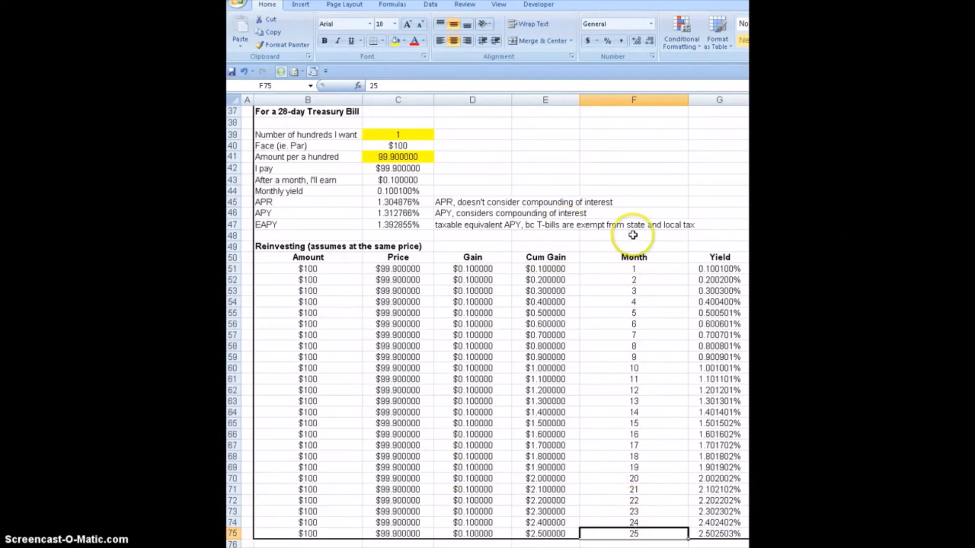
{"action": "mouse_move", "coordinate": [632, 235]}
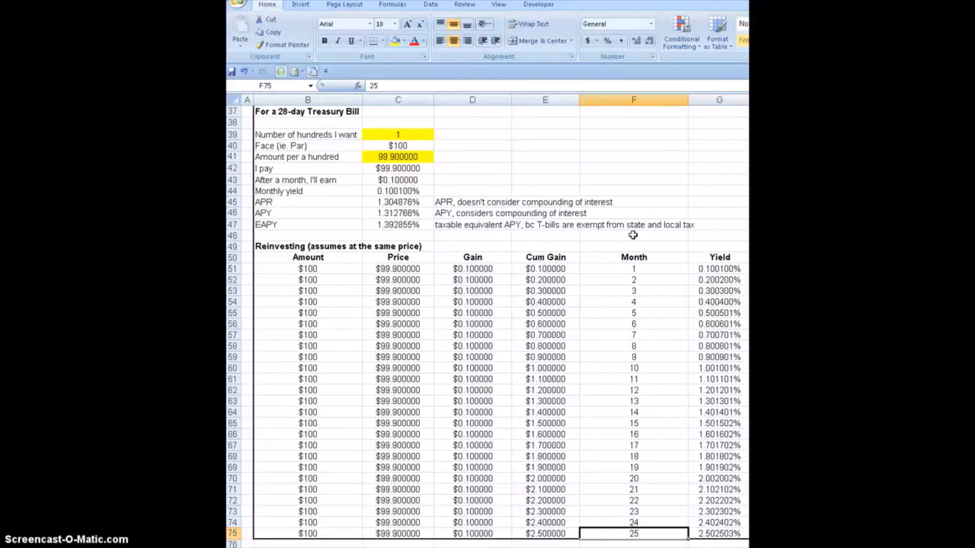
{"action": "mouse_move", "coordinate": [591, 168]}
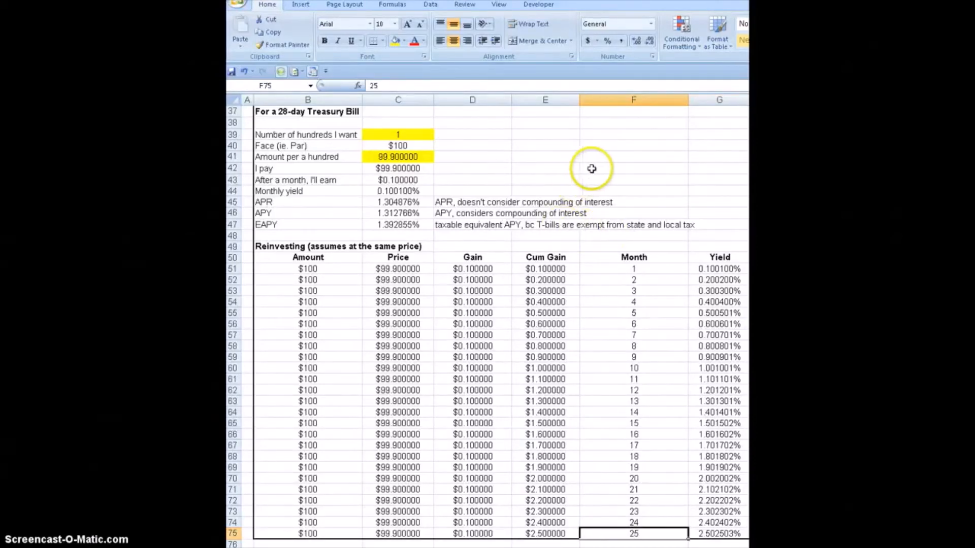
{"action": "mouse_move", "coordinate": [601, 159]}
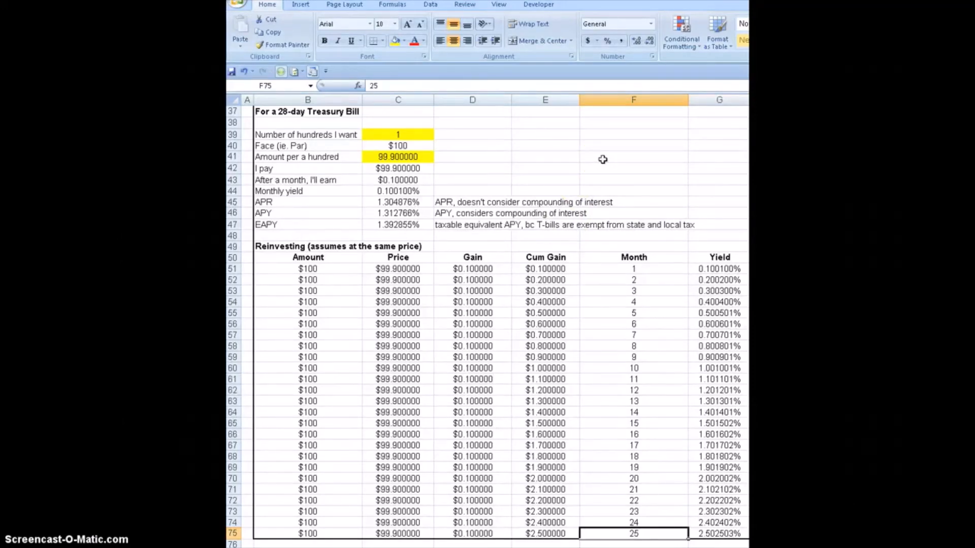
{"action": "left_click", "coordinate": [398, 279]}
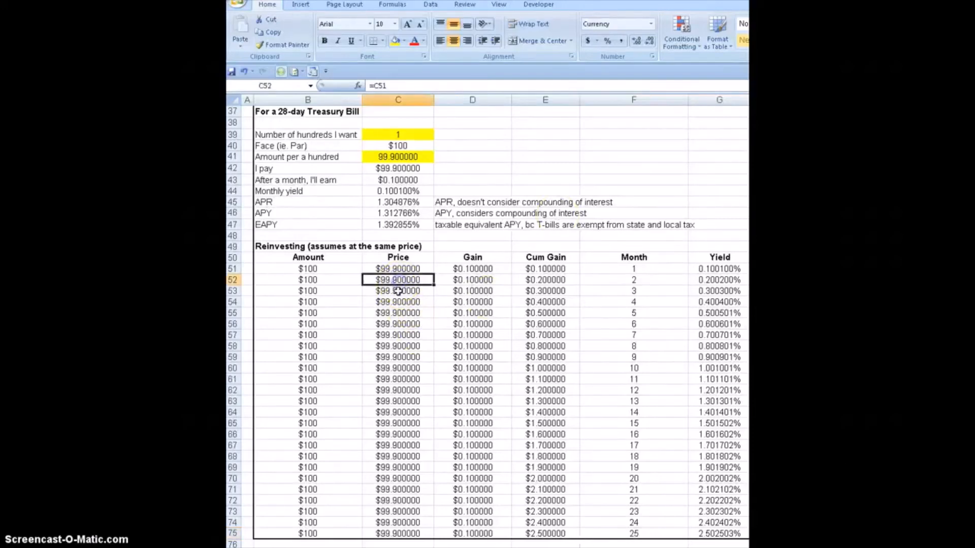
{"action": "left_click", "coordinate": [397, 335]}
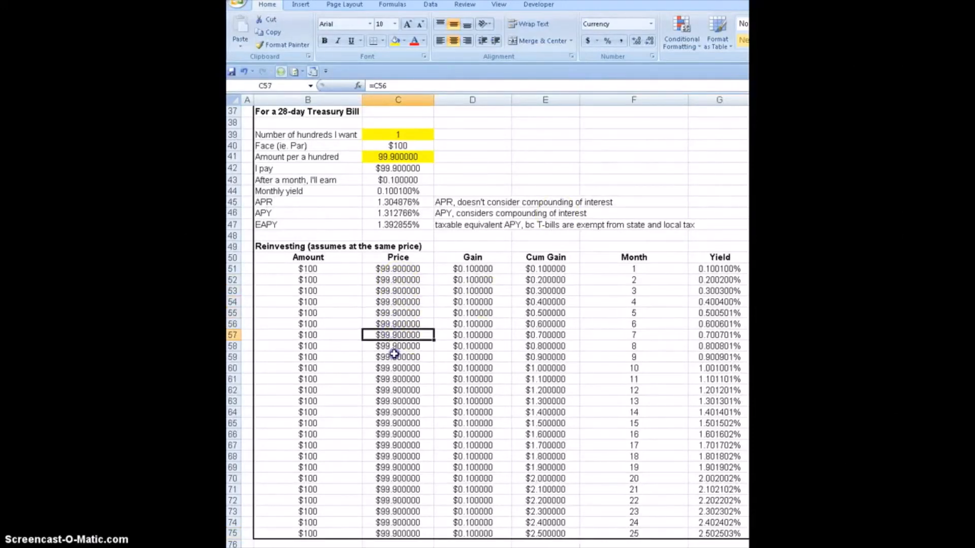
{"action": "left_click", "coordinate": [397, 512]}
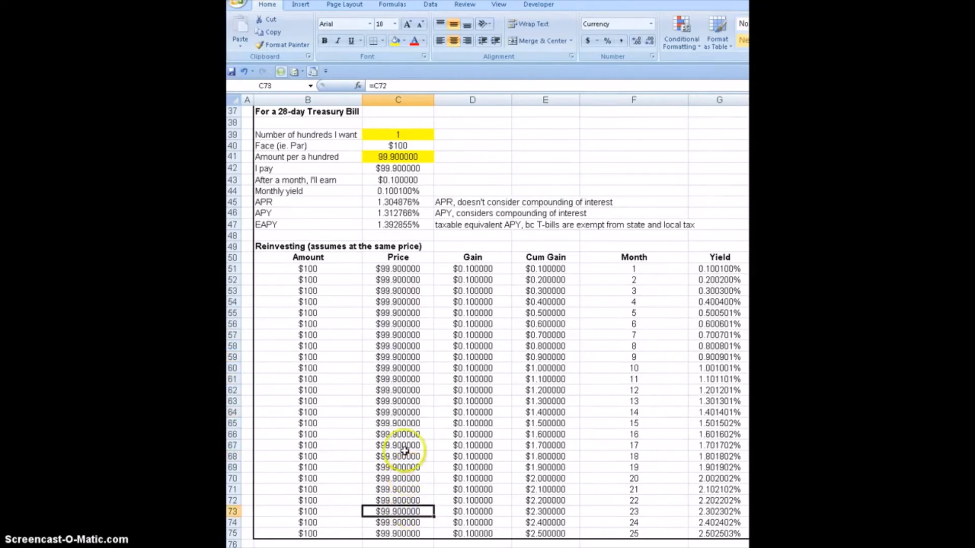
{"action": "mouse_move", "coordinate": [410, 156]}
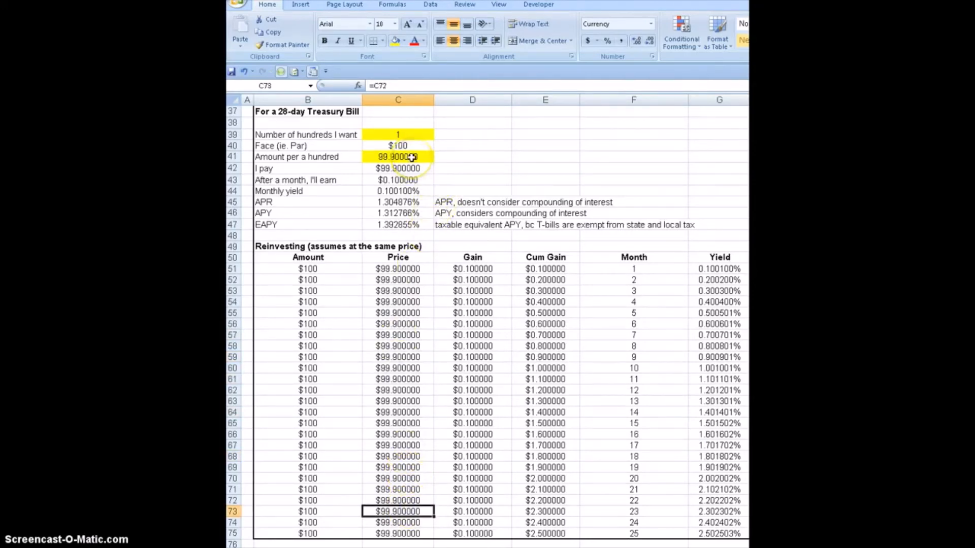
{"action": "left_click", "coordinate": [397, 156]}
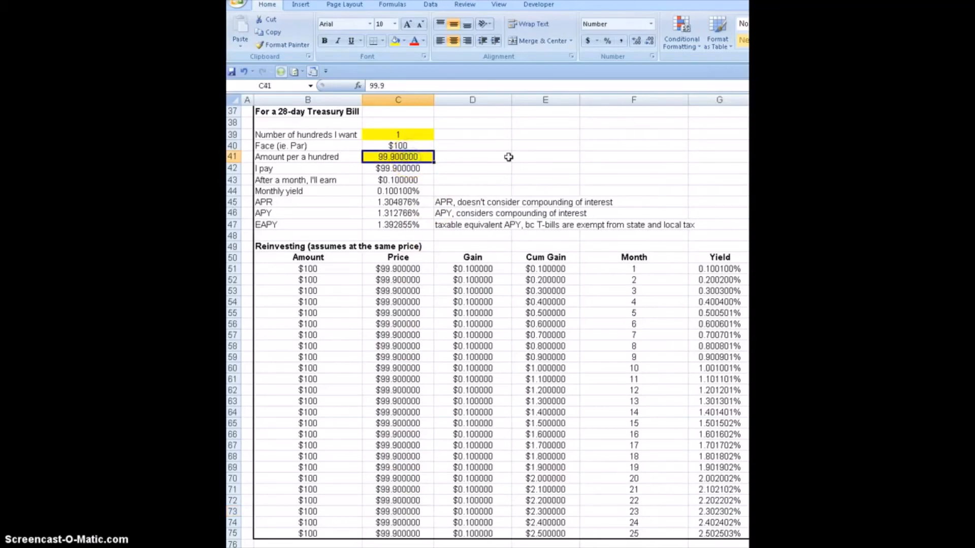
- Change the amount per hundred in C41 to 99.95 and check the updated final yield
{"action": "double_click", "coordinate": [397, 157]}
{"action": "type", "text": "99.95"}
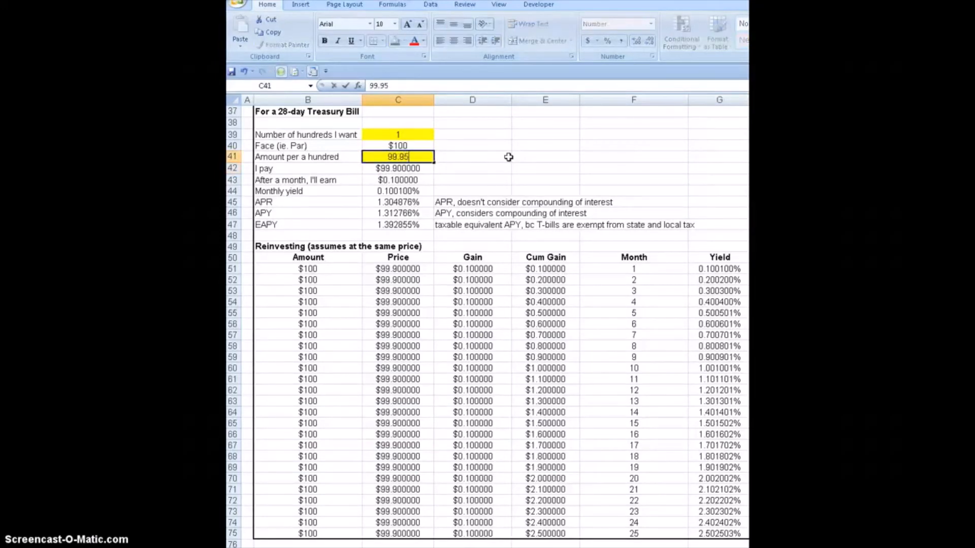
{"action": "key", "text": "Return"}
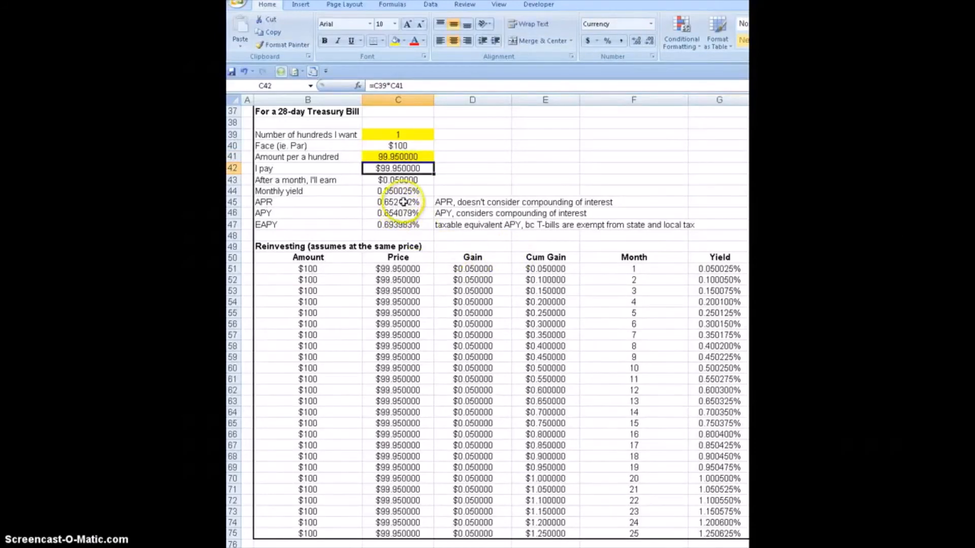
{"action": "left_click", "coordinate": [719, 534]}
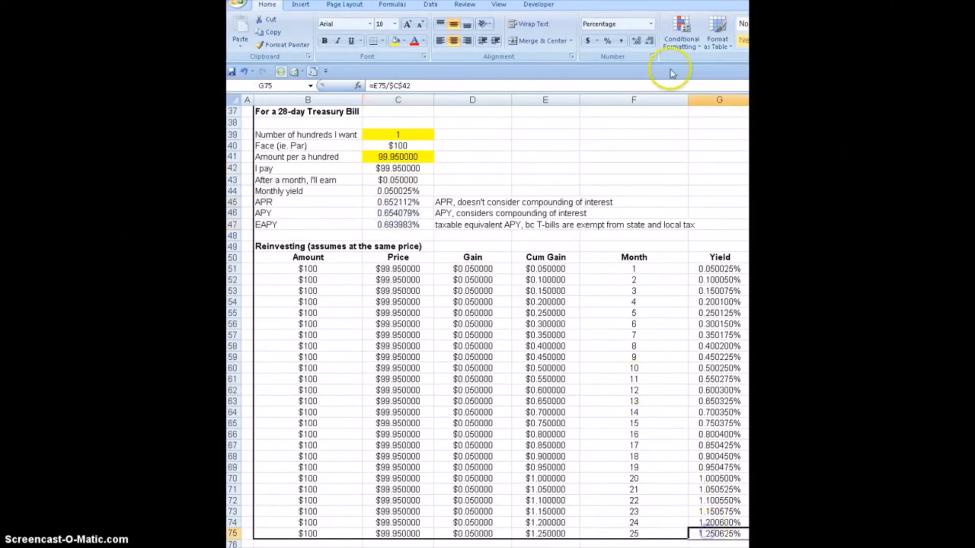
{"action": "left_click", "coordinate": [633, 180]}
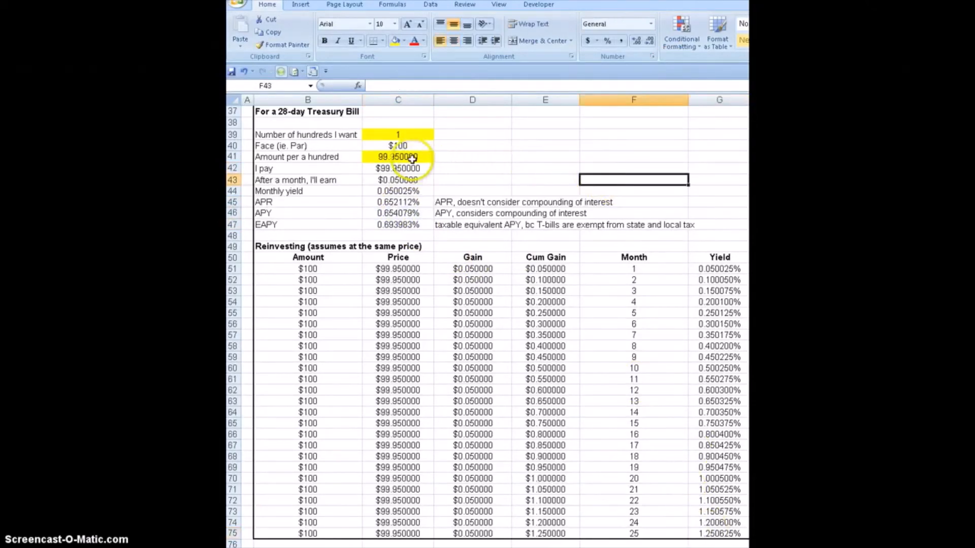
{"action": "mouse_move", "coordinate": [418, 181]}
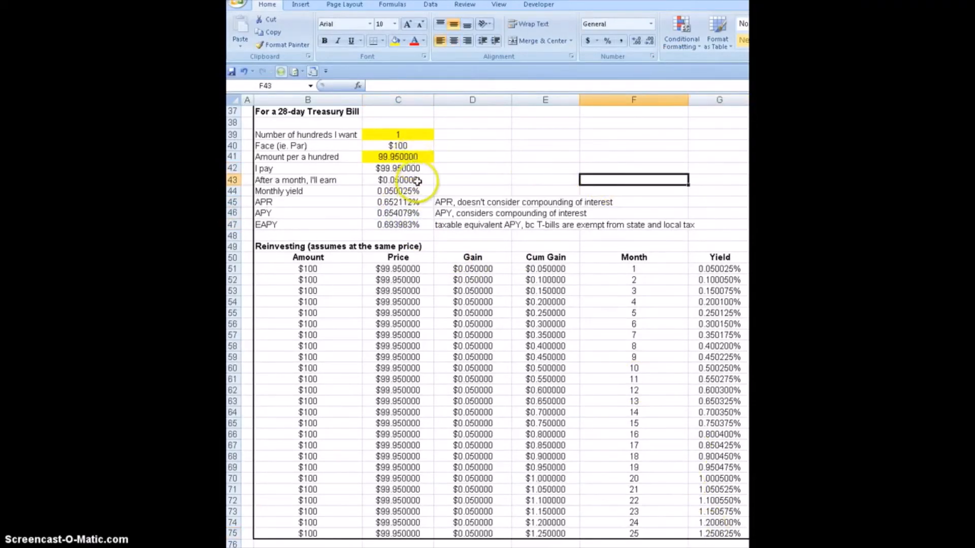
- Inspect the gain formula =C40-C42 in C43 and select C41 for a new price
{"action": "left_click", "coordinate": [397, 180]}
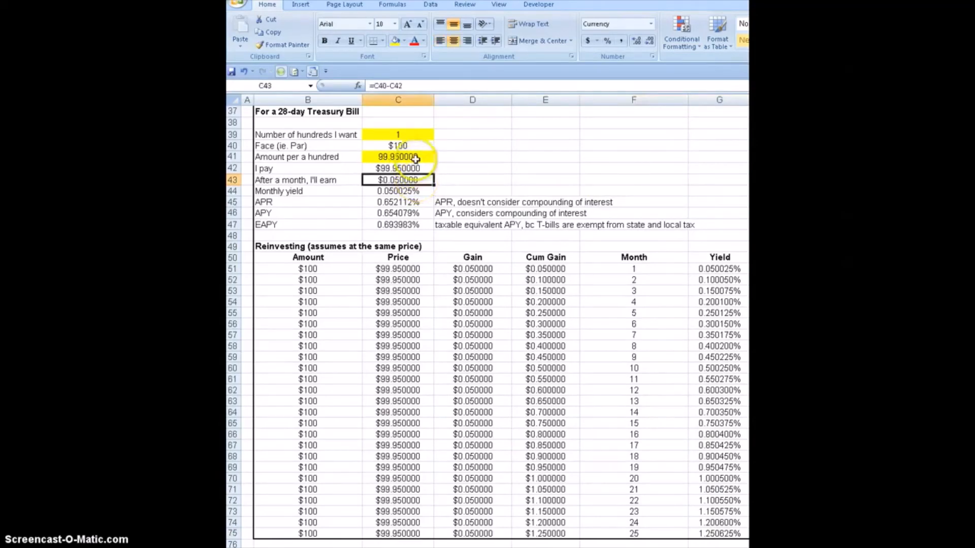
{"action": "left_click", "coordinate": [398, 156]}
{"action": "type", "text": "99."}
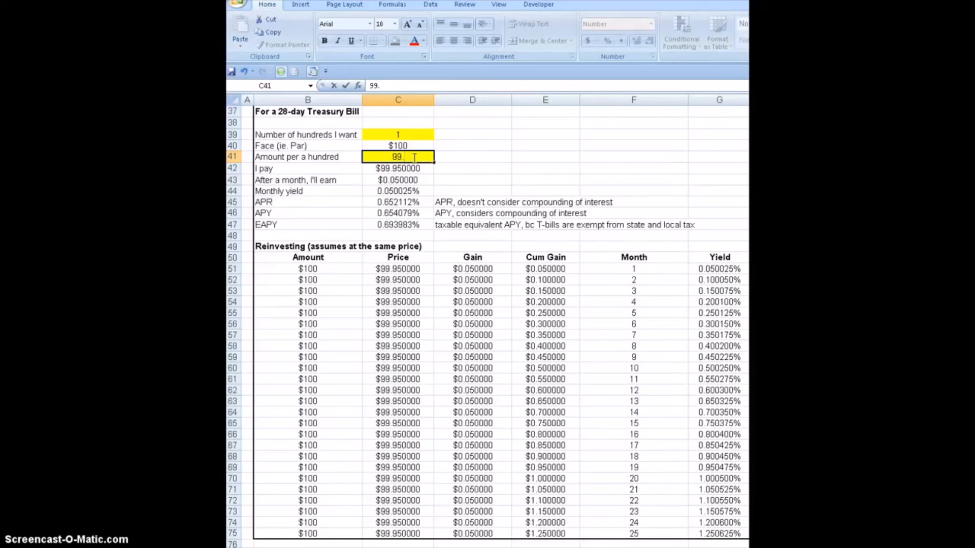
- Enter 99.75 per hundred in C41 and inspect the APY formula in C46
{"action": "type", "text": "75"}
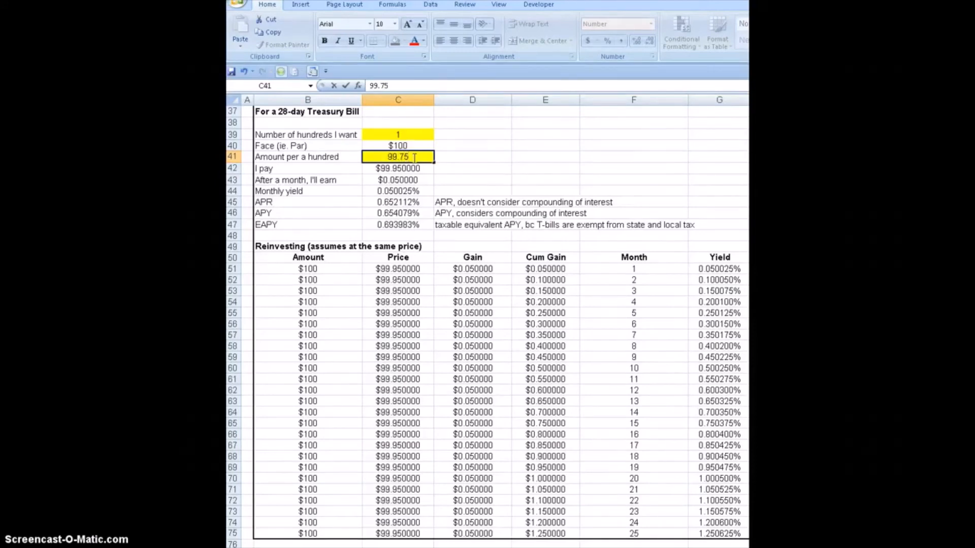
{"action": "key", "text": "Return"}
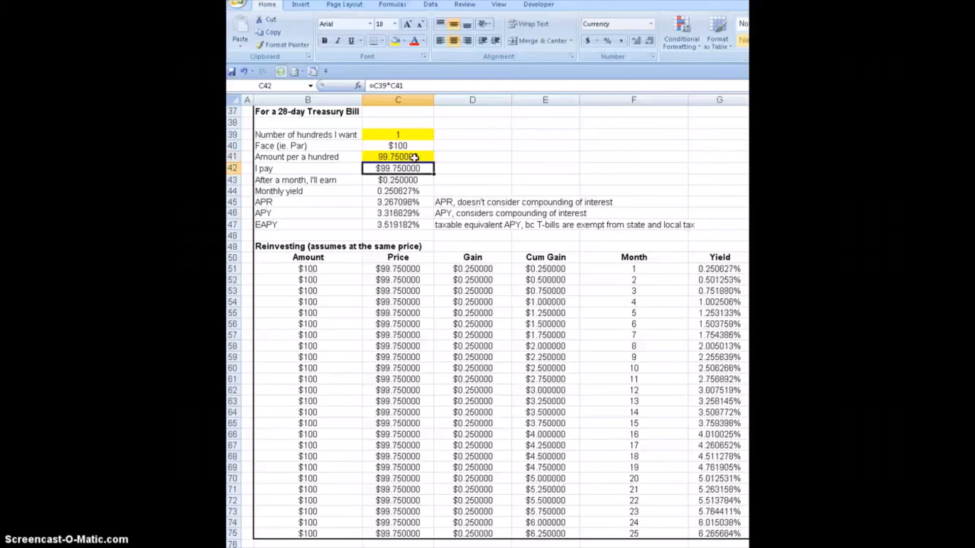
{"action": "left_click", "coordinate": [398, 213]}
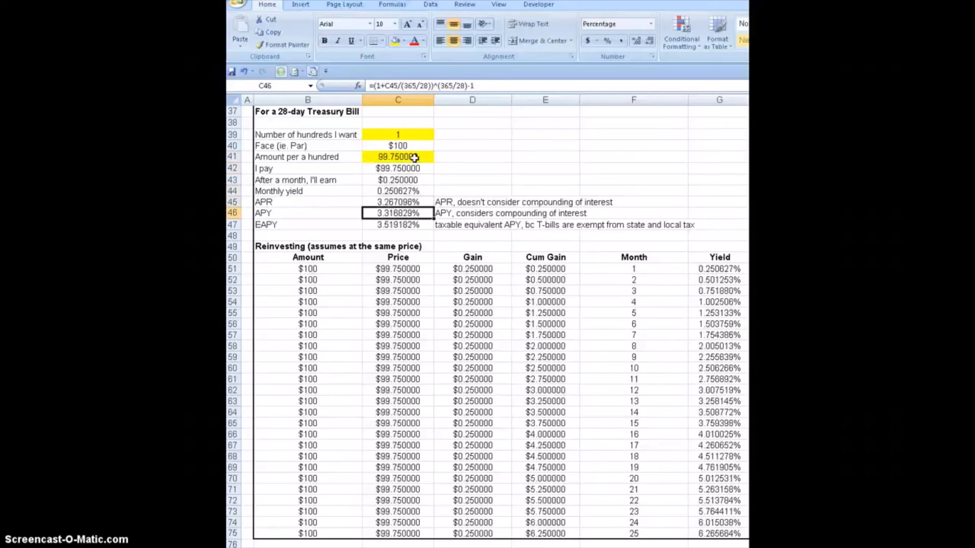
{"action": "left_click", "coordinate": [633, 224]}
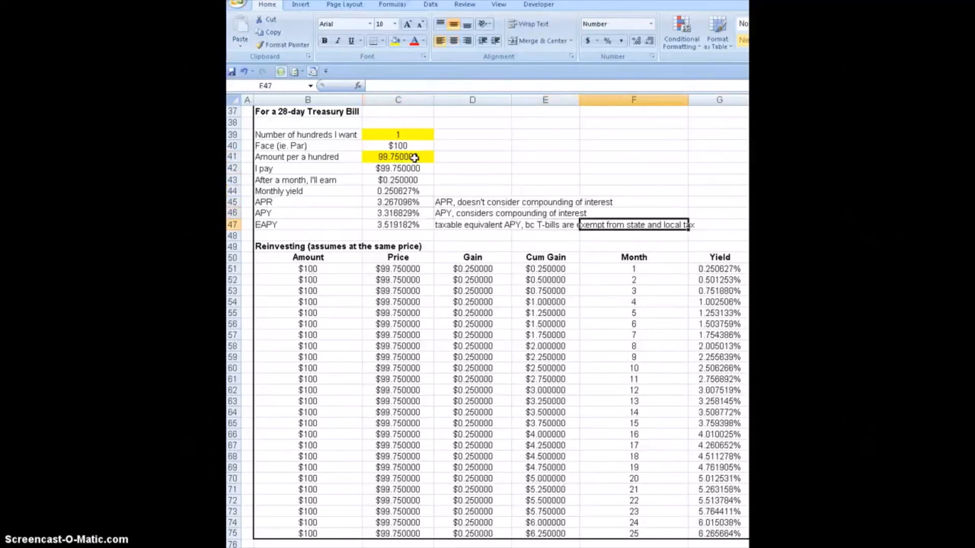
- Change the amount per hundred in C41 back to 99.90
{"action": "left_click", "coordinate": [397, 156]}
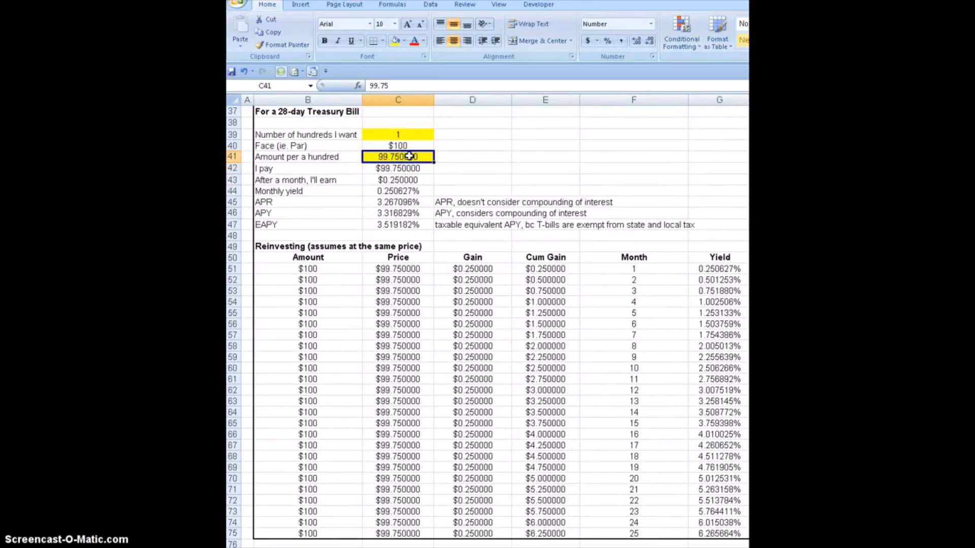
{"action": "type", "text": "99.90"}
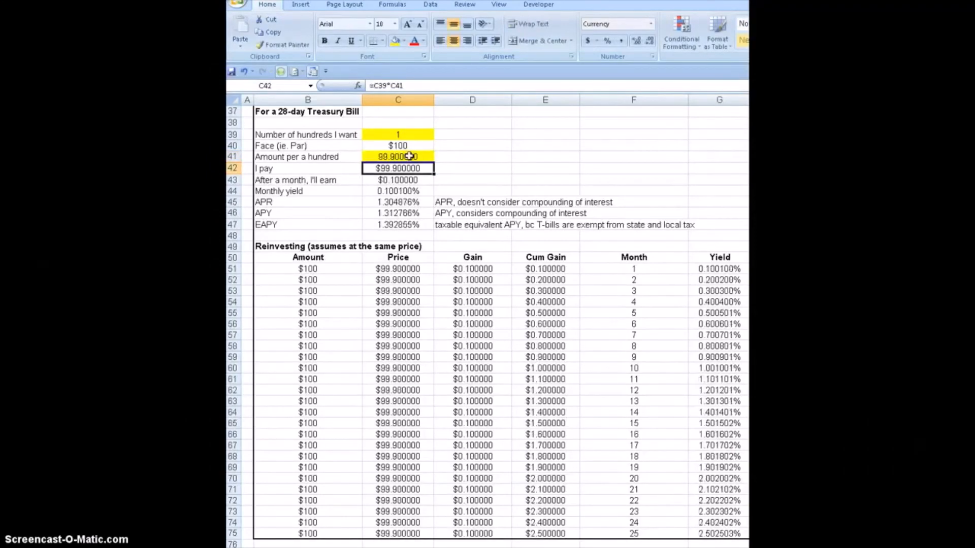
- Set the hundreds wanted in C39 to 3 and inspect the I pay formula in C42
{"action": "left_click", "coordinate": [398, 134]}
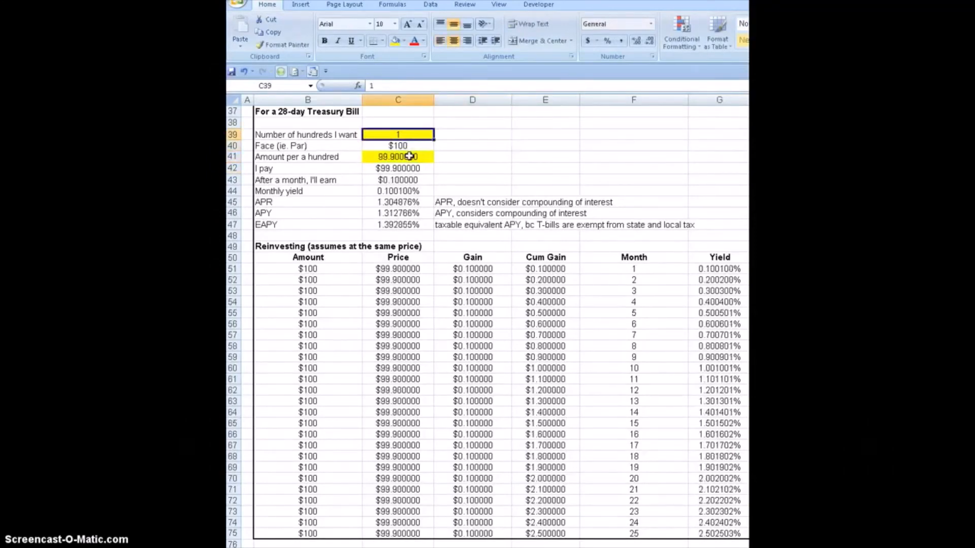
{"action": "left_click", "coordinate": [473, 168]}
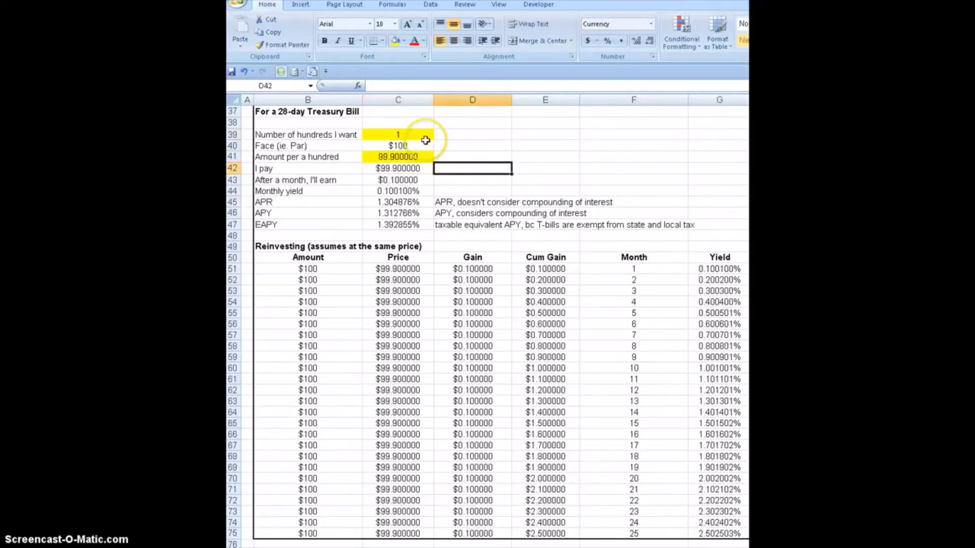
{"action": "left_click", "coordinate": [398, 134]}
{"action": "type", "text": "3"}
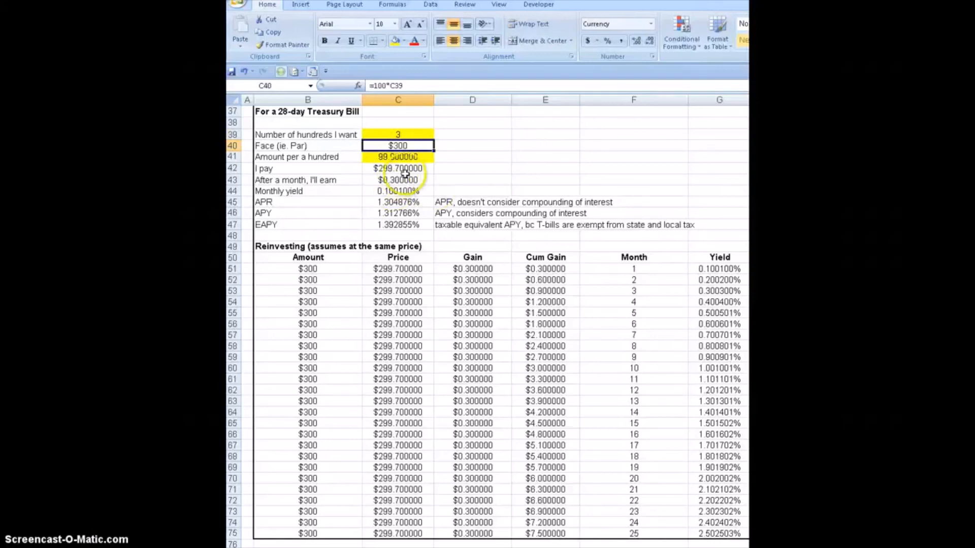
{"action": "left_click", "coordinate": [398, 168]}
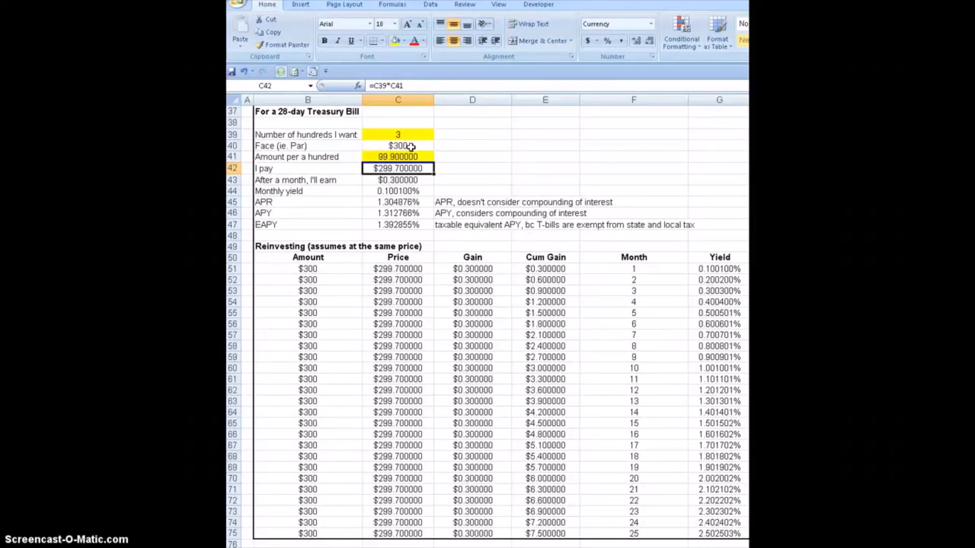
{"action": "mouse_move", "coordinate": [407, 181]}
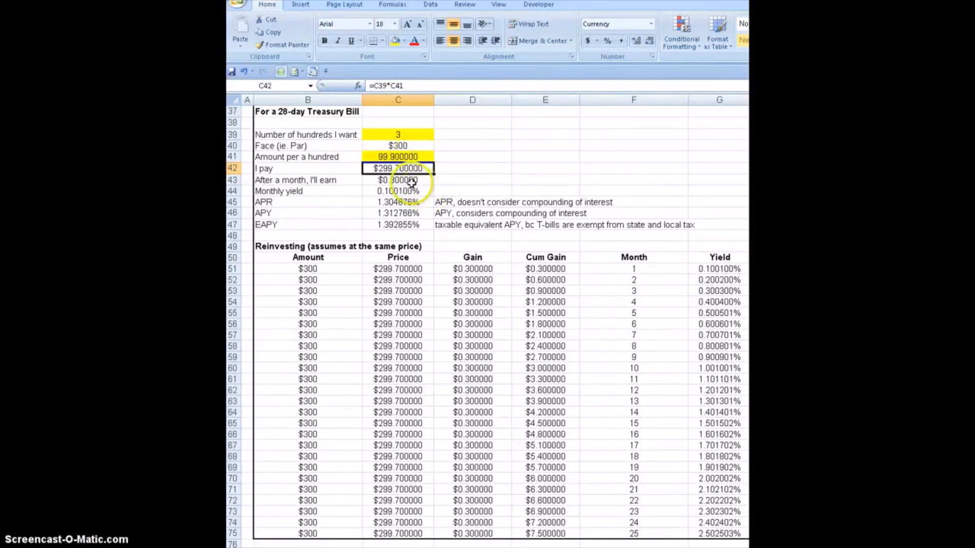
- Inspect the gain formula in C43 and select C41 to set the price to 100
{"action": "left_click", "coordinate": [398, 180]}
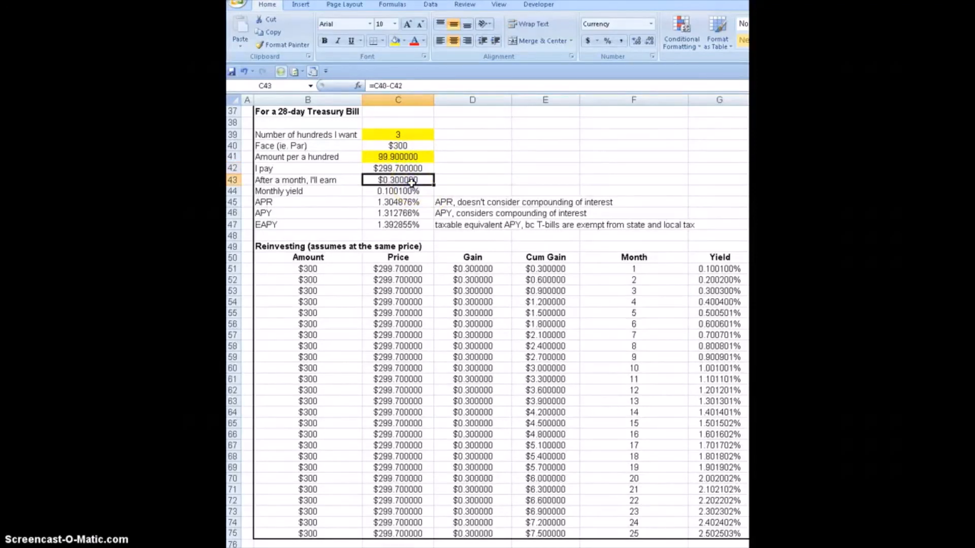
{"action": "left_click", "coordinate": [398, 157]}
{"action": "type", "text": "100.000000"}
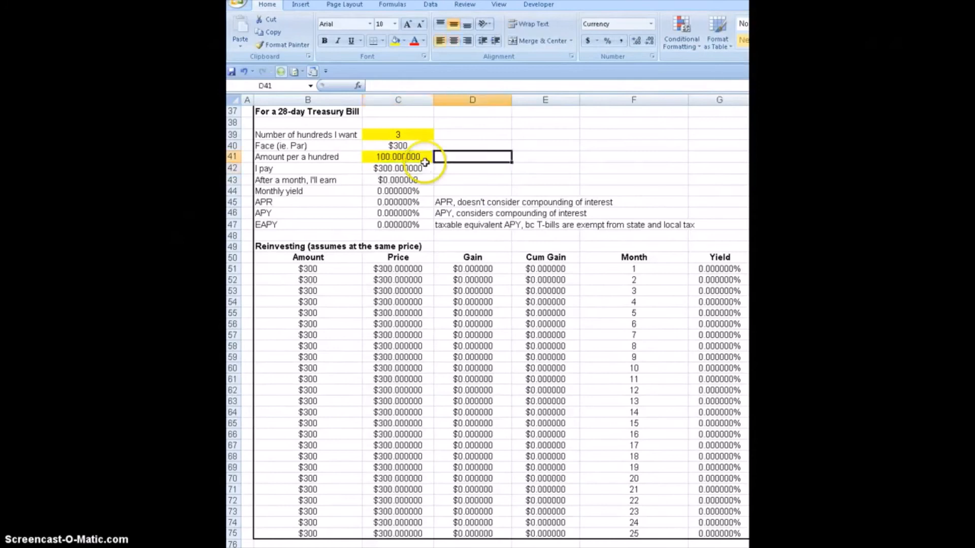
{"action": "left_click", "coordinate": [544, 156]}
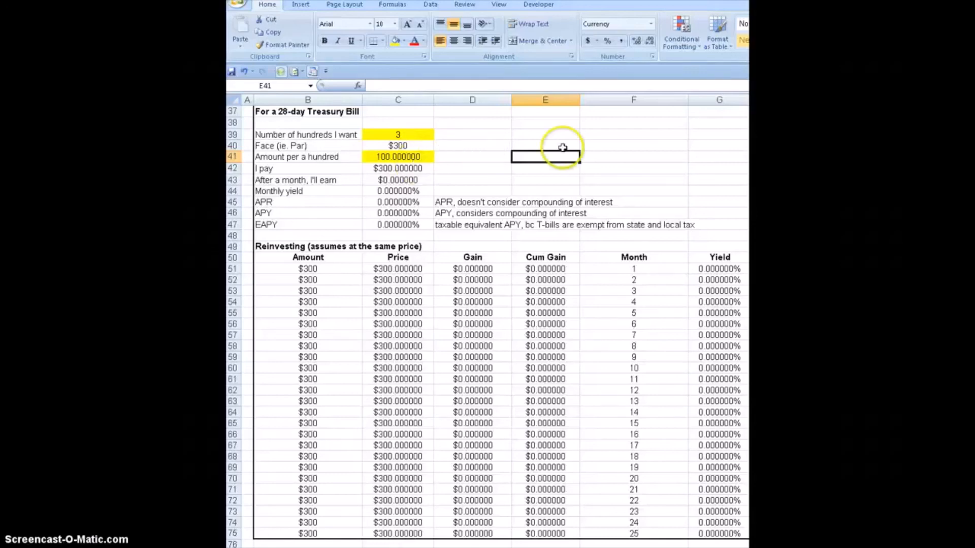
{"action": "mouse_move", "coordinate": [660, 157]}
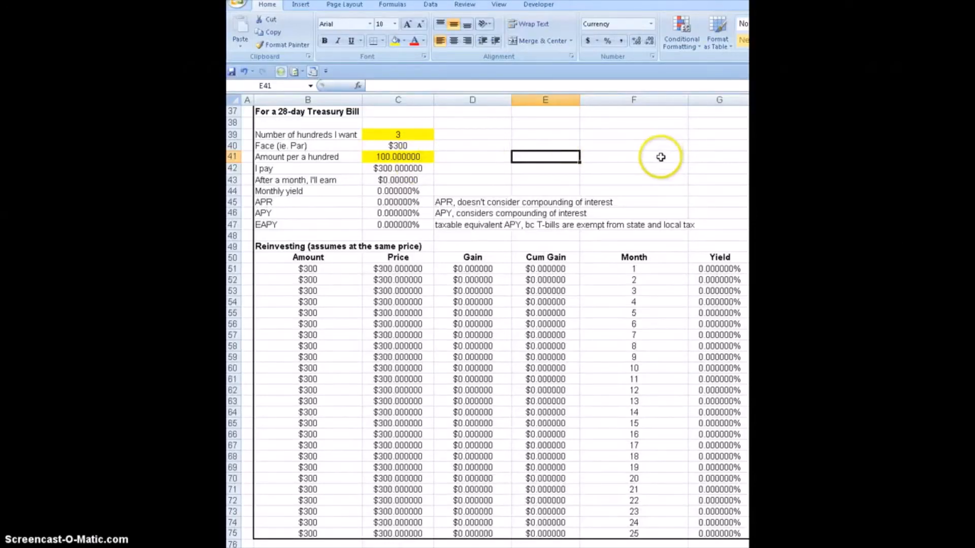
{"action": "mouse_move", "coordinate": [660, 157]}
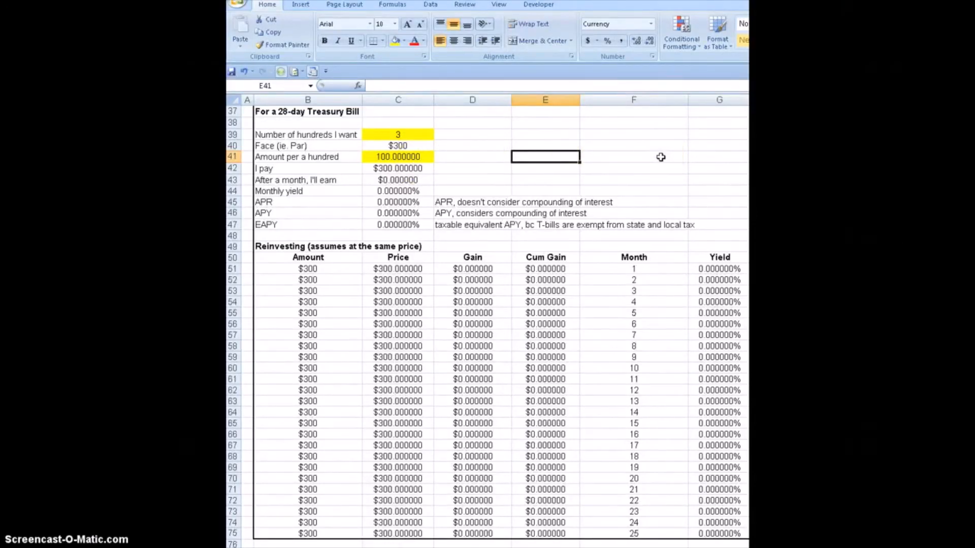
{"action": "mouse_move", "coordinate": [460, 155]}
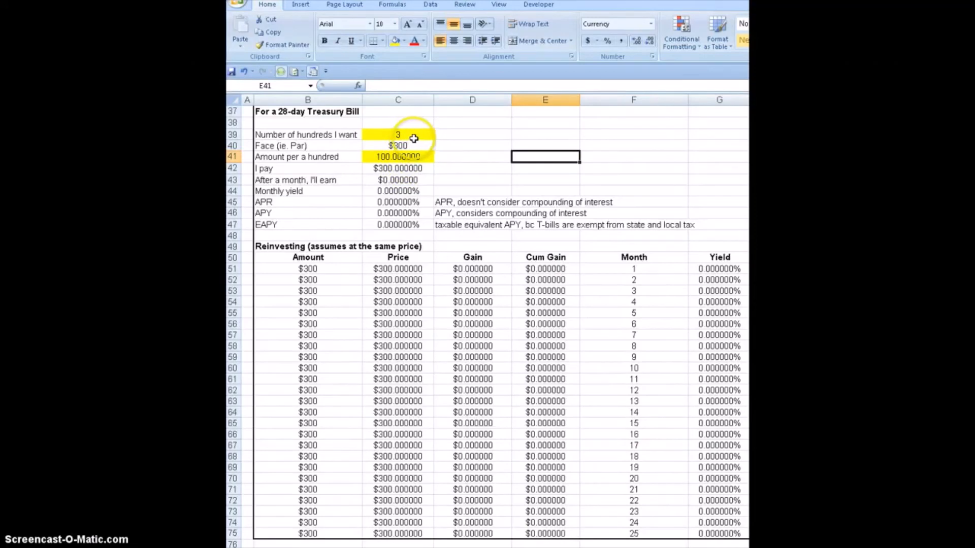
{"action": "left_click", "coordinate": [398, 156]}
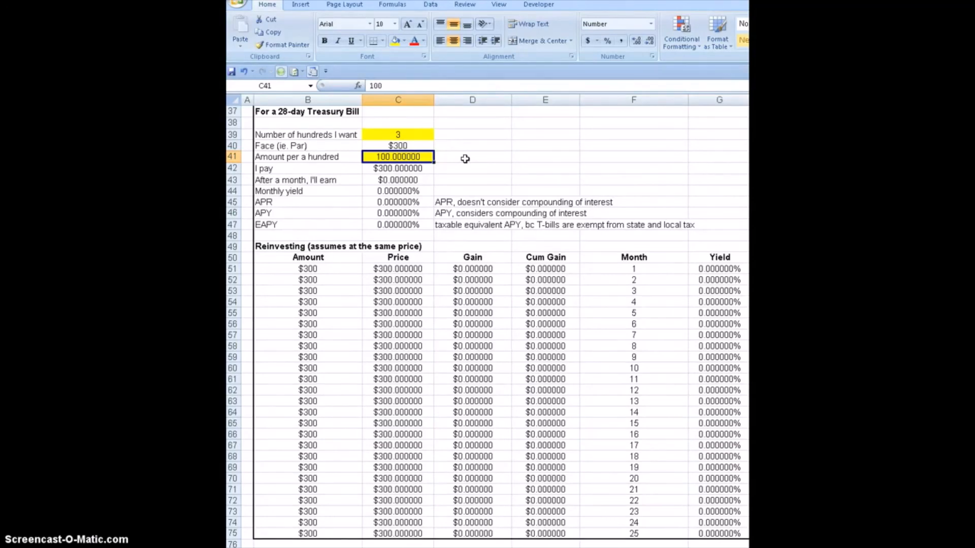
{"action": "left_click", "coordinate": [398, 168]}
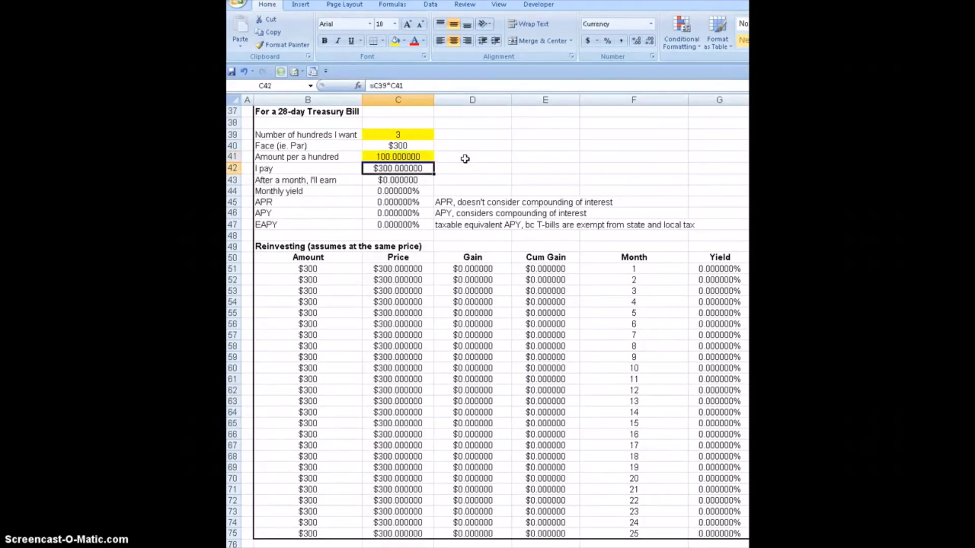
{"action": "left_click", "coordinate": [397, 156]}
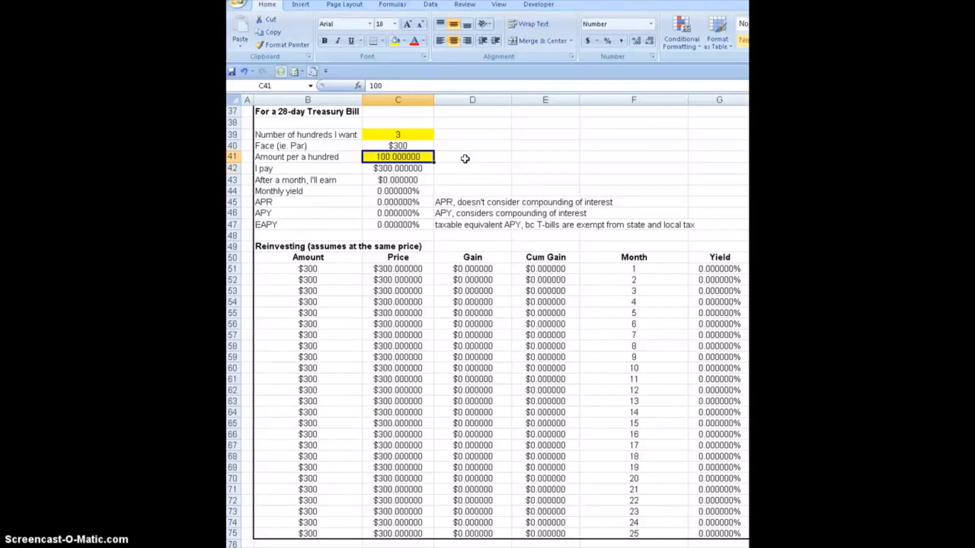
- Enter a price of 99.99 per hundred in C41, giving a $0.01 gain
{"action": "type", "text": "99."}
{"action": "left_click", "coordinate": [397, 135]}
{"action": "type", "text": "1"}
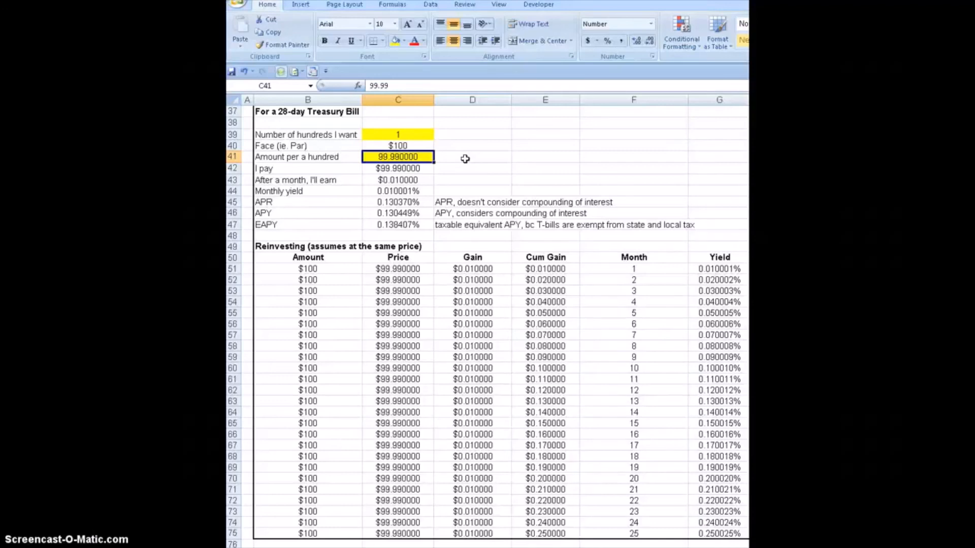
{"action": "left_click", "coordinate": [545, 156]}
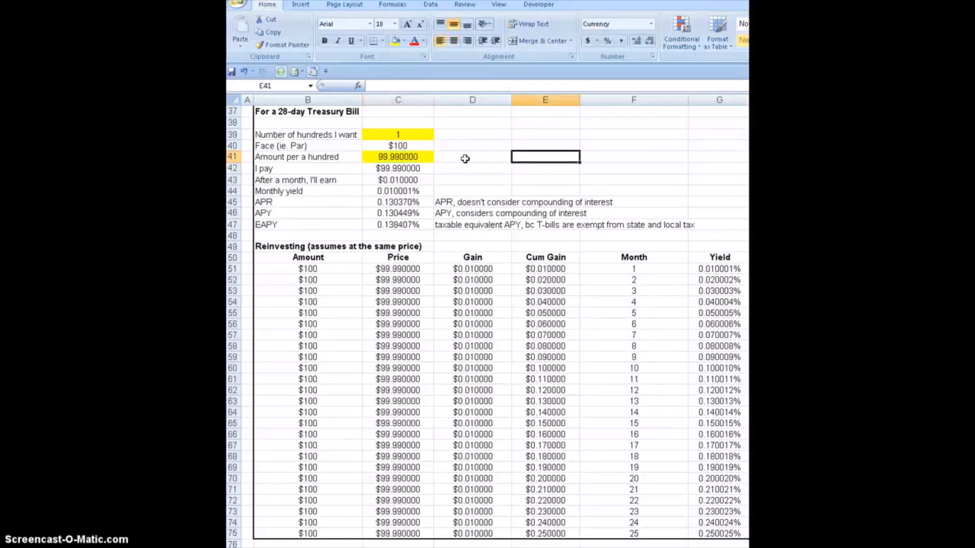